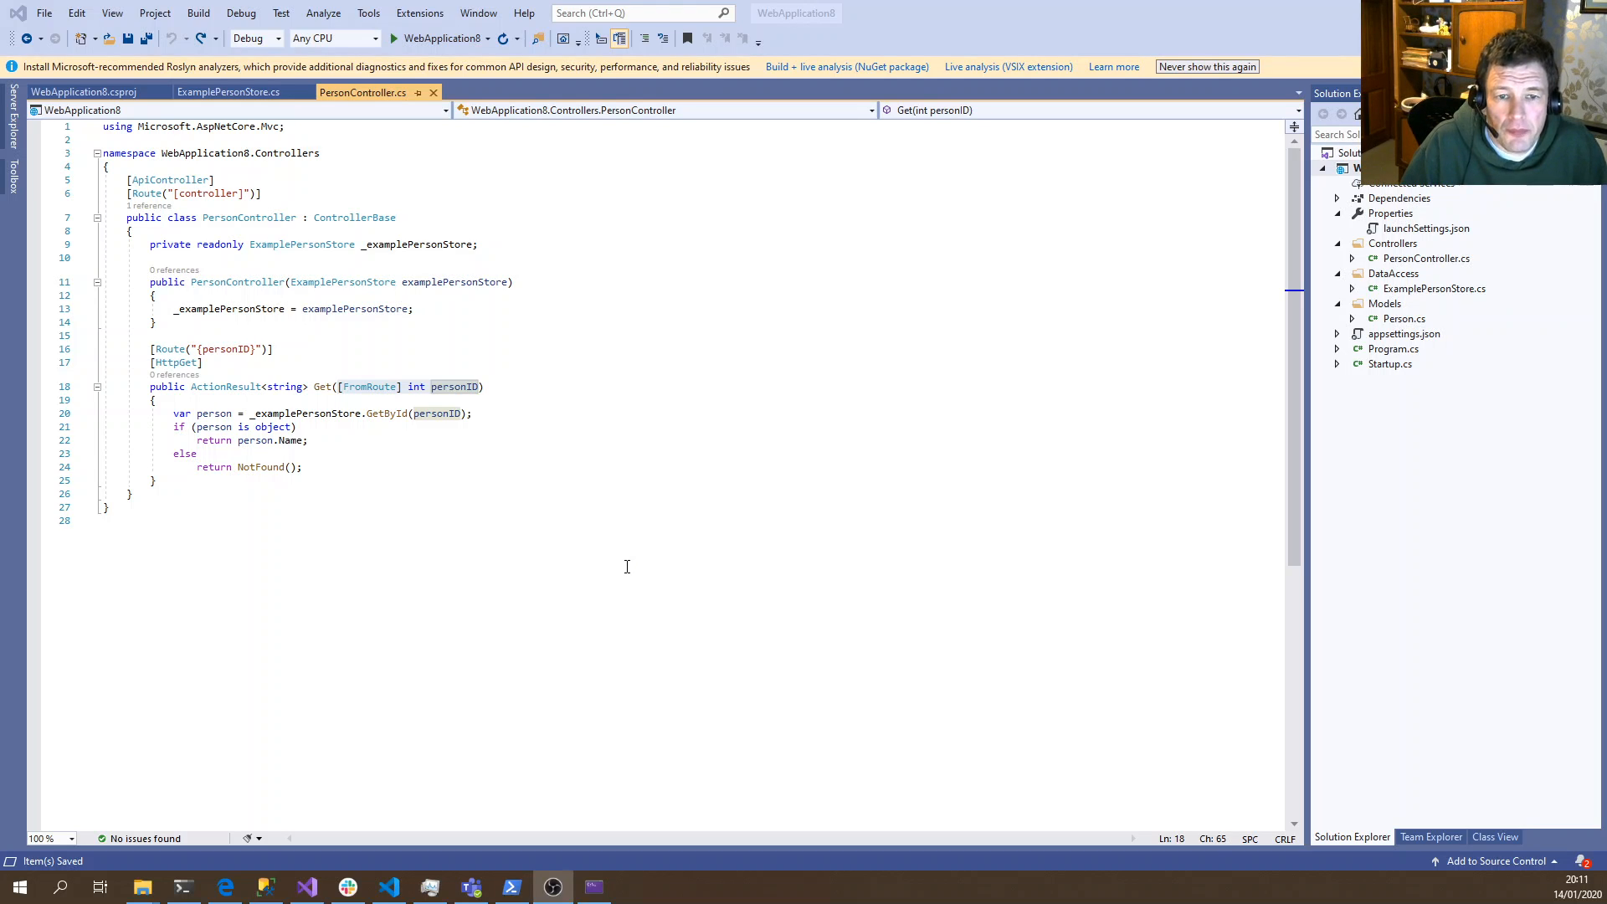
{"action": "mouse_move", "coordinate": [1211, 462]}
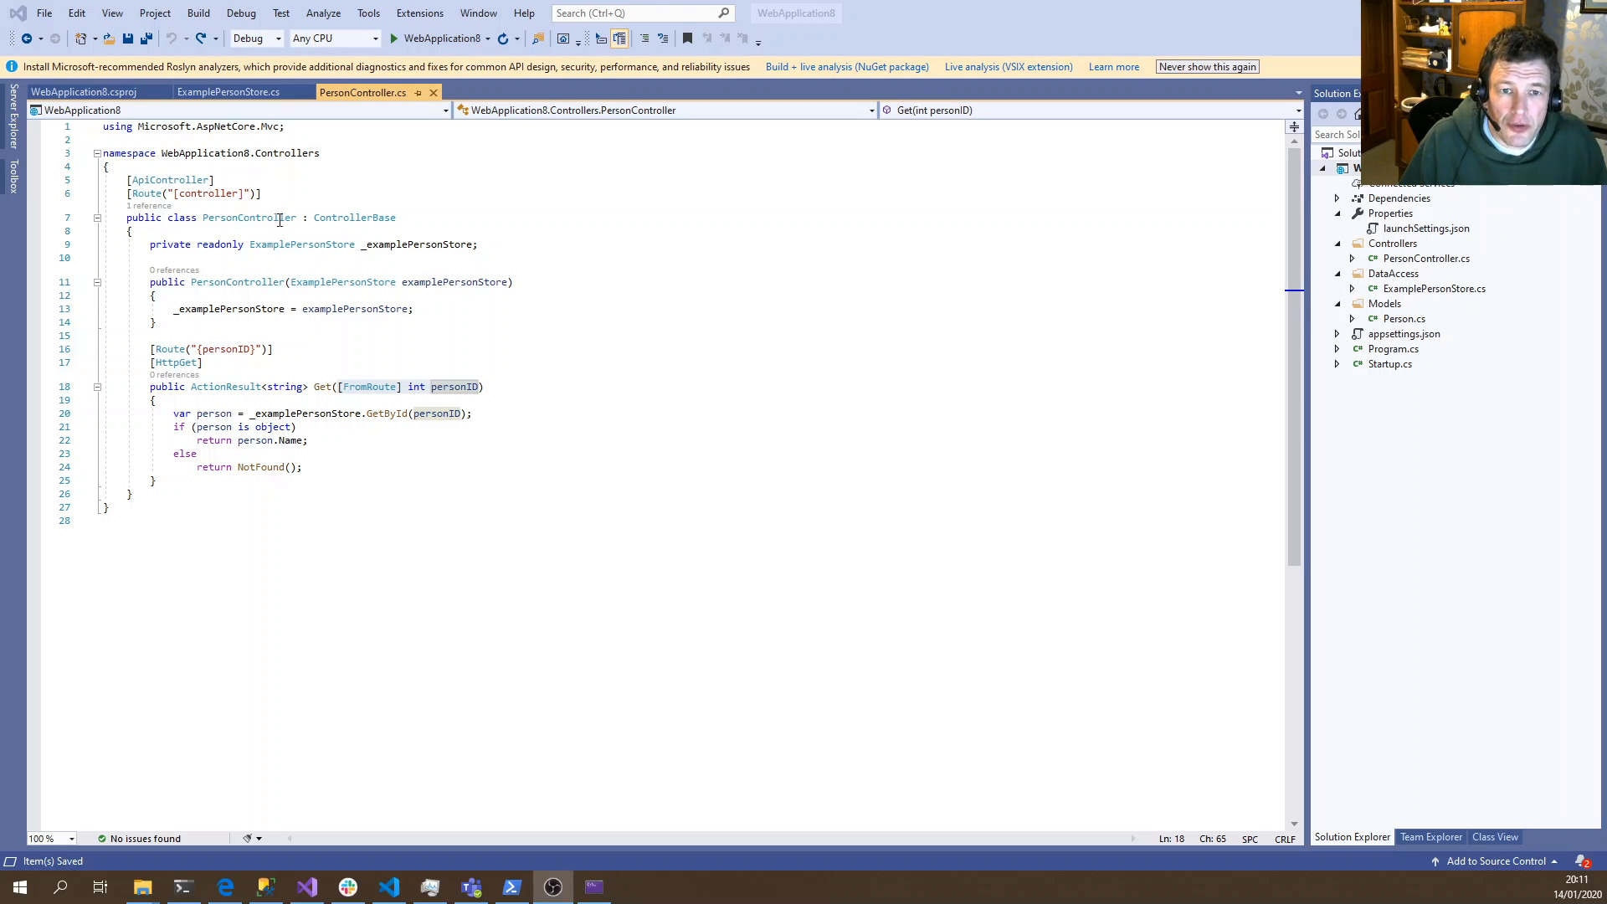
View ExamplePersonStore's GetById, which returns David for id 10 and null otherwise
{"action": "left_click", "coordinate": [108, 506]}
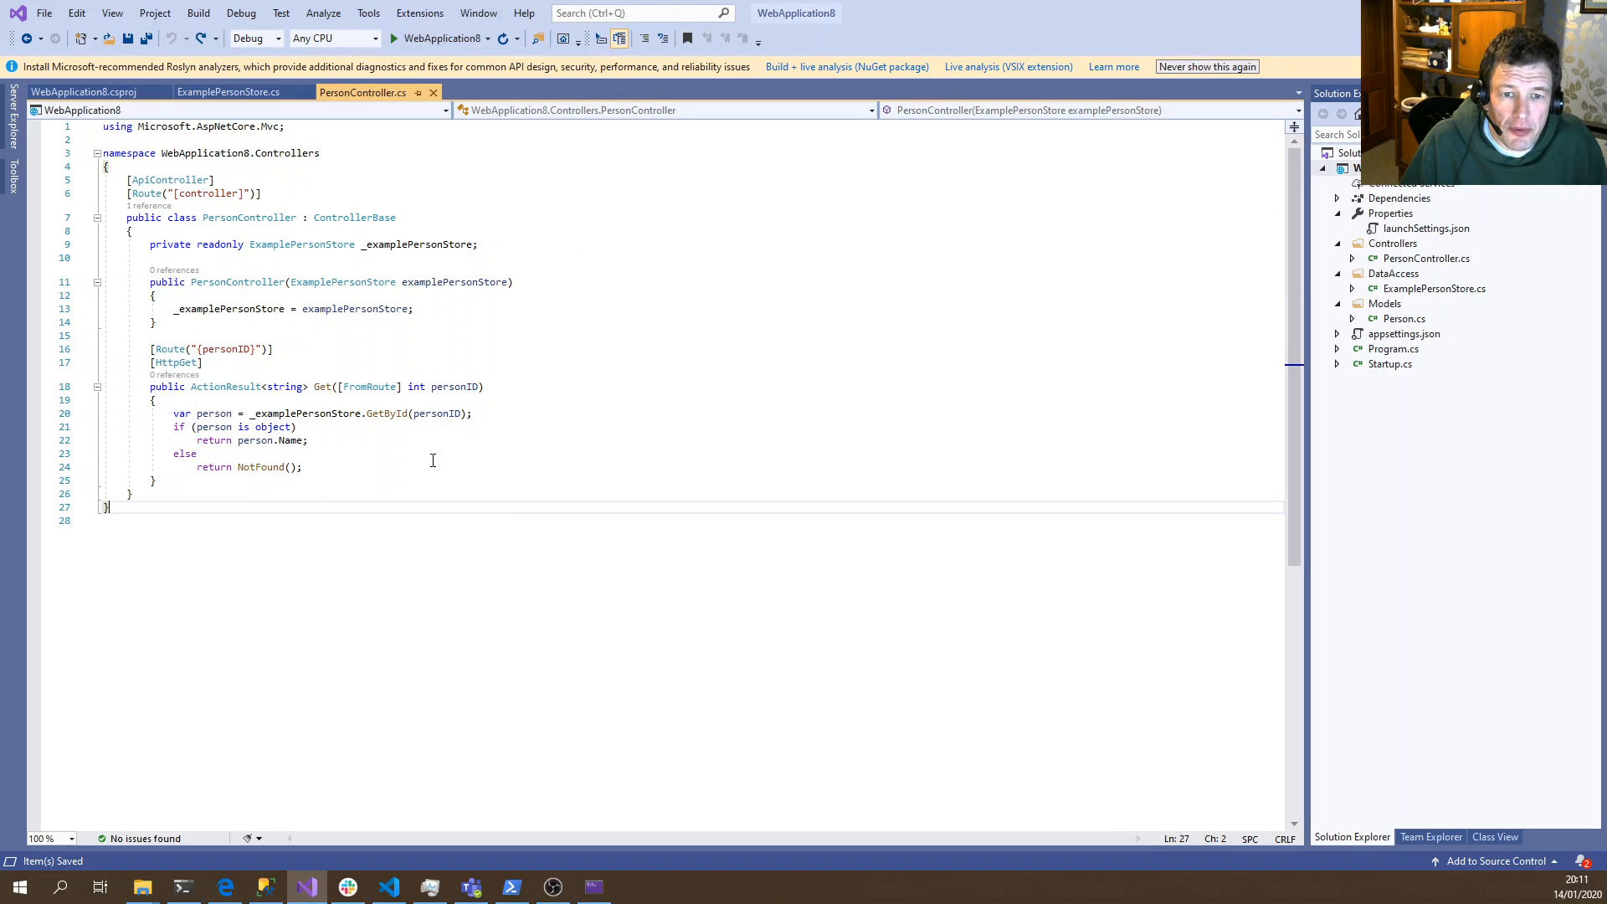
{"action": "mouse_move", "coordinate": [478, 382]}
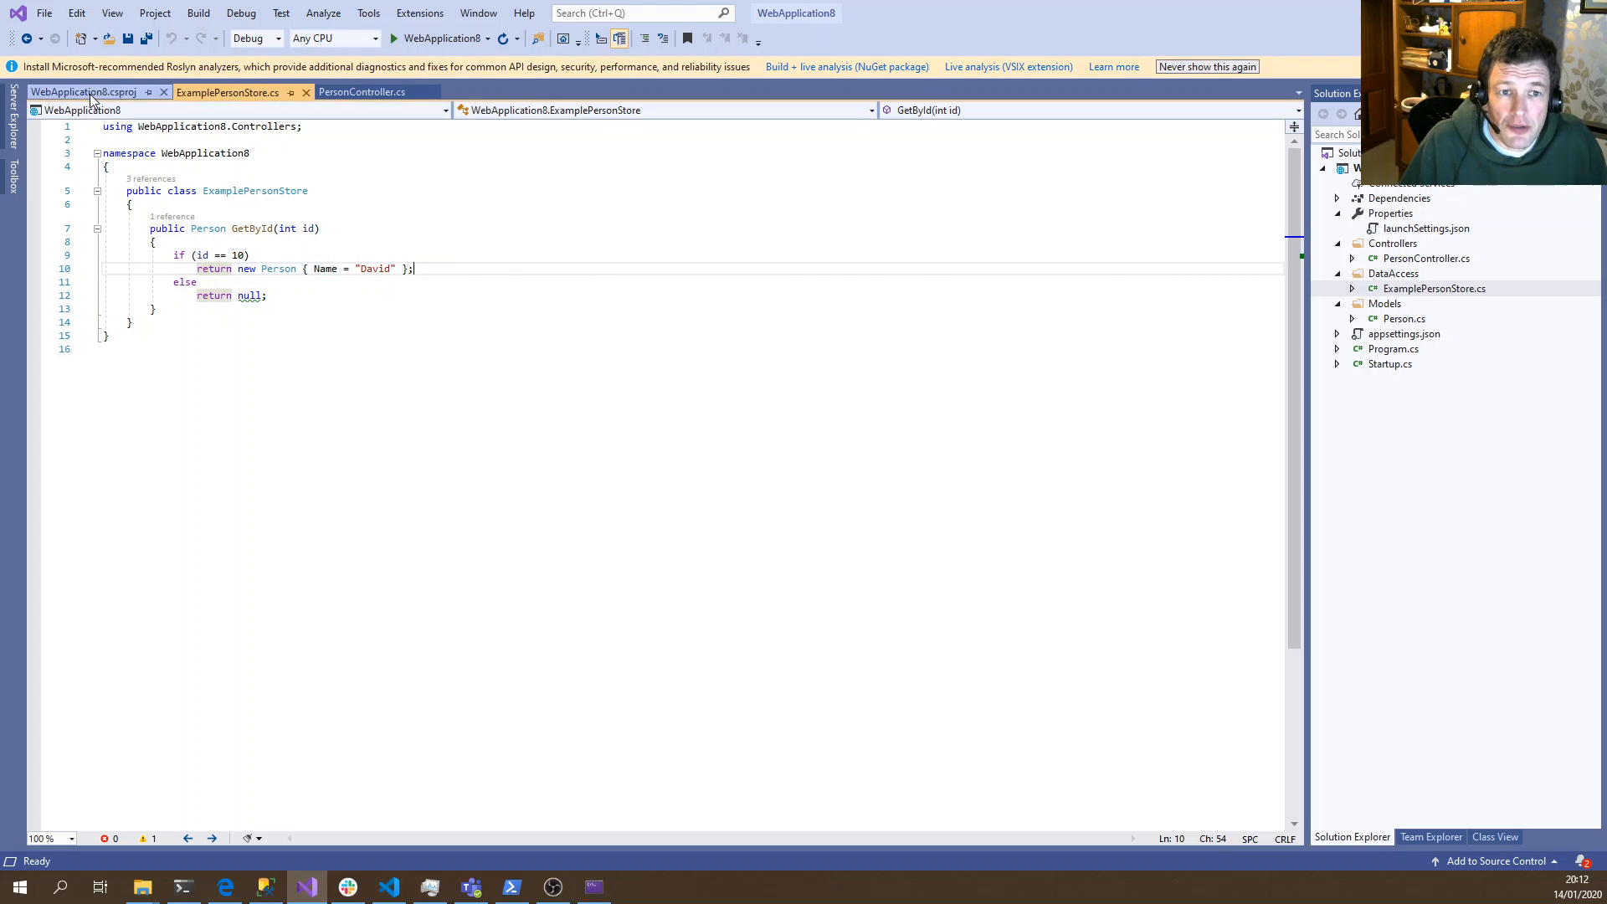
Confirm nullable is enabled in the .csproj, make GetById return Person?, and save
{"action": "left_click", "coordinate": [84, 92]}
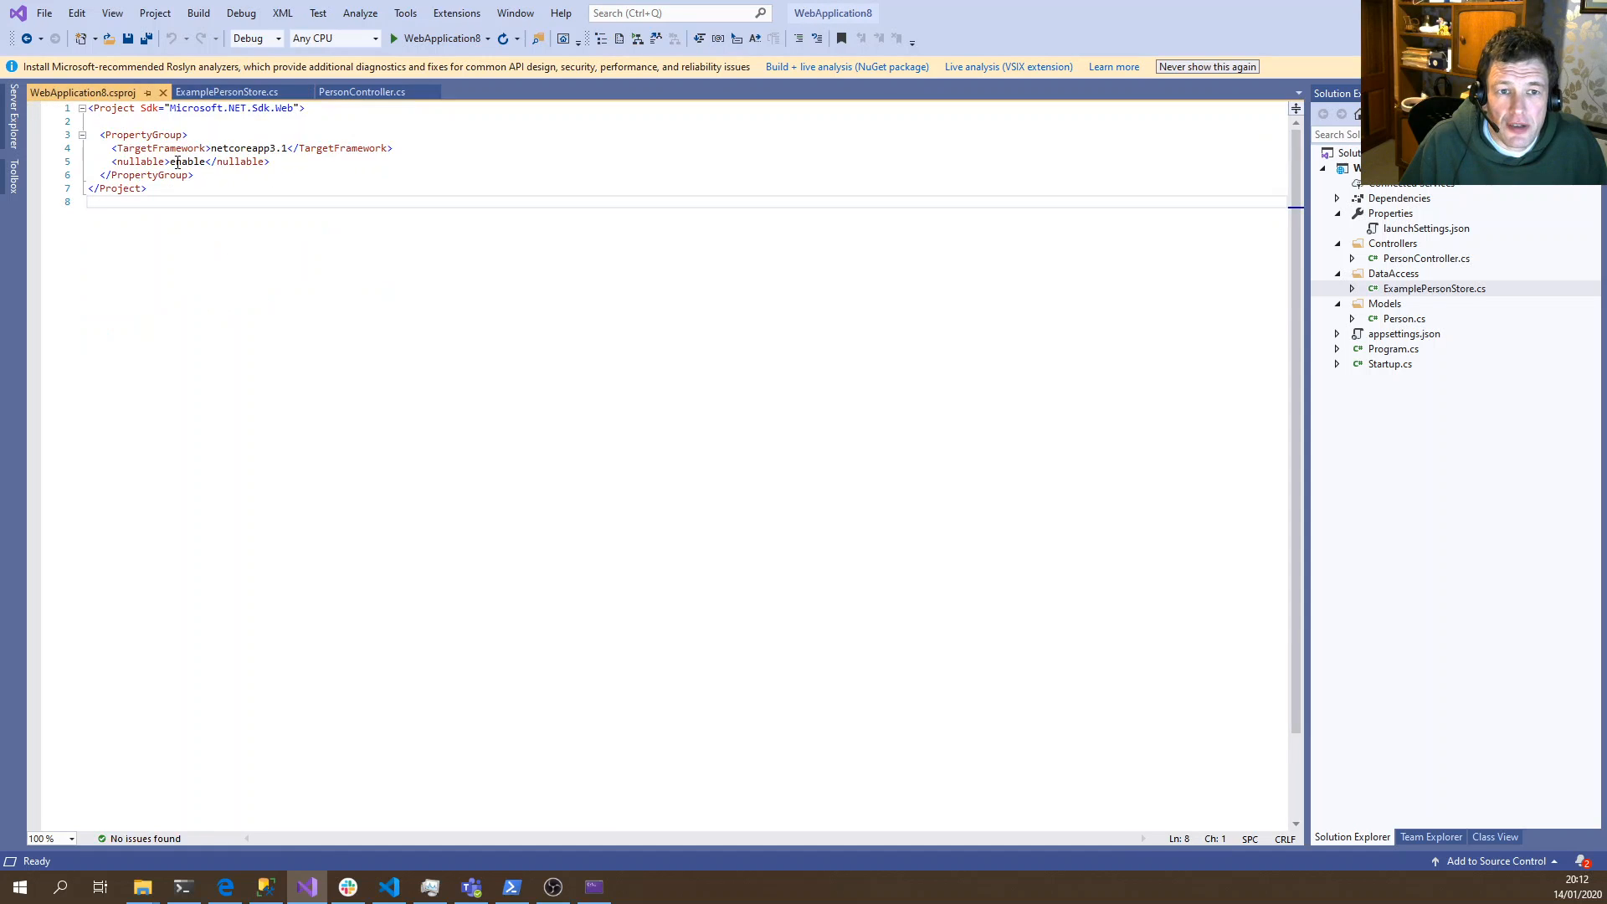
{"action": "left_click", "coordinate": [227, 91]}
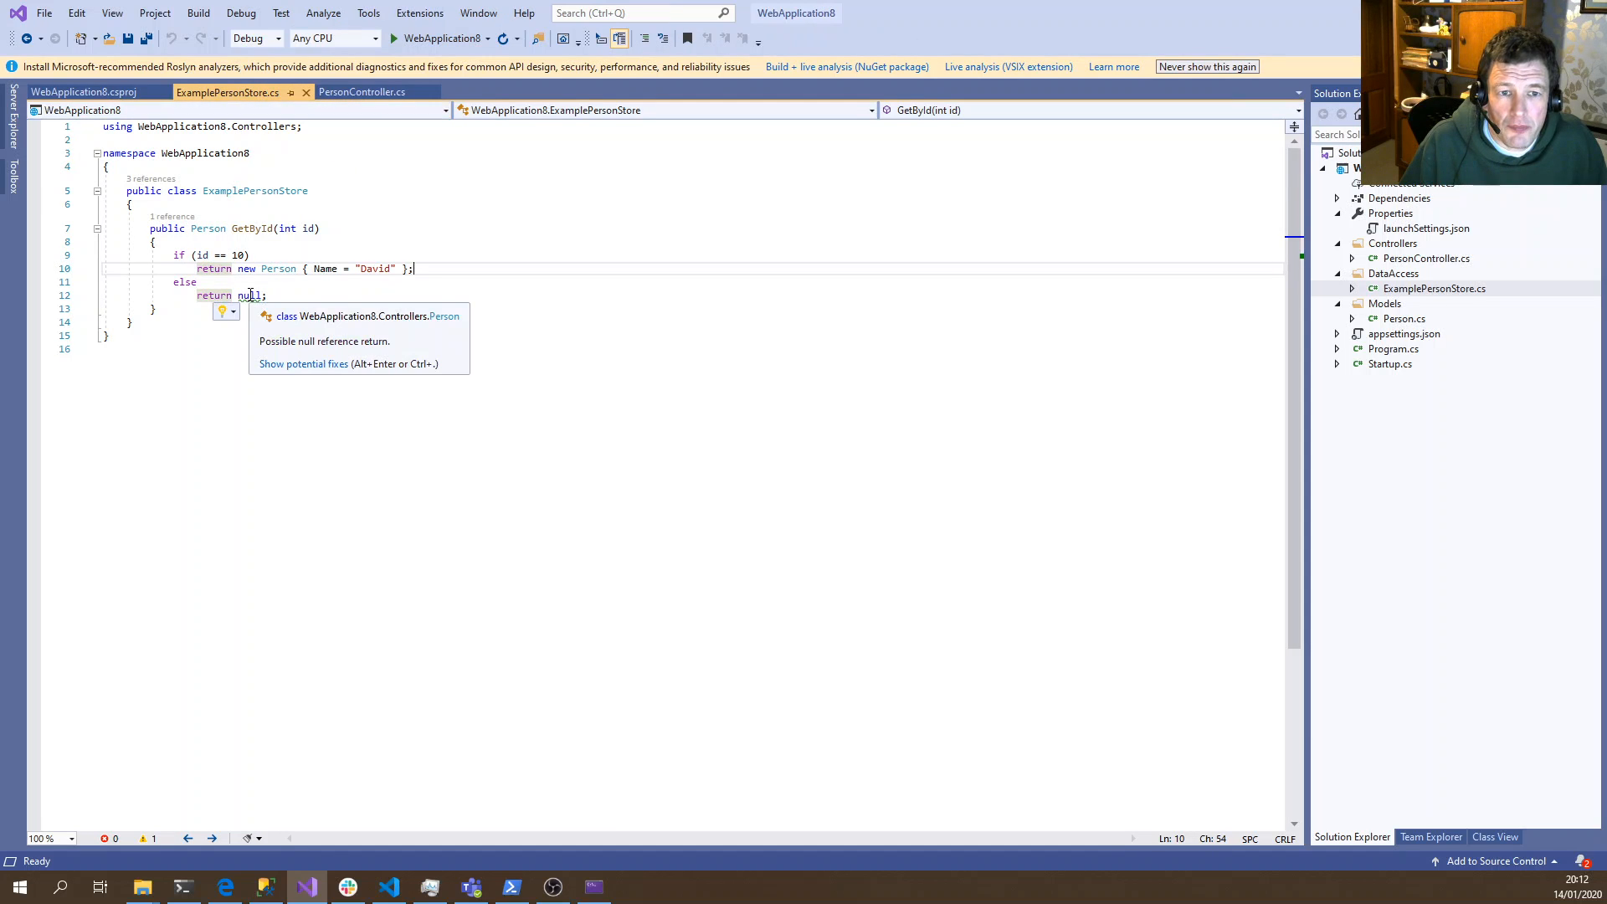
{"action": "mouse_move", "coordinate": [208, 228]}
{"action": "type", "text": "?"}
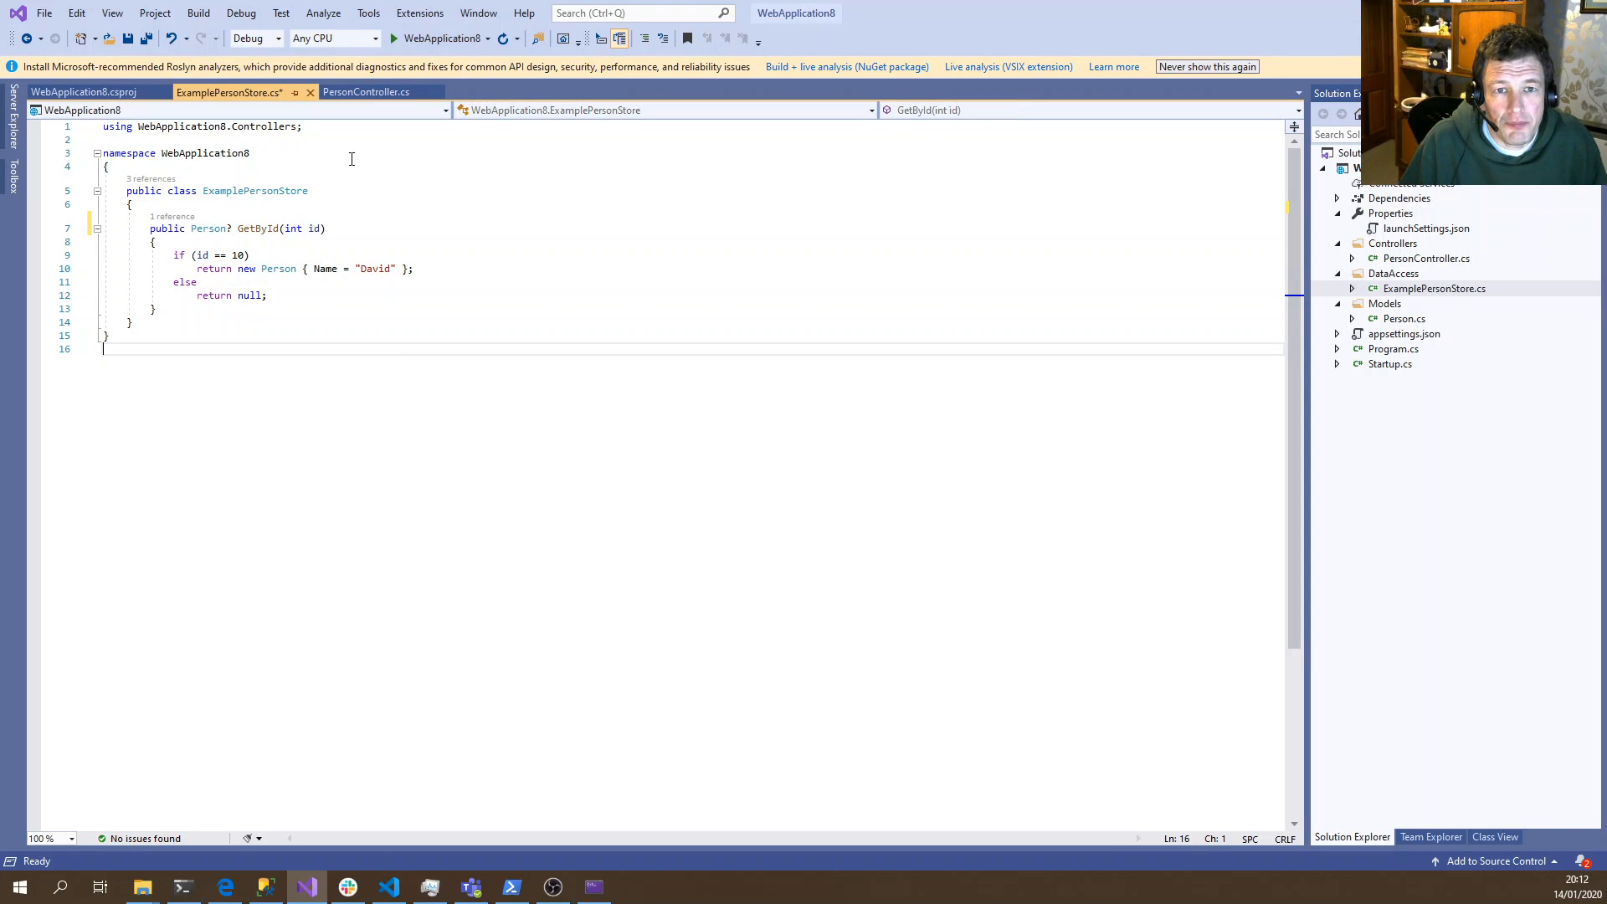
{"action": "left_click", "coordinate": [365, 92]}
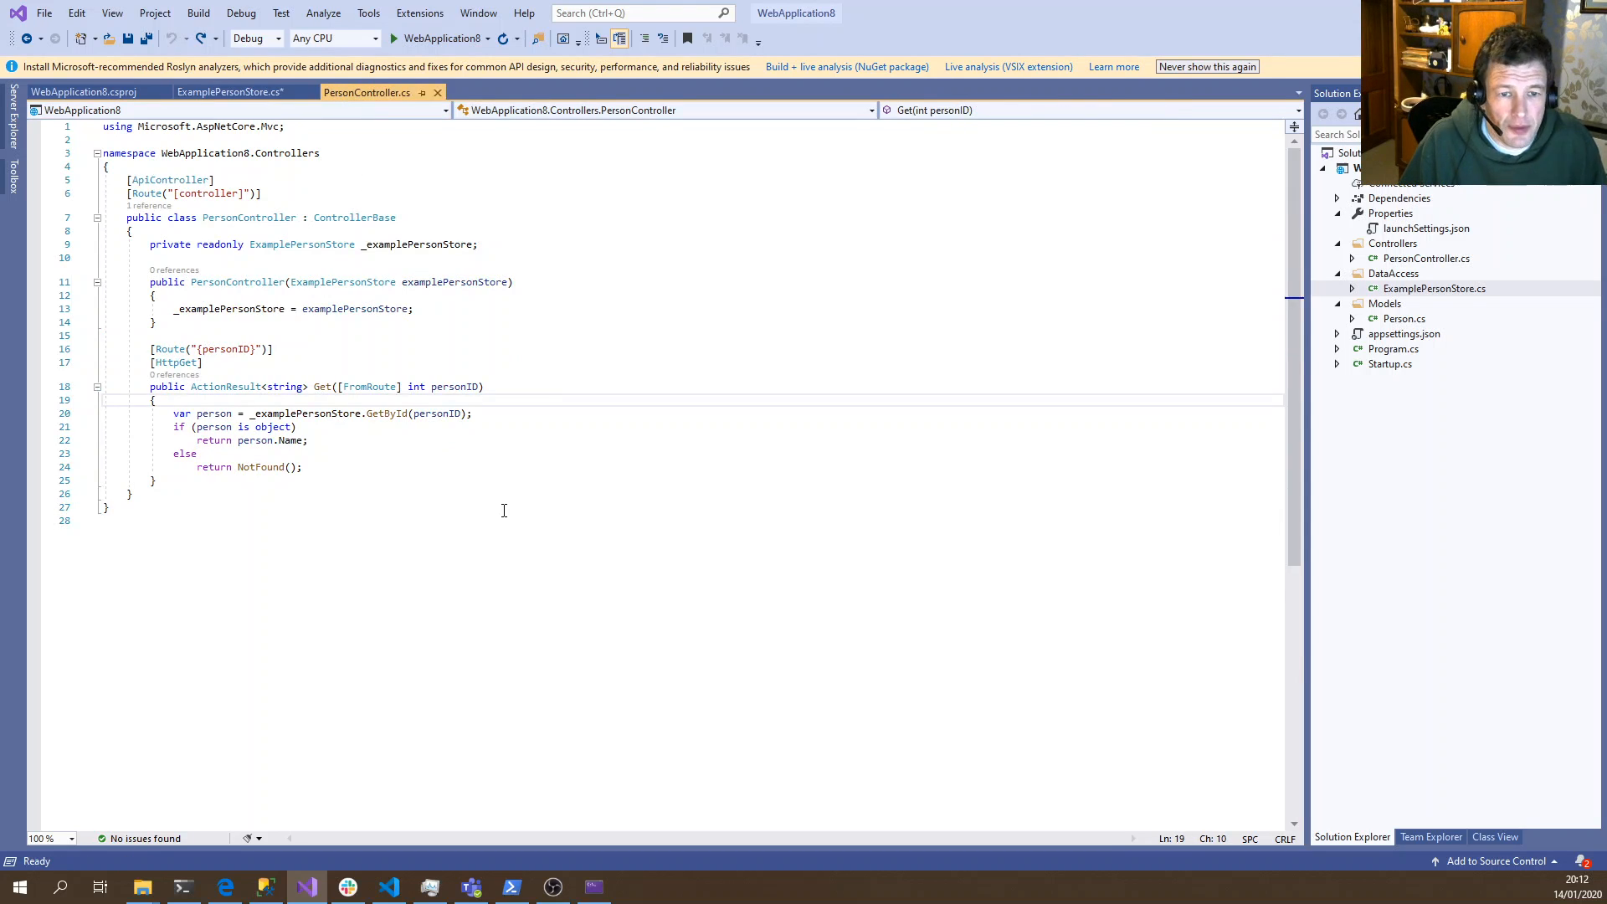
{"action": "key", "text": "ctrl+s"}
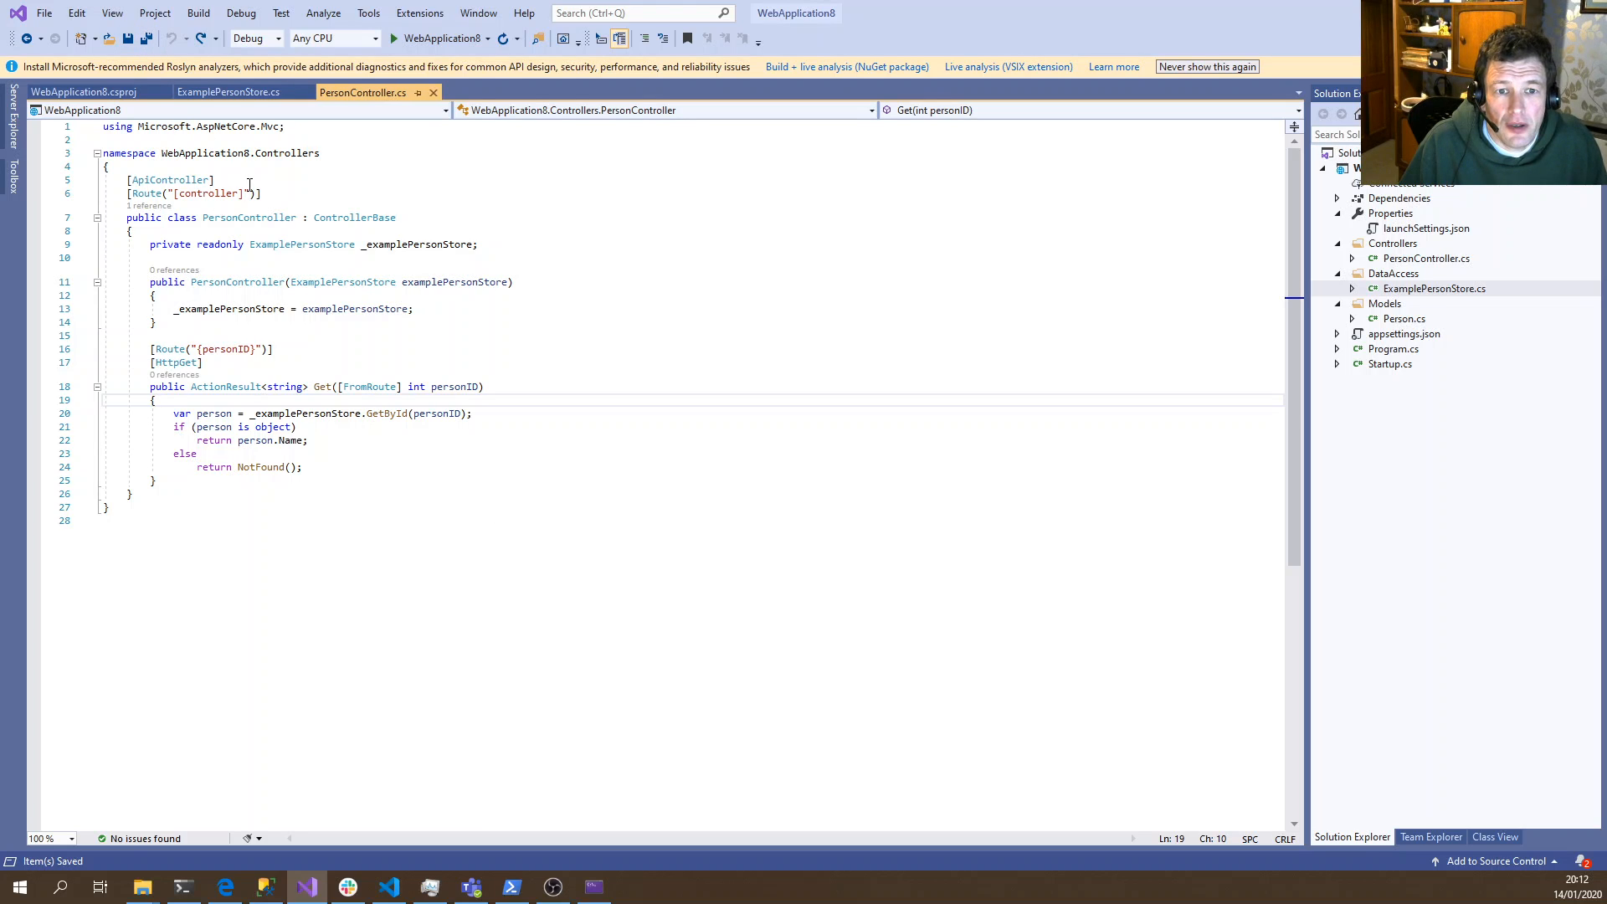
Build and run the web API on localhost ports 5000 and 5001, then bring PowerShell forward
{"action": "left_click", "coordinate": [398, 38]}
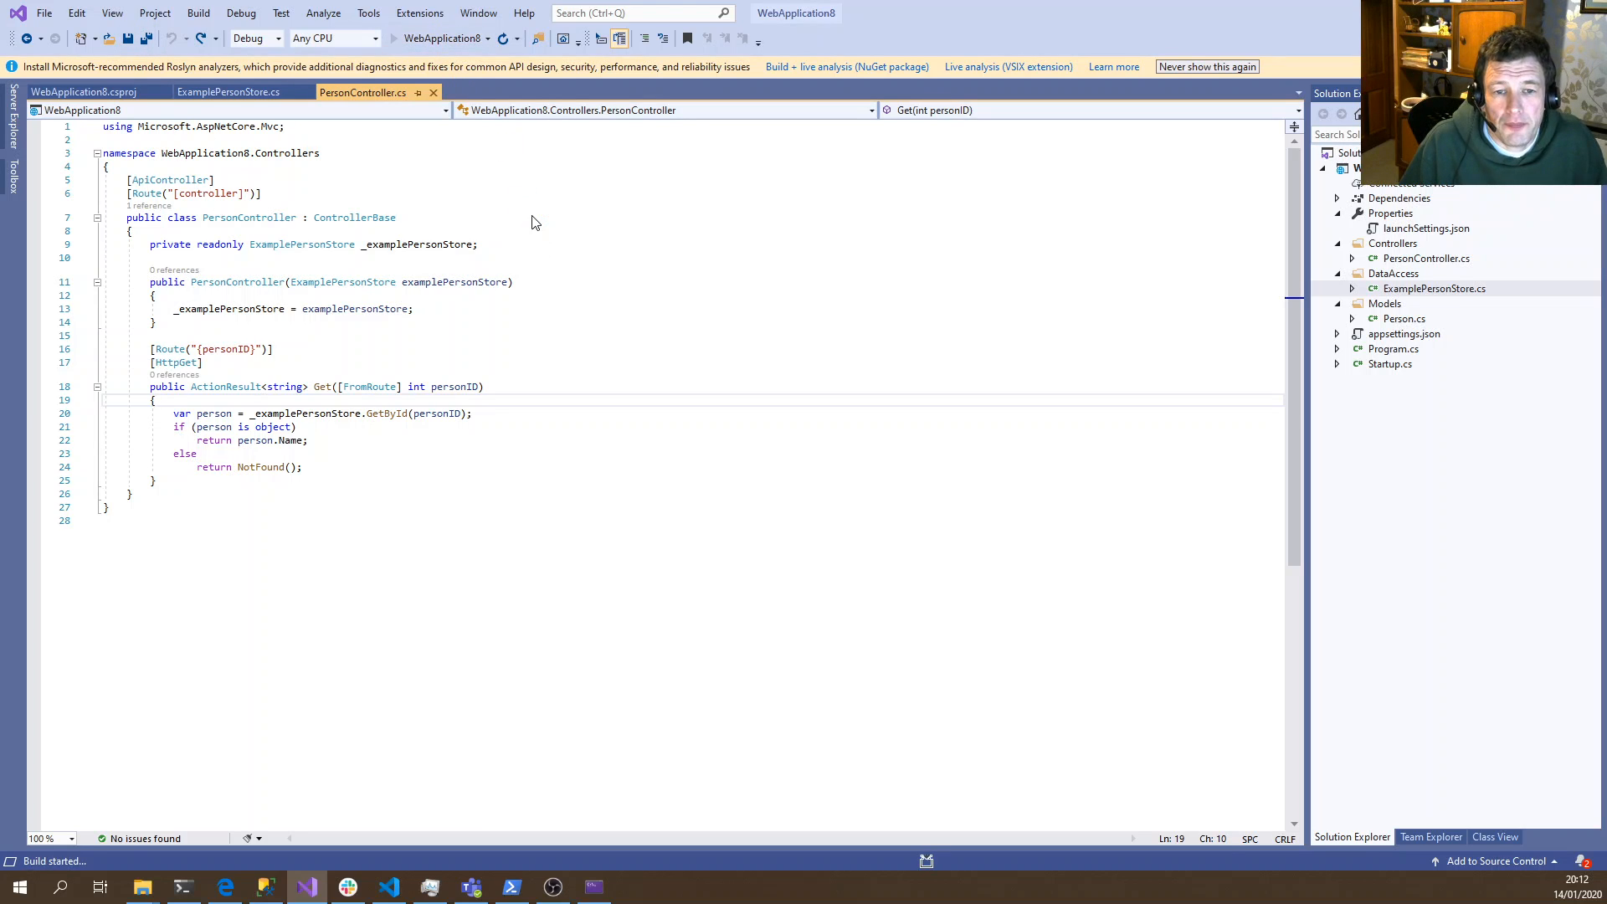
{"action": "left_click", "coordinate": [501, 37]}
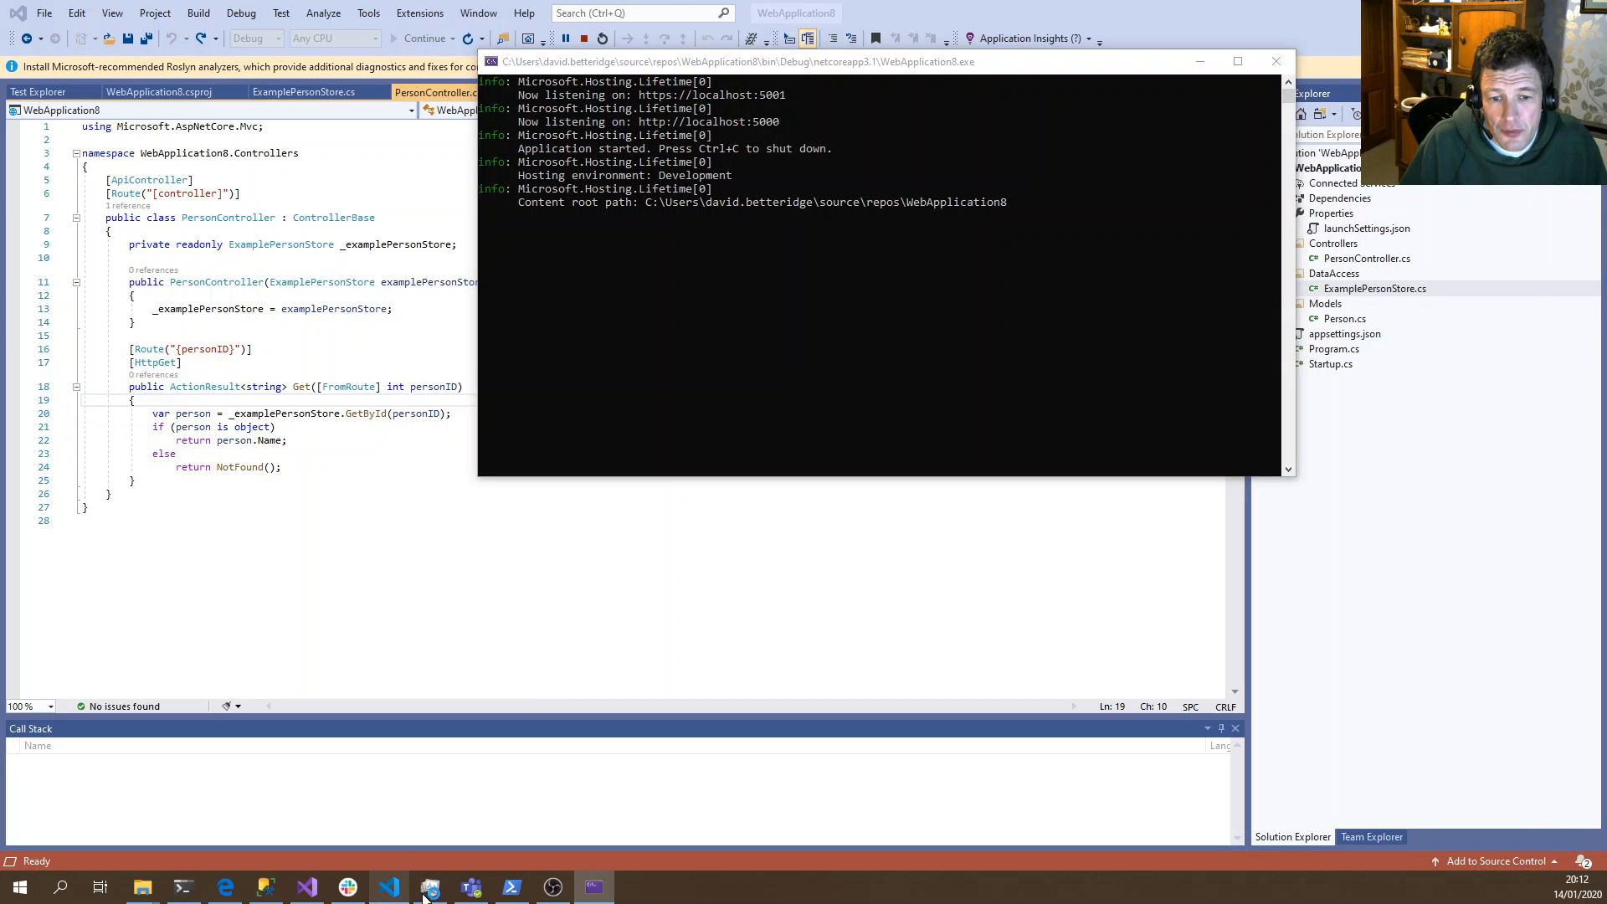
{"action": "left_click", "coordinate": [510, 886]}
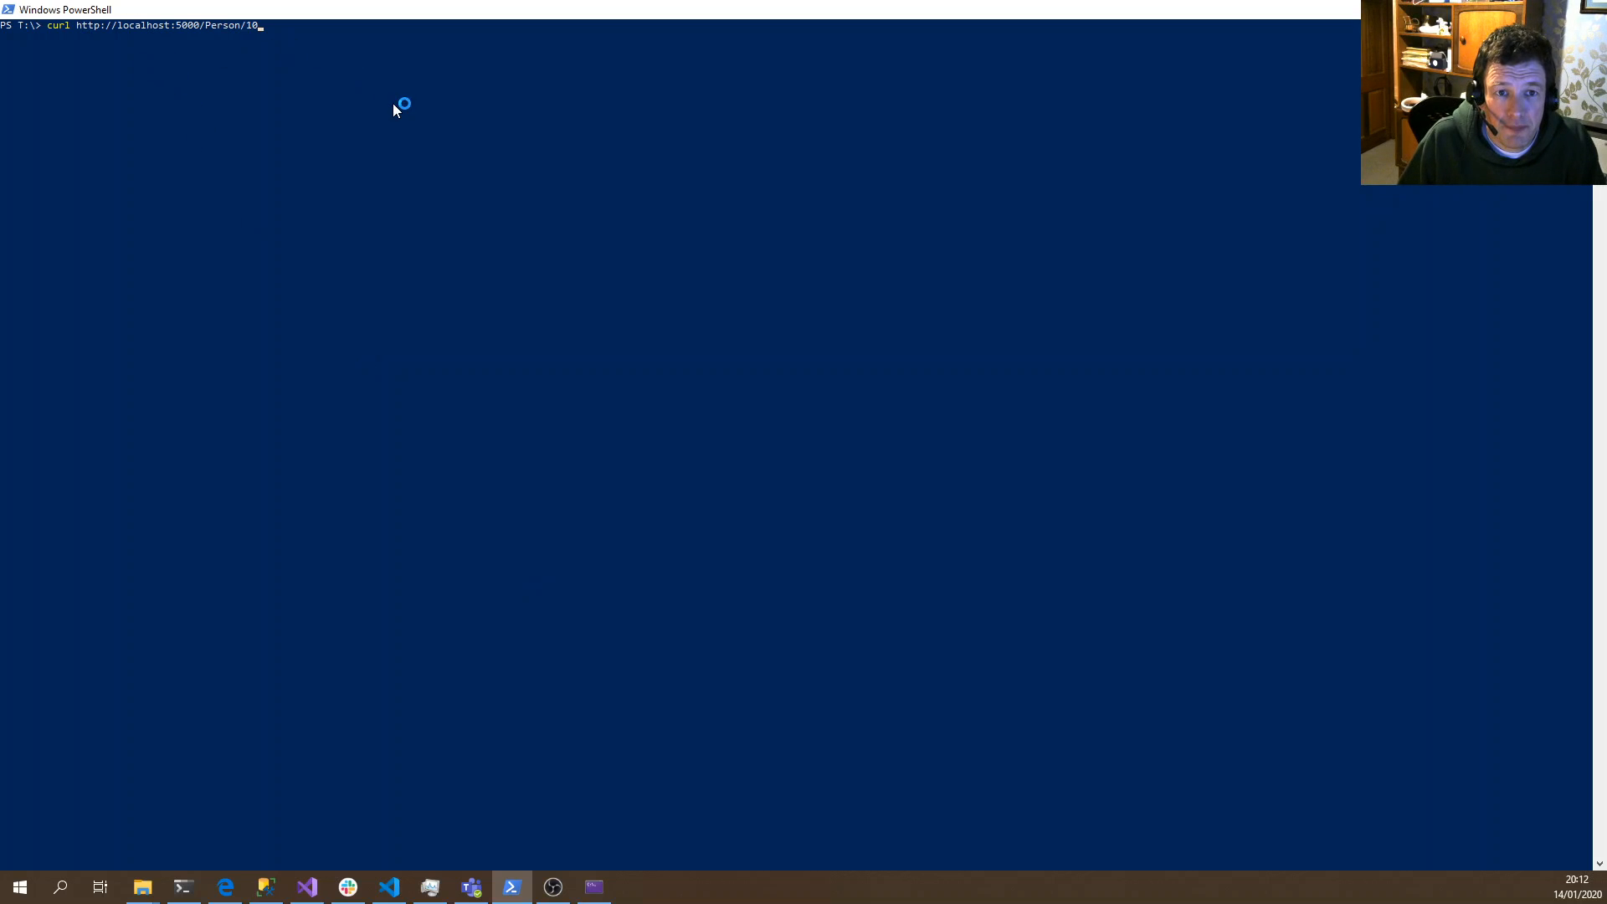
Curl Person/10, /1011 and /abc (David, 404, 400) and confirm David in the browser
{"action": "key", "text": "Return"}
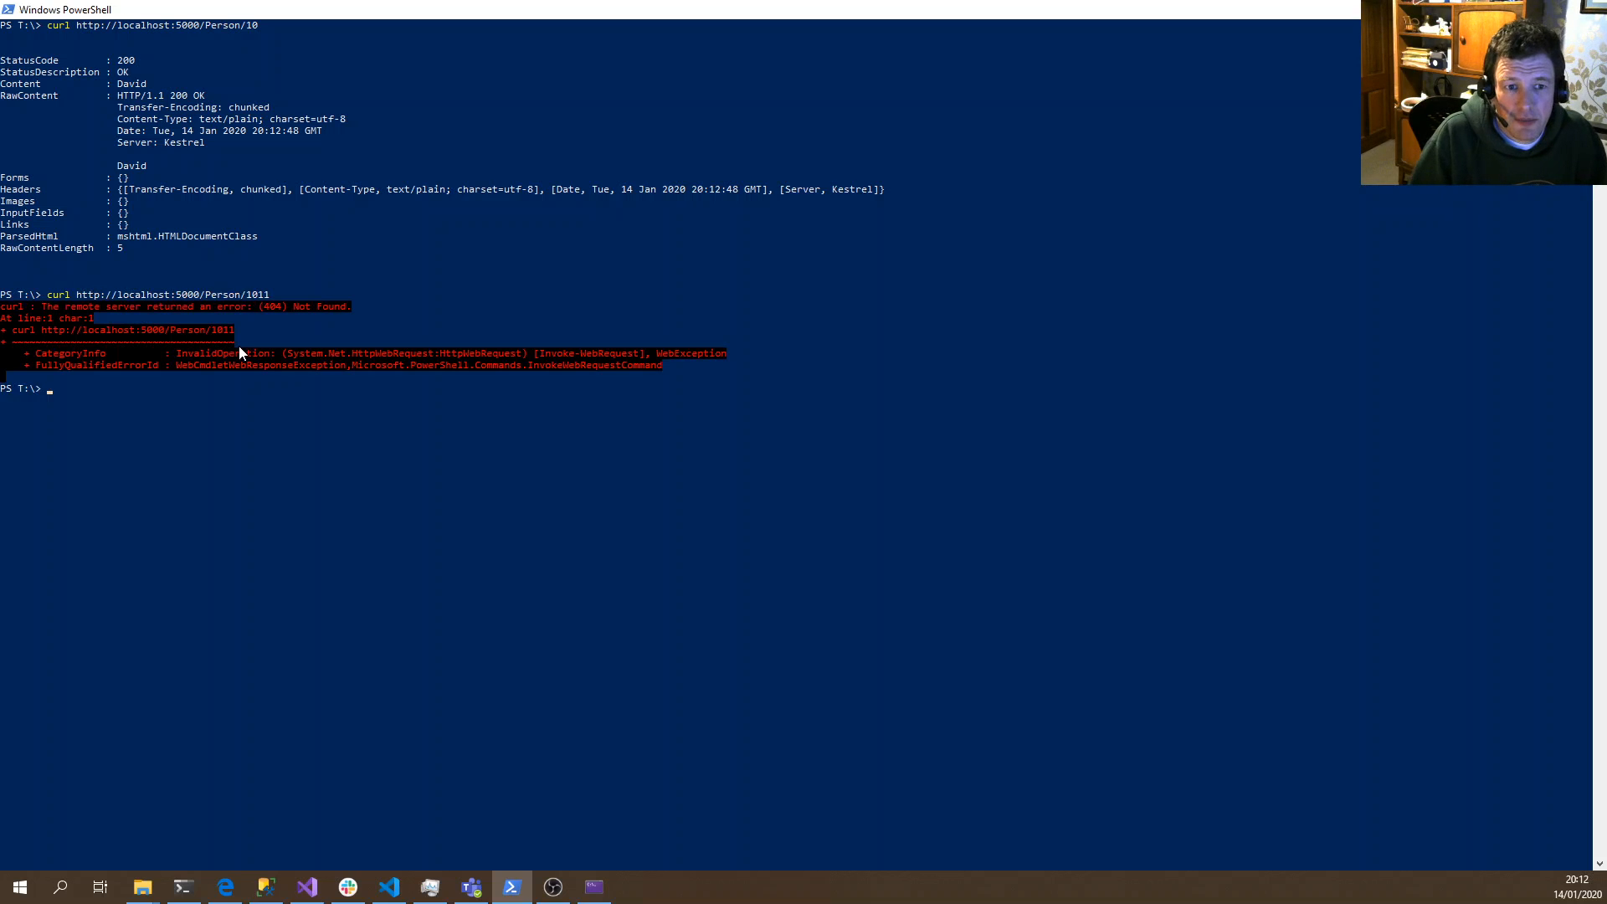
{"action": "type", "text": "curl http://localhost:5000/Person/1"}
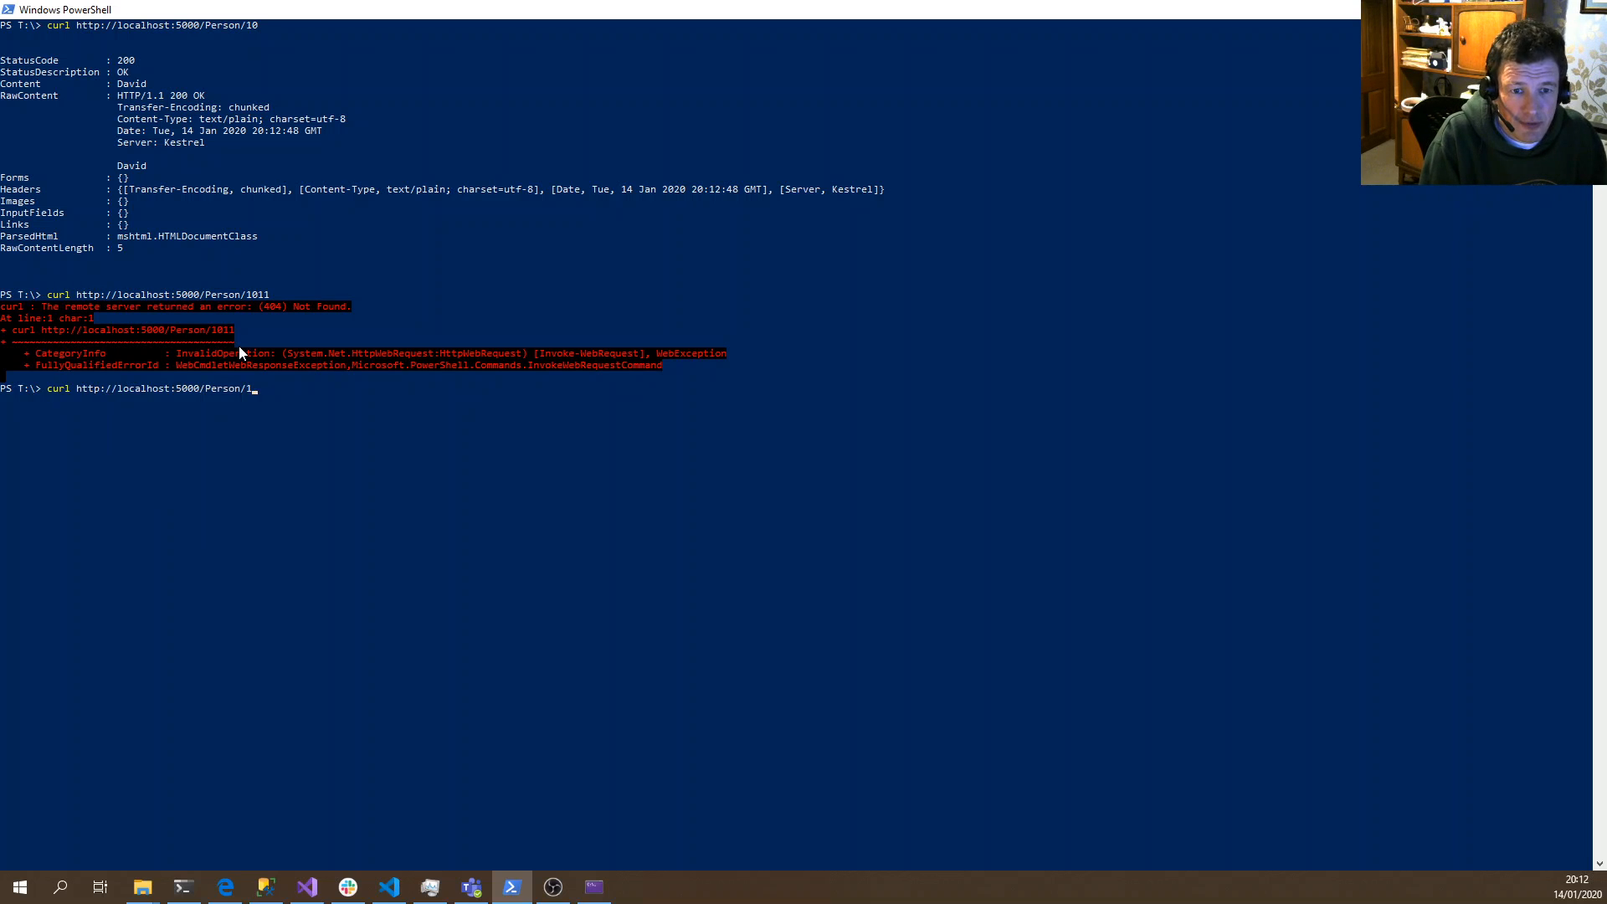
{"action": "key", "text": "Return"}
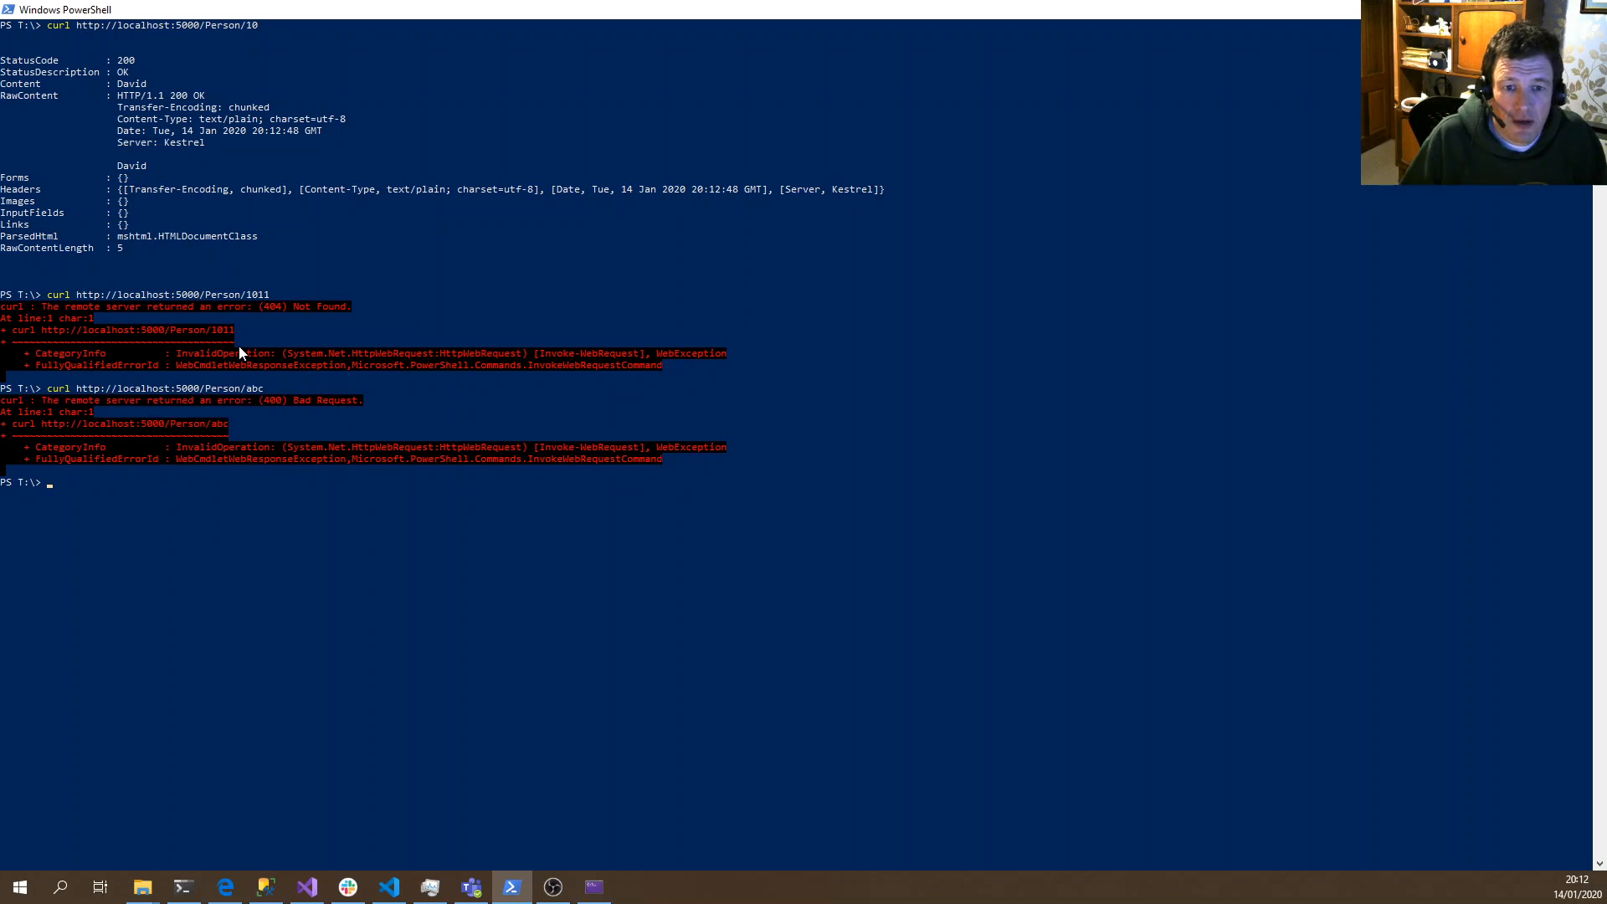
{"action": "left_click", "coordinate": [225, 886]}
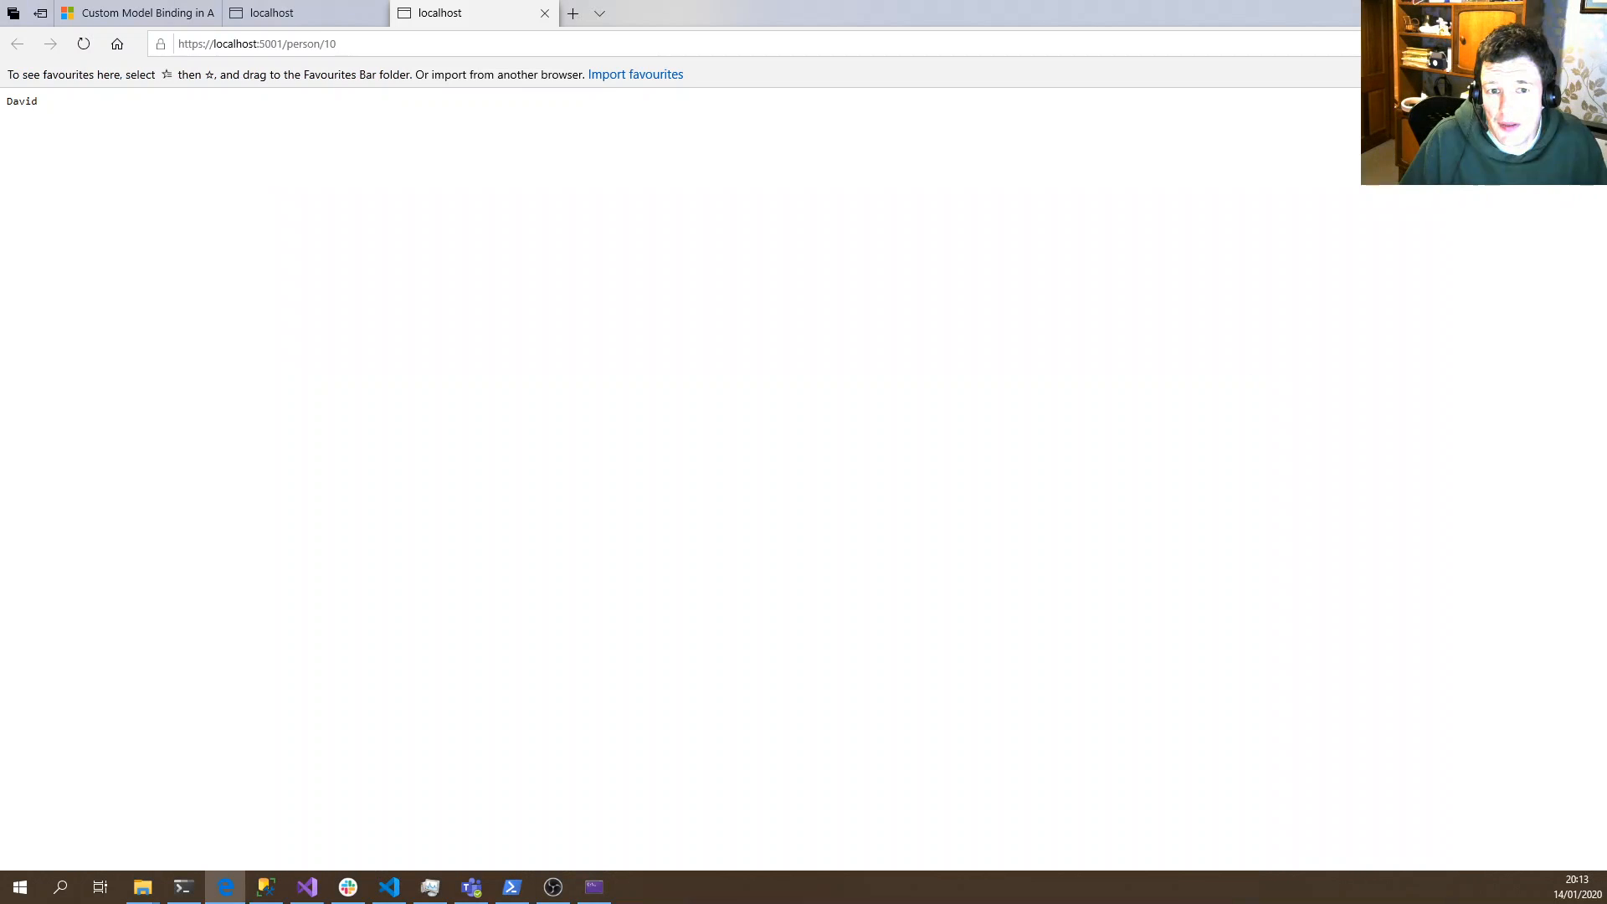
{"action": "left_click", "coordinate": [306, 886]}
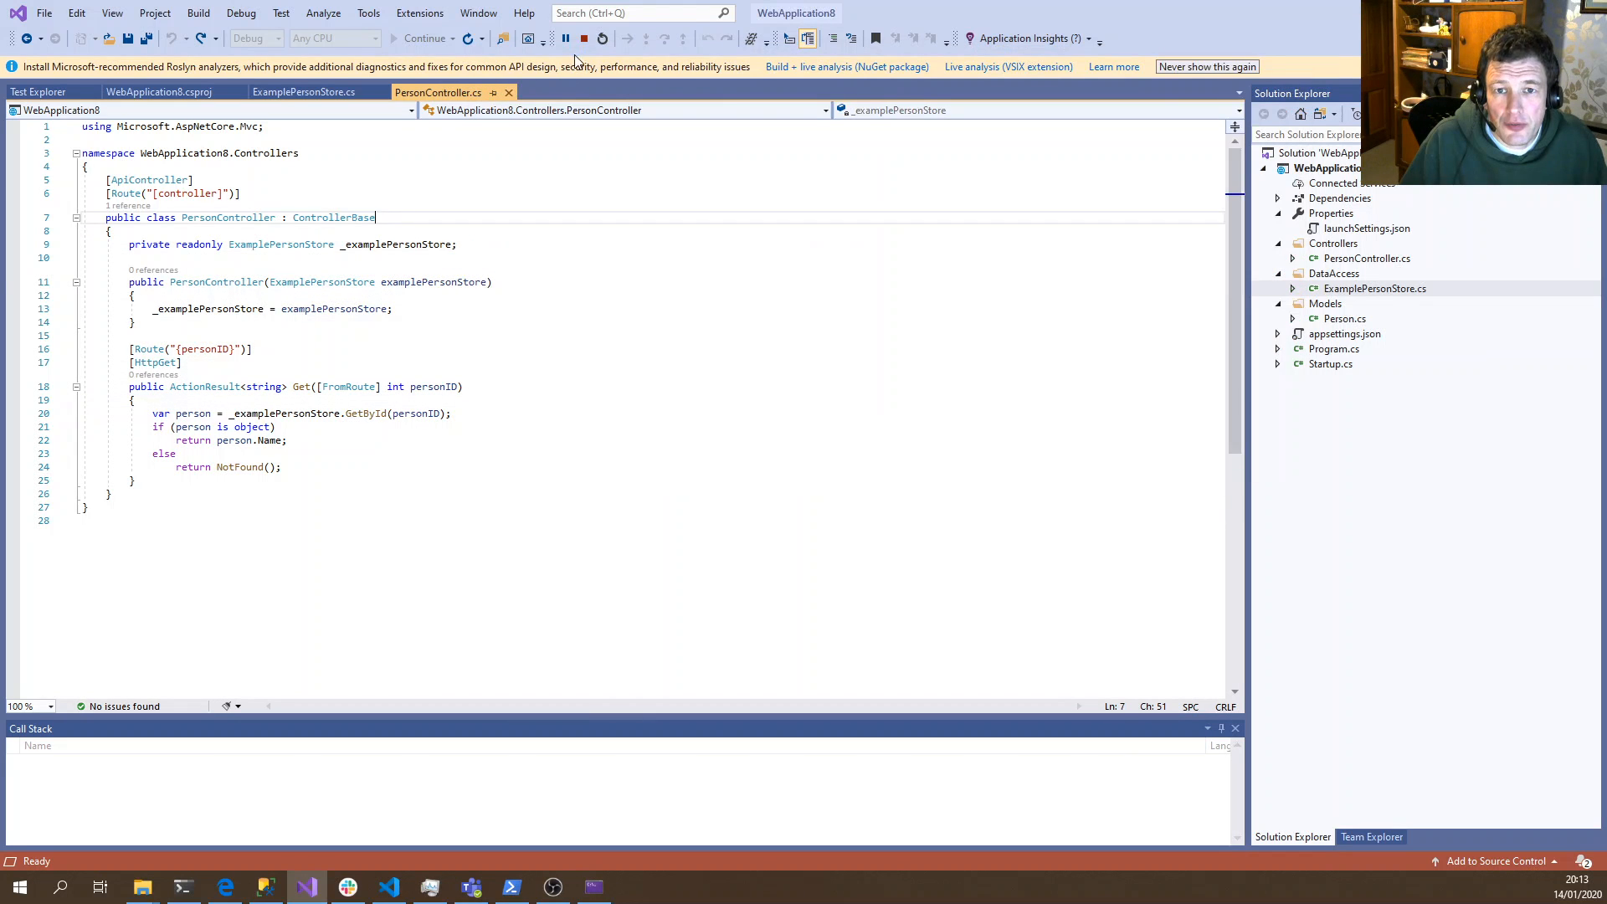
Stop debugging and make Get take a nullable Person parameter, removing the store lookup
{"action": "left_click", "coordinate": [602, 38]}
{"action": "type", "text": "P"}
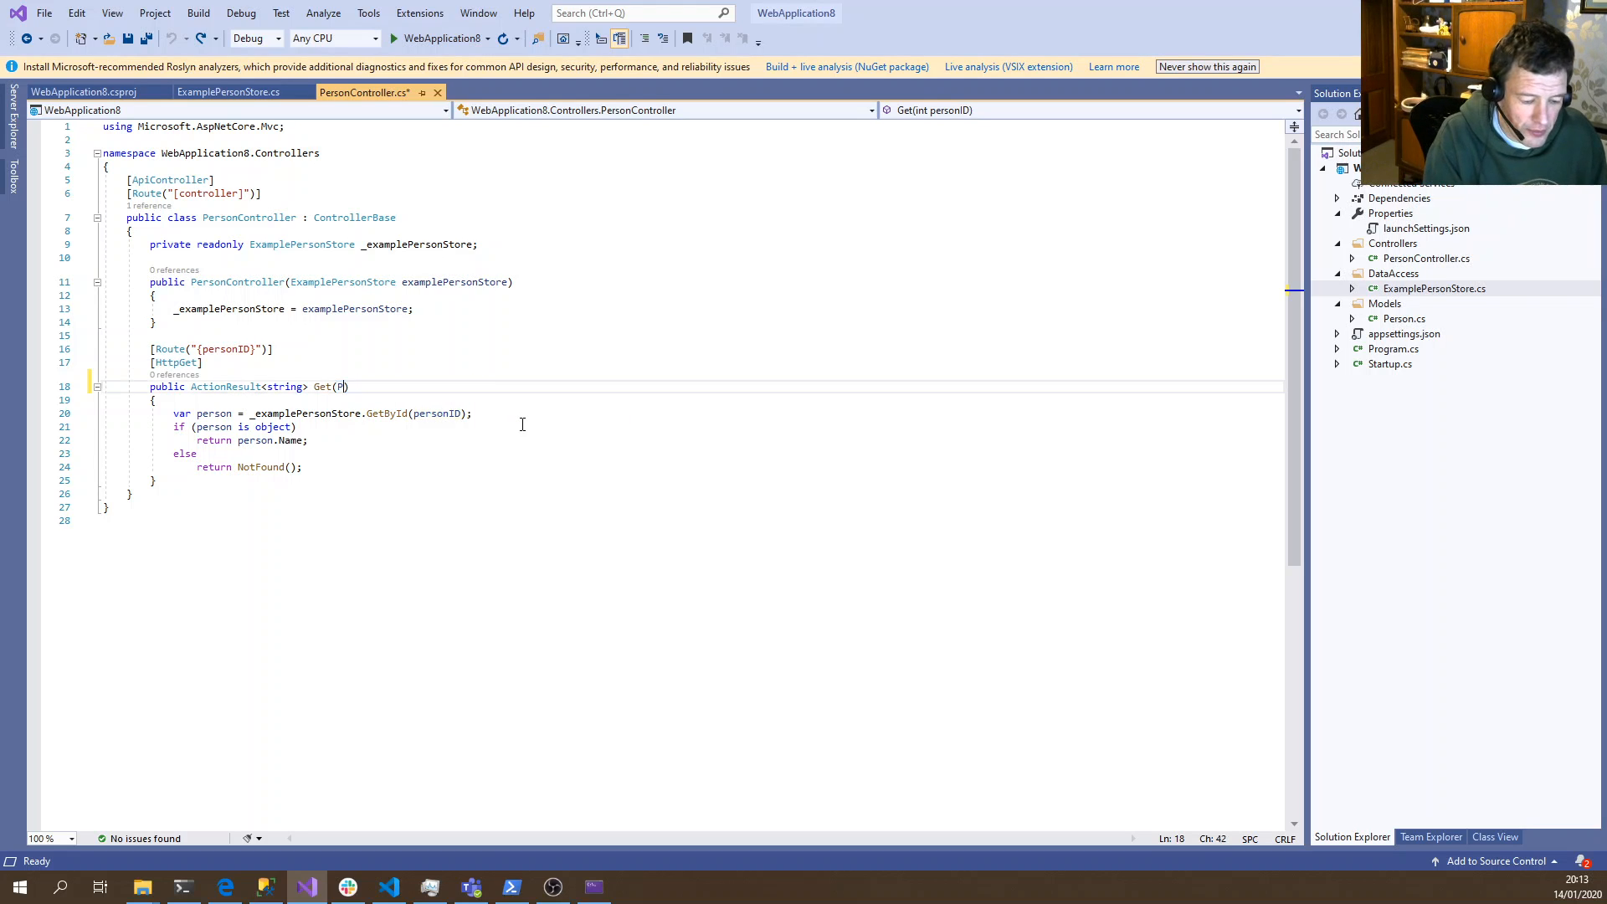
{"action": "type", "text": "erson person"}
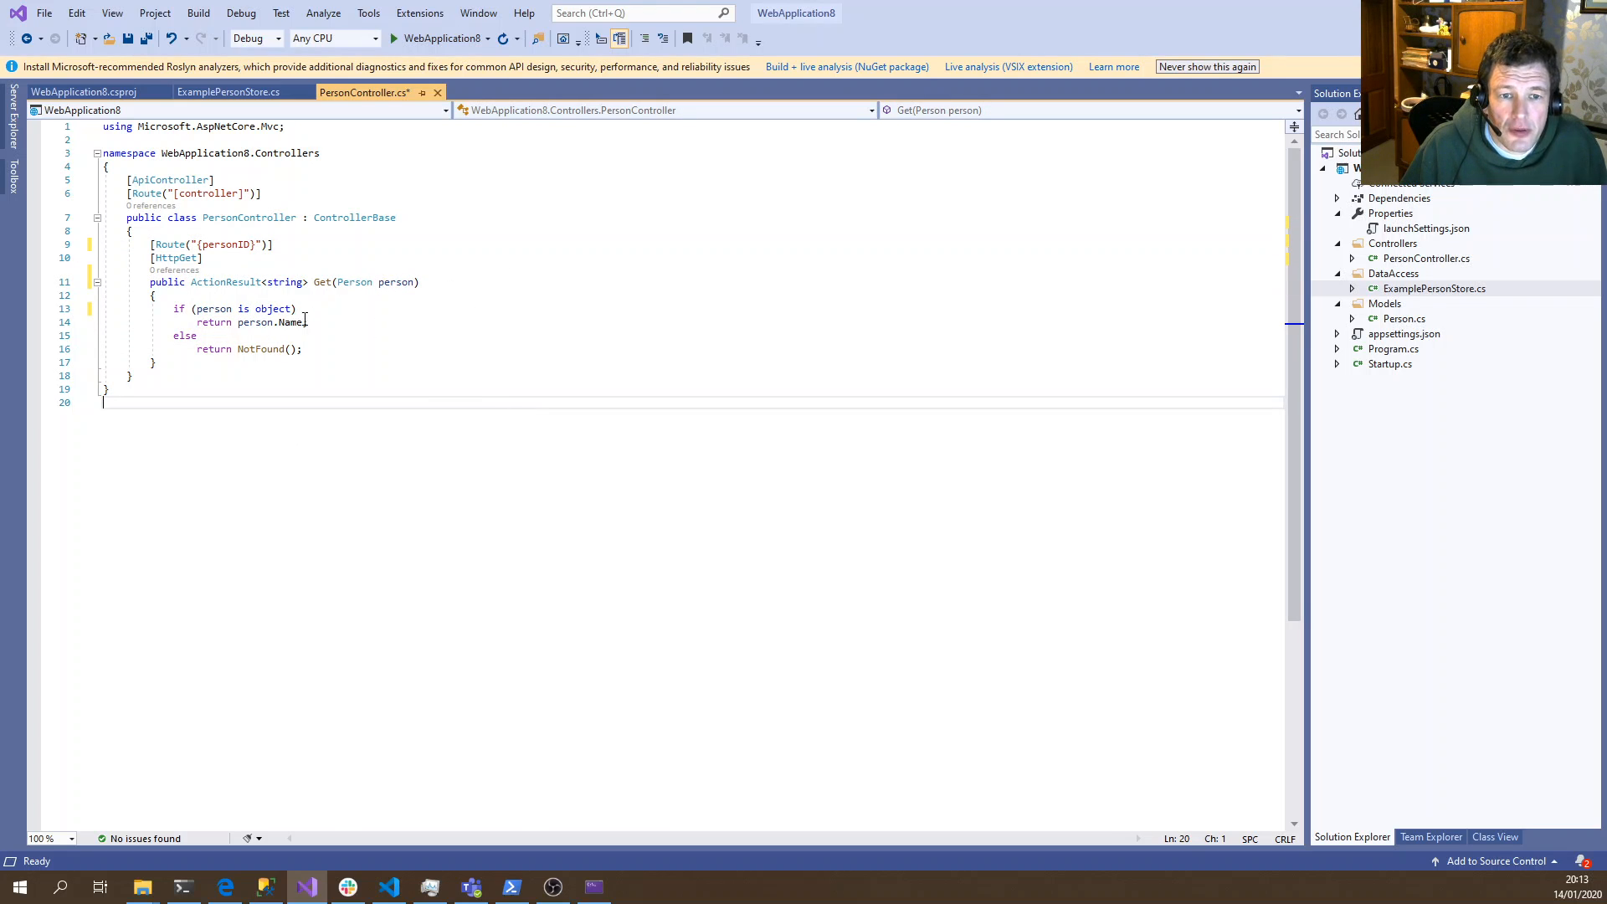
{"action": "double_click", "coordinate": [353, 282]}
{"action": "type", "text": "?"}
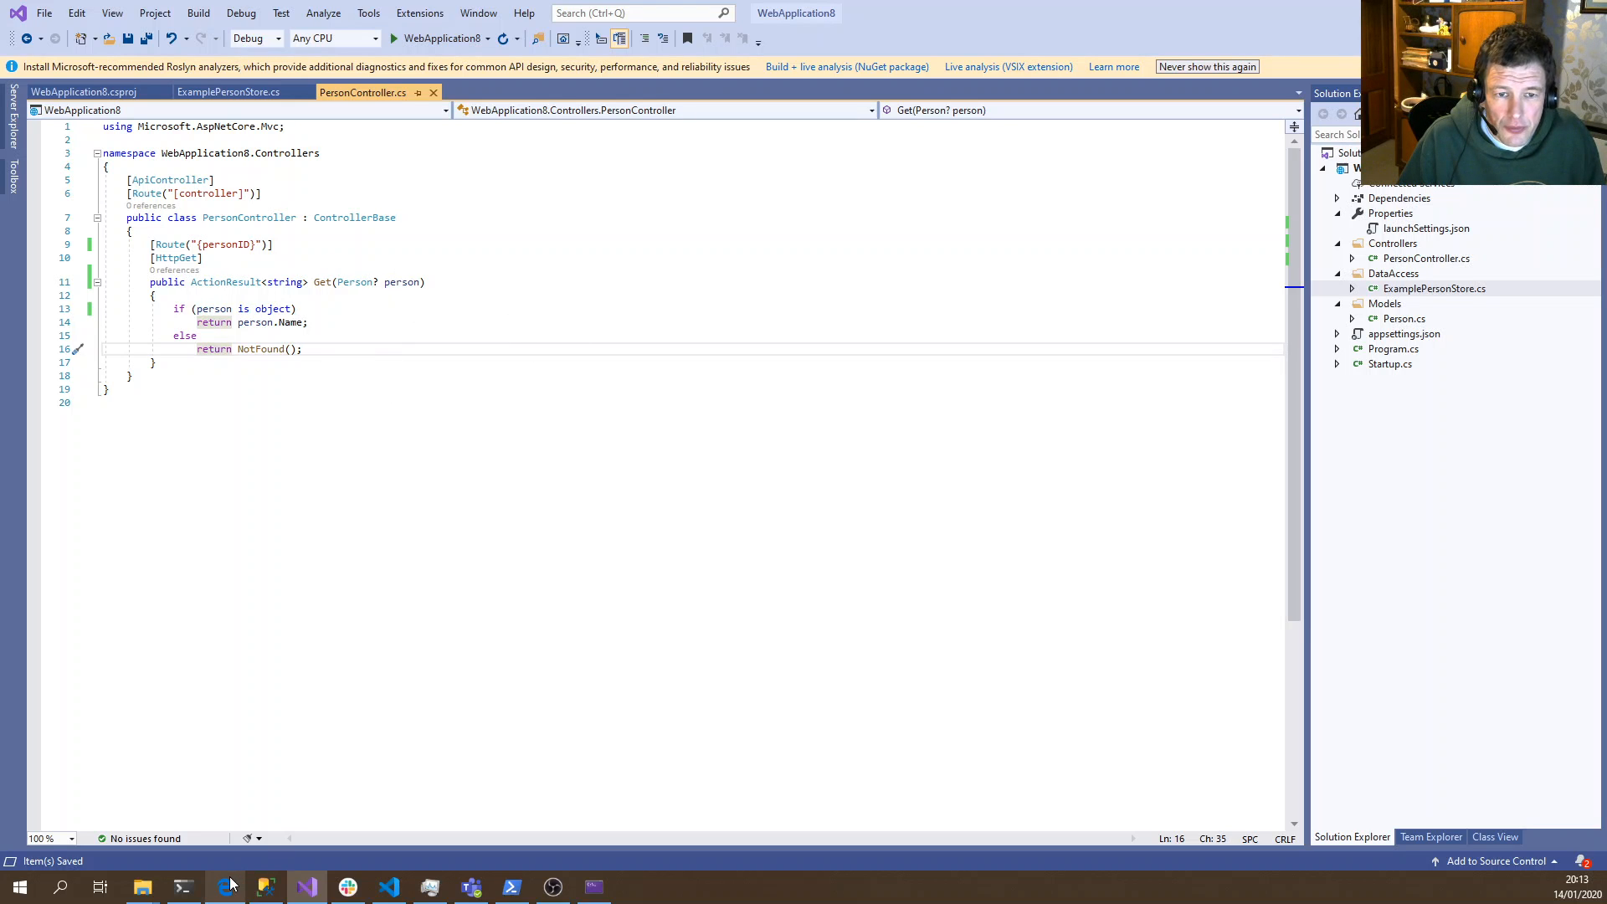
Read the custom model binder sample with the ModelBinder attribute in the Edge docs
{"action": "left_click", "coordinate": [222, 886]}
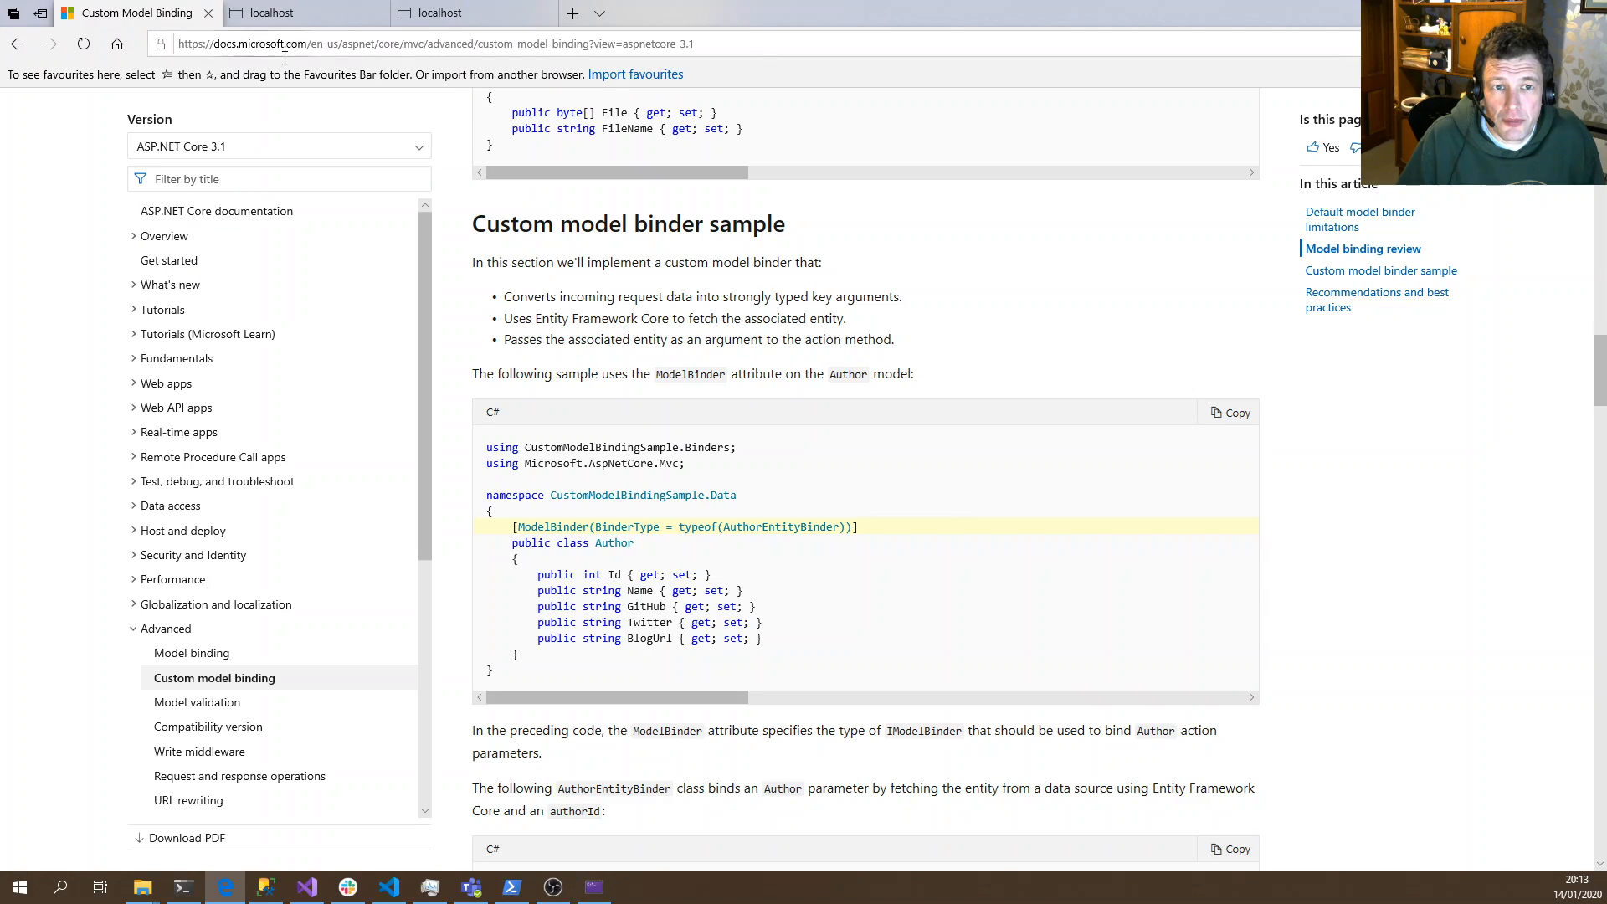
{"action": "scroll", "scroll_direction": "down", "scroll_amount": 3}
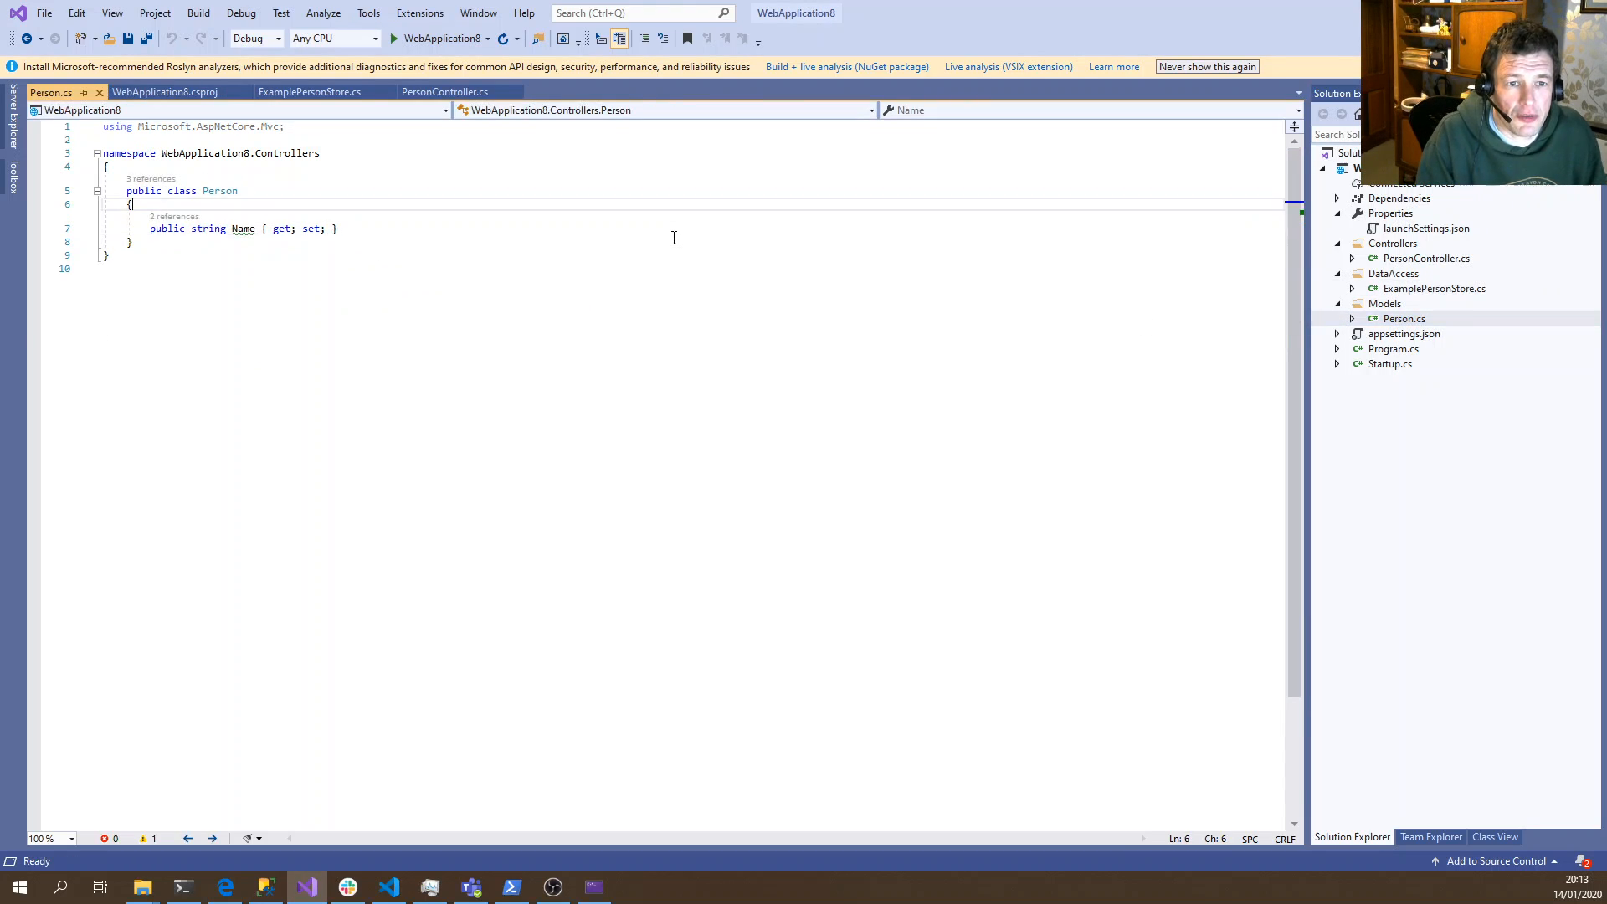
Add [ModelBinder(BinderType = typeof(PersonBinder), Name = "personID")] above Person and save
{"action": "key", "text": "Enter"}
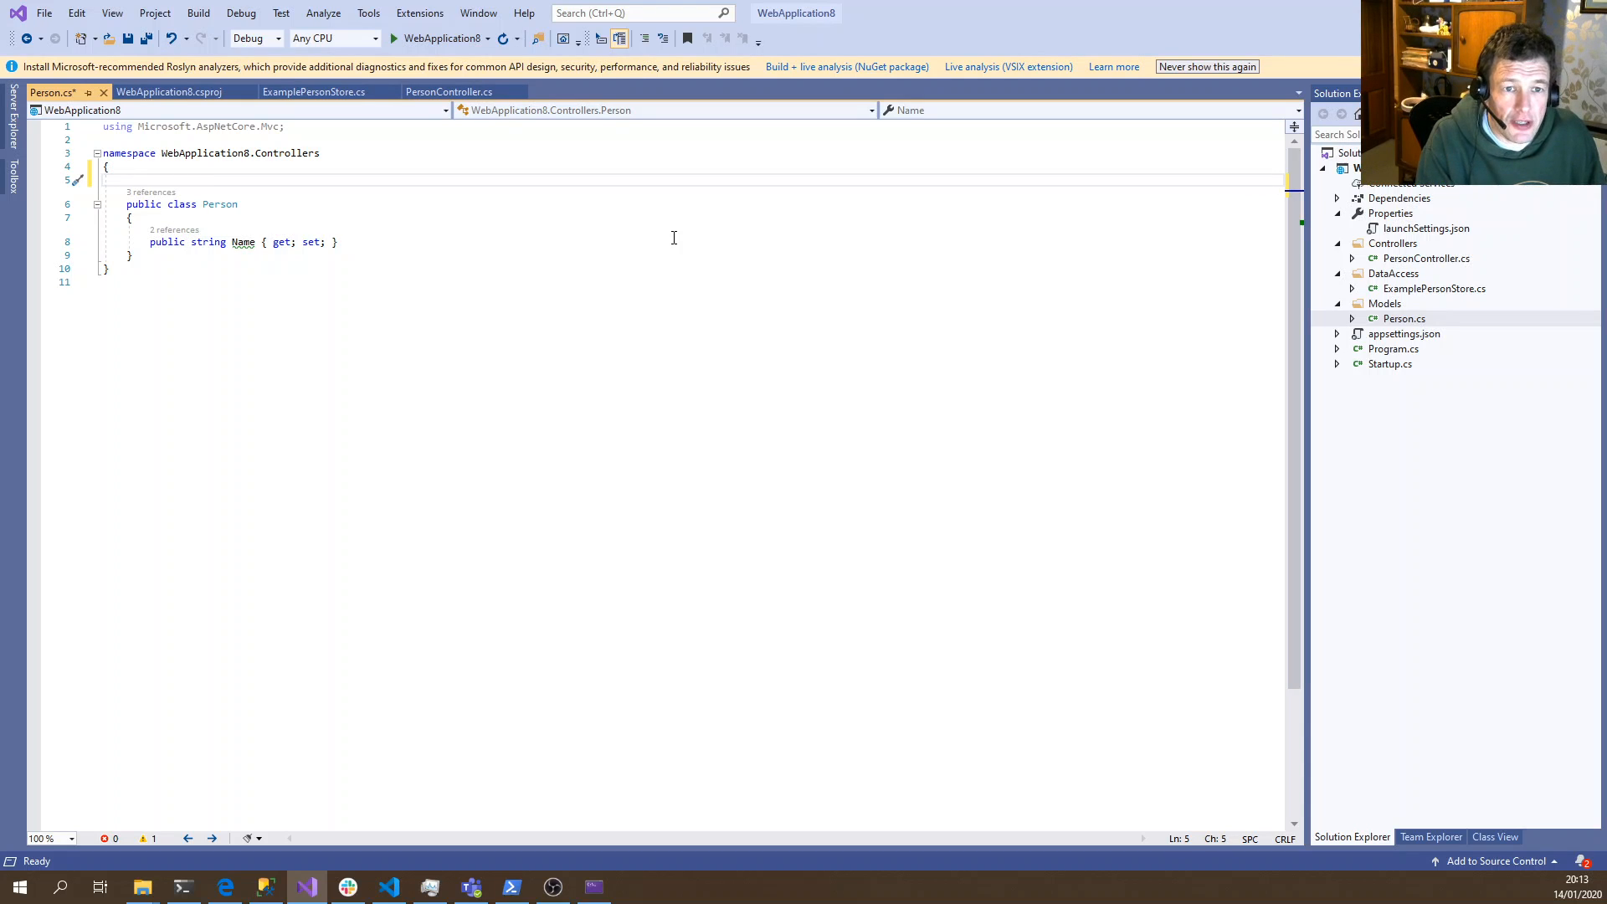
{"action": "type", "text": "[Mode"}
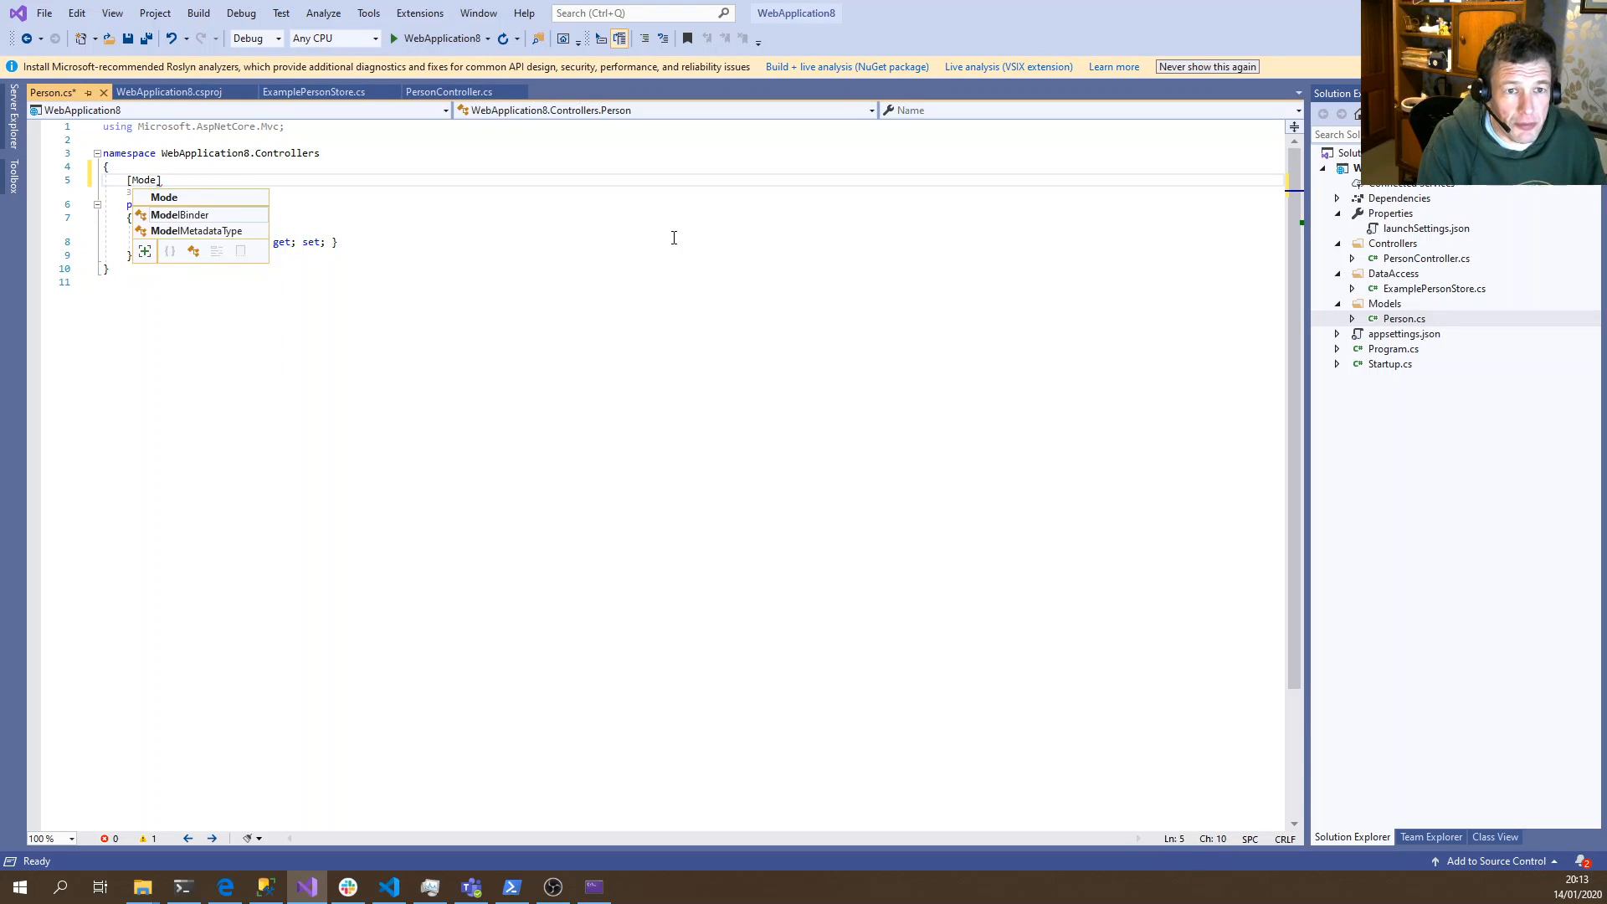
{"action": "type", "text": "lBinder("}
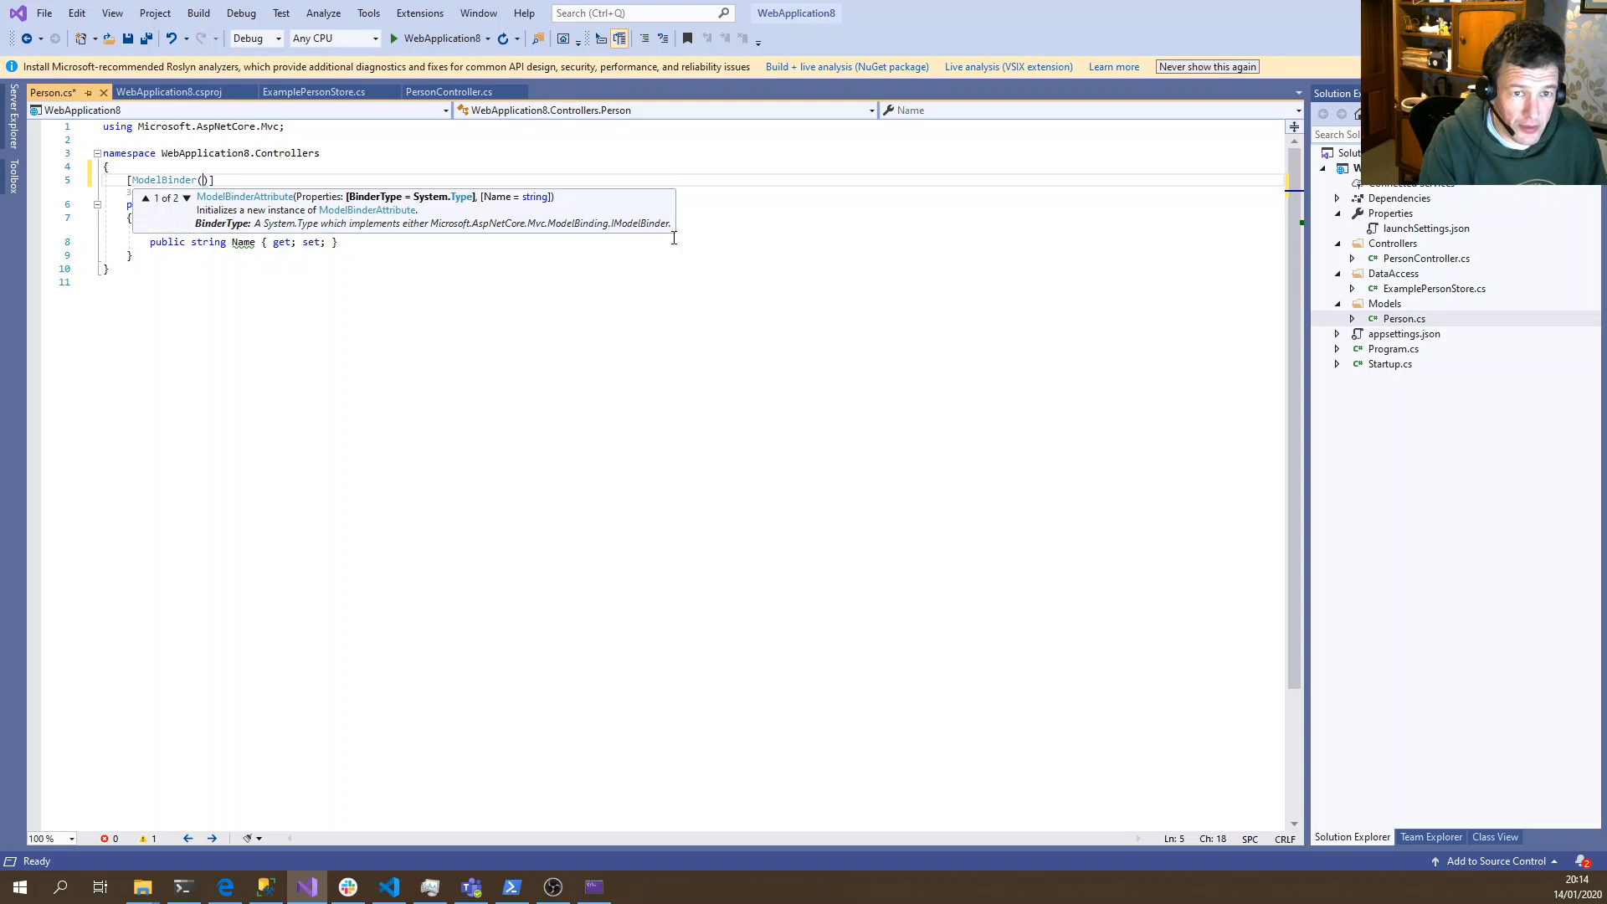
{"action": "type", "text": "BinderType = typeof("}
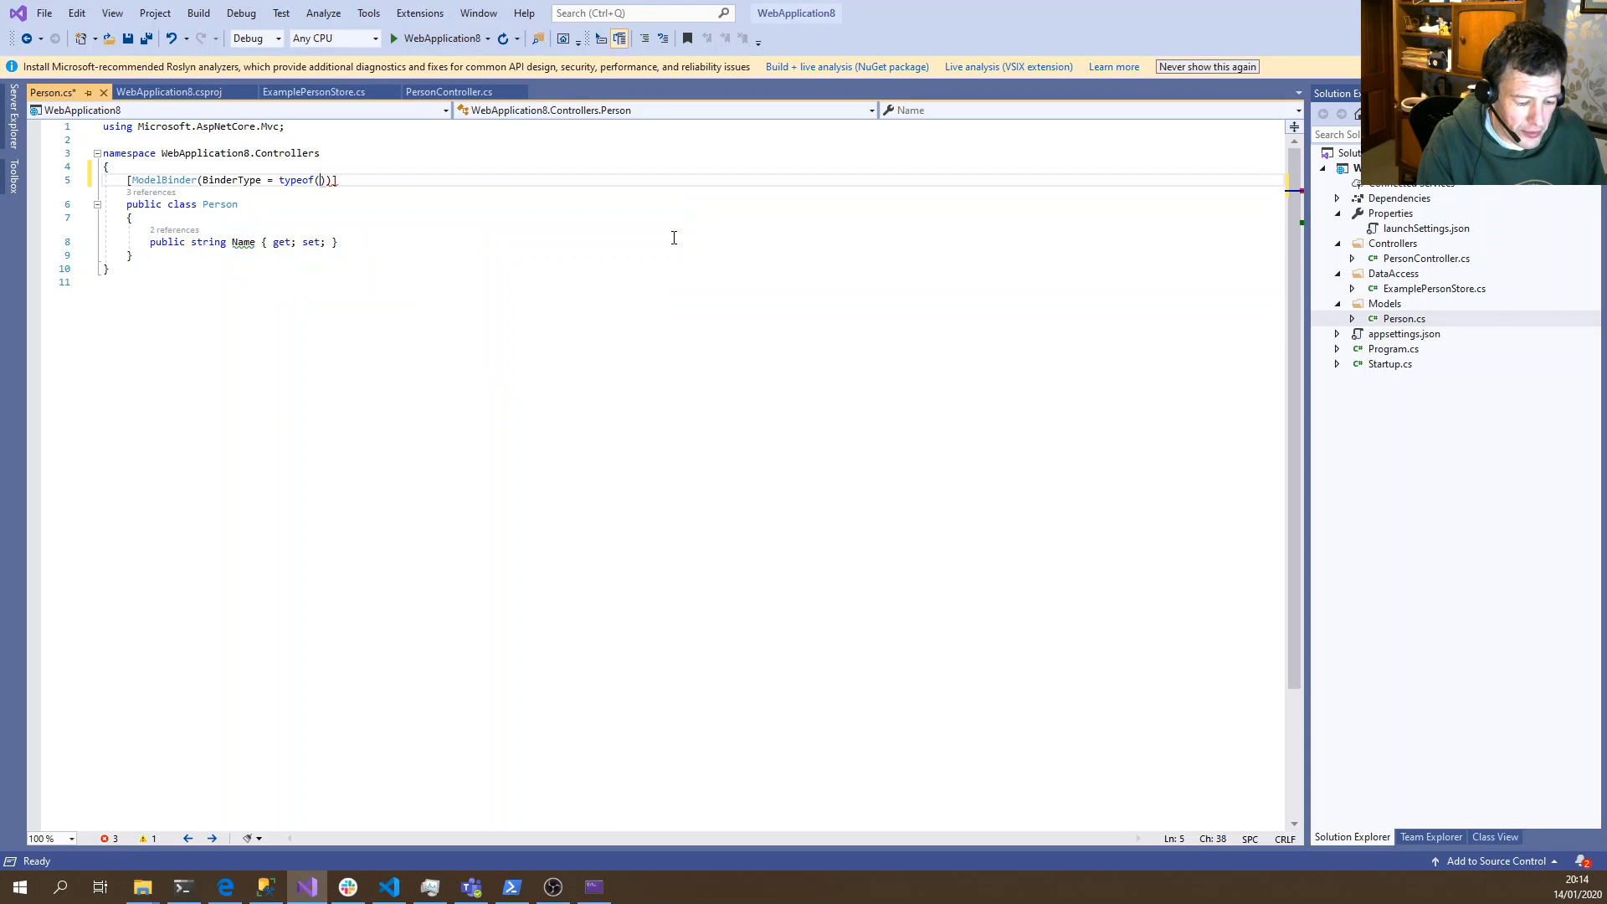
{"action": "type", "text": "PersonBinder"}
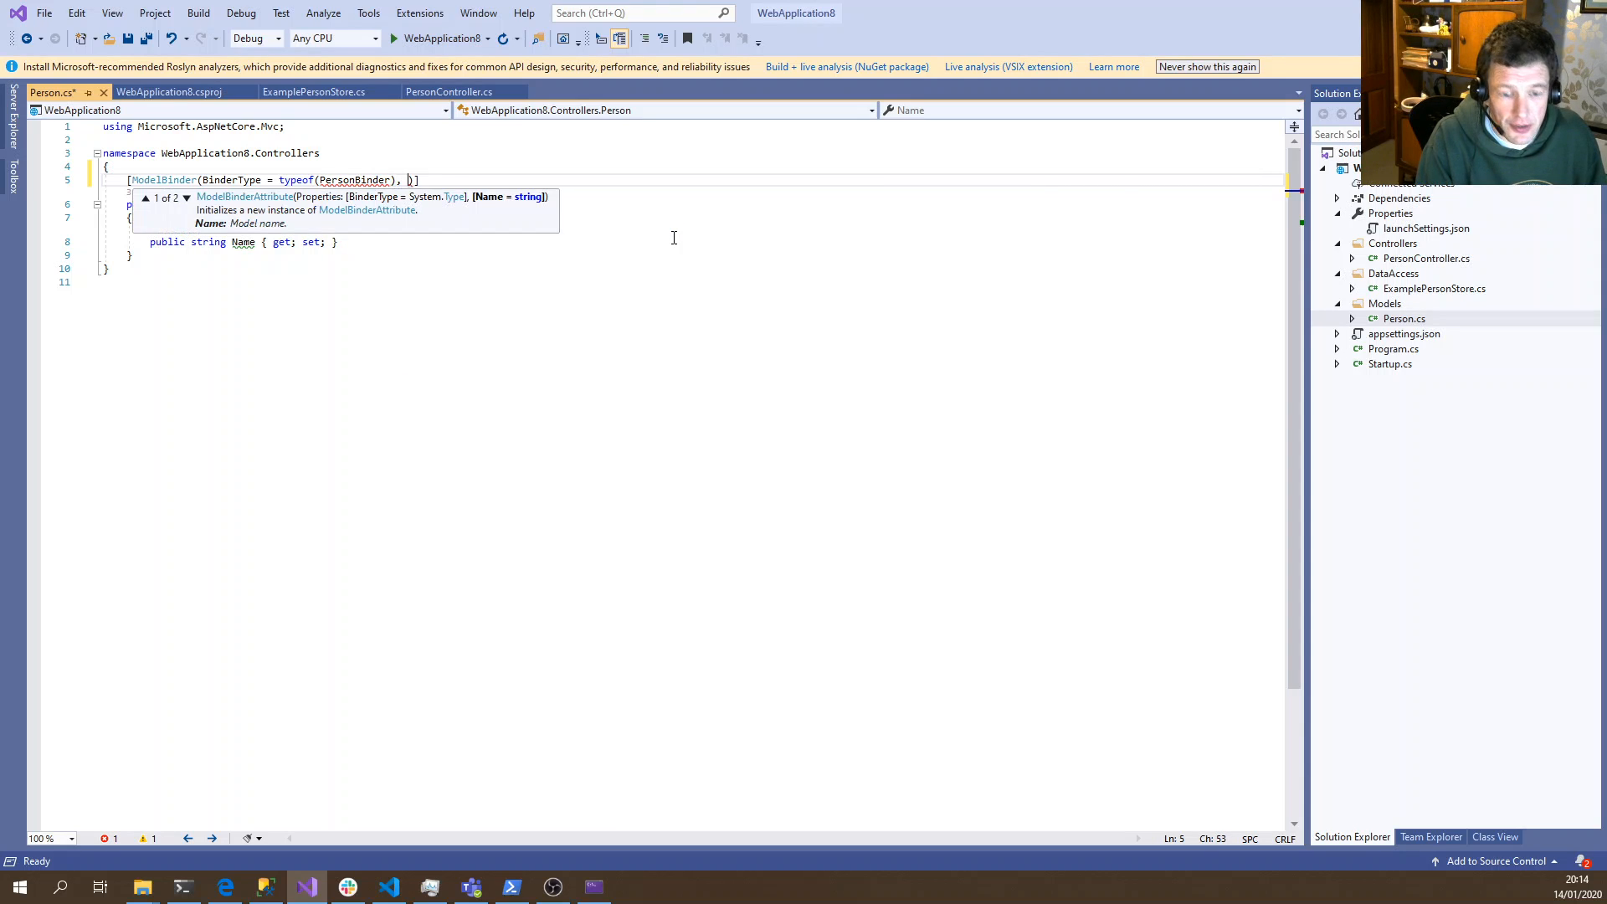
{"action": "type", "text": "Name = \"\""}
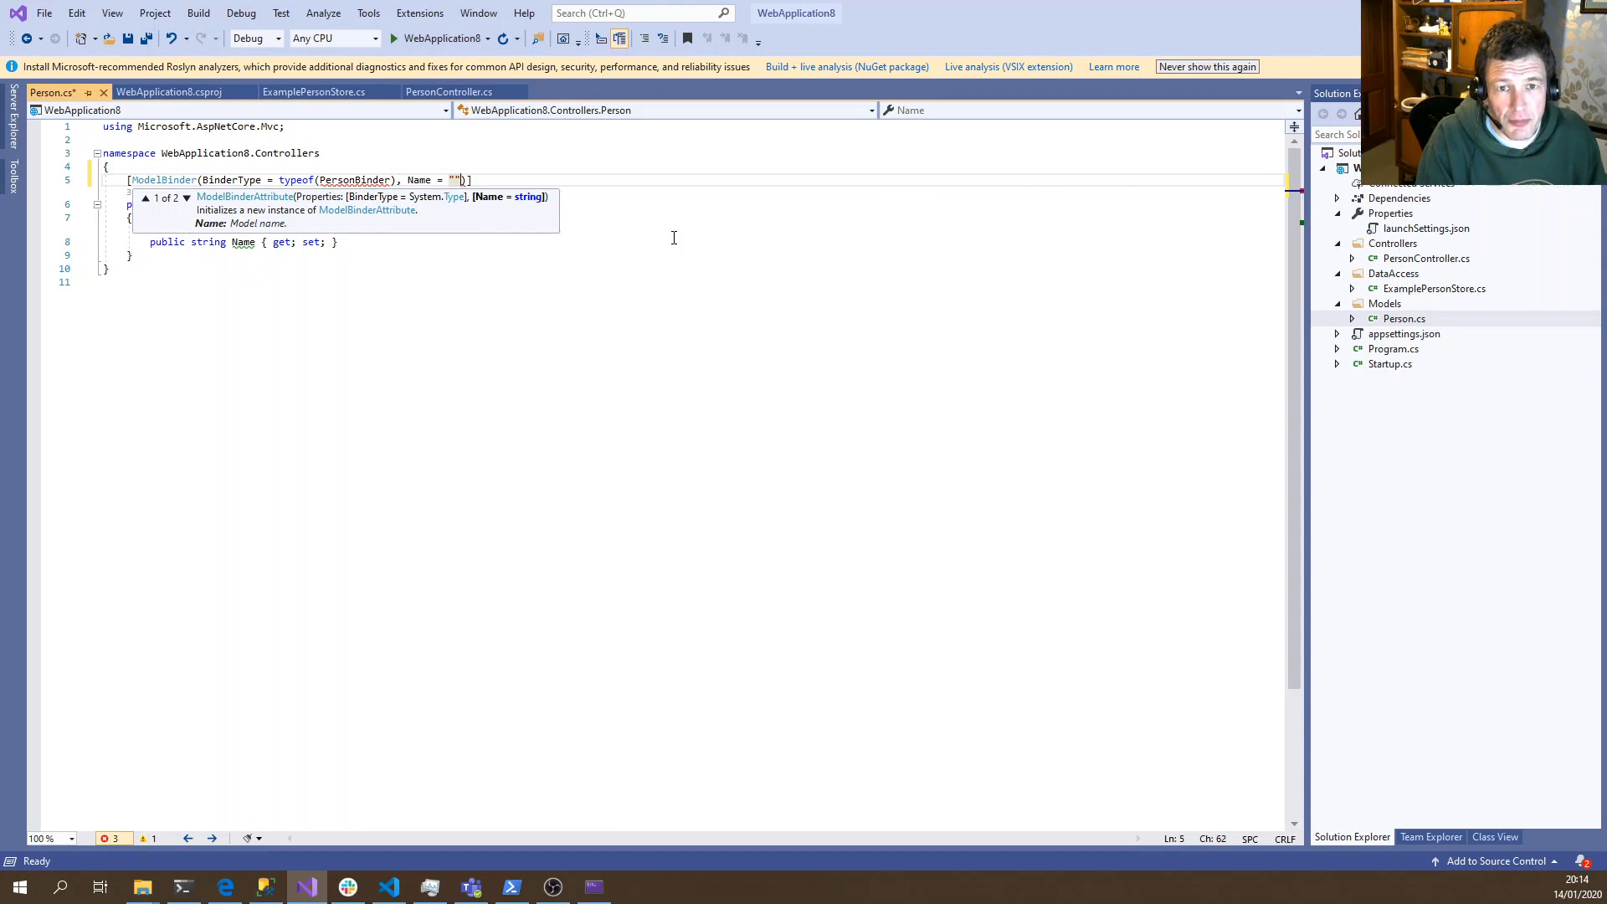
{"action": "type", "text": "Person"}
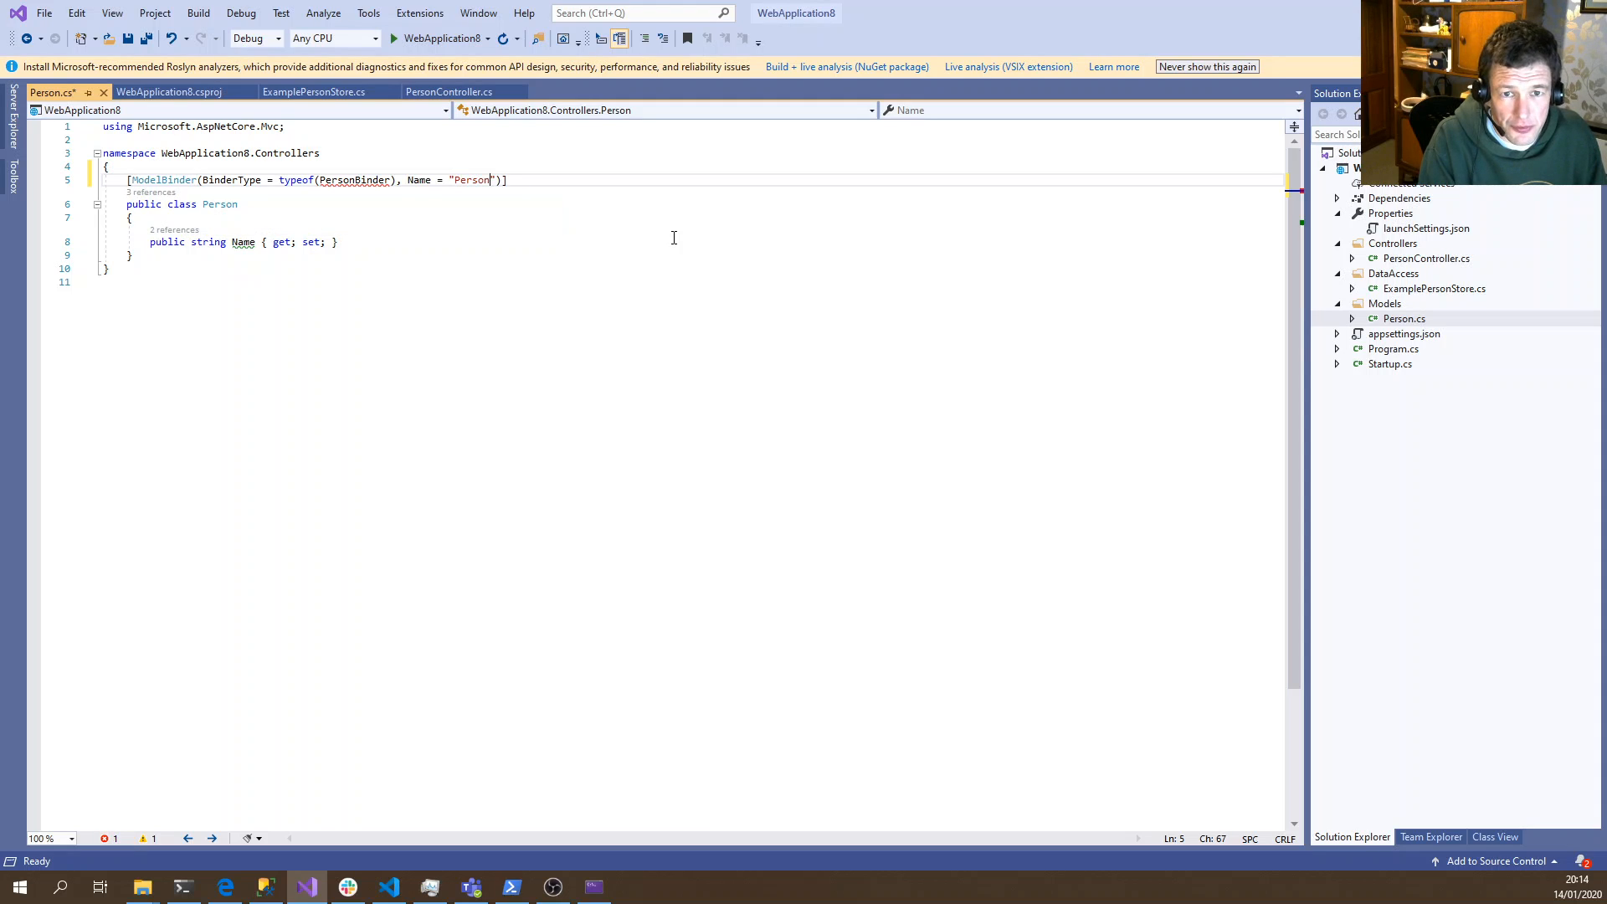
{"action": "type", "text": "Id"}
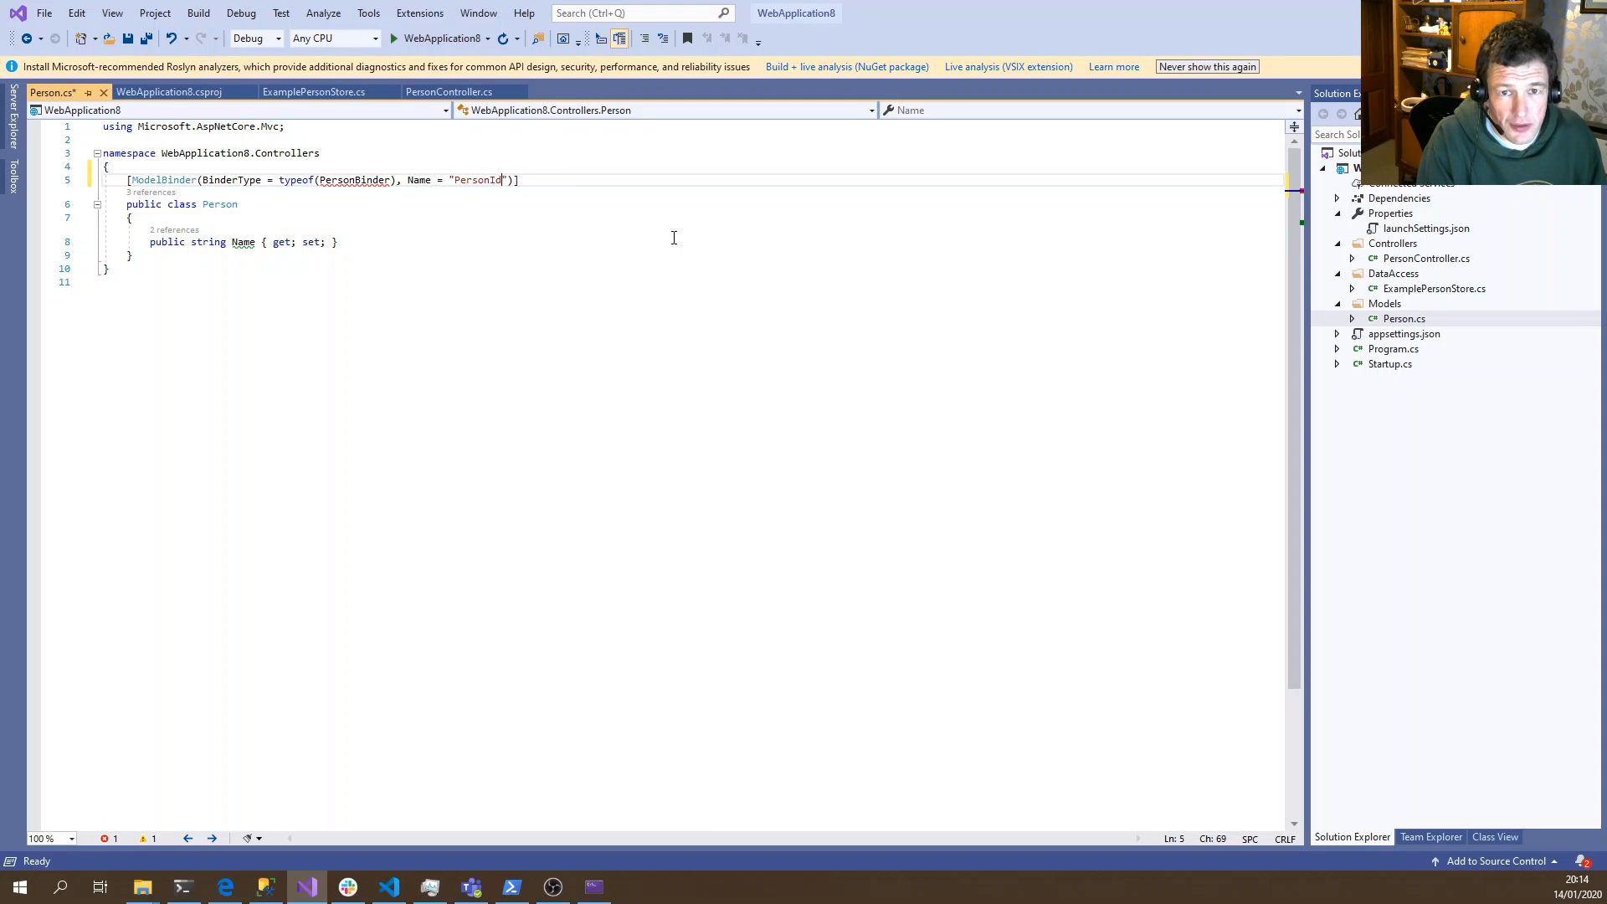
{"action": "key", "text": "ctrl+s"}
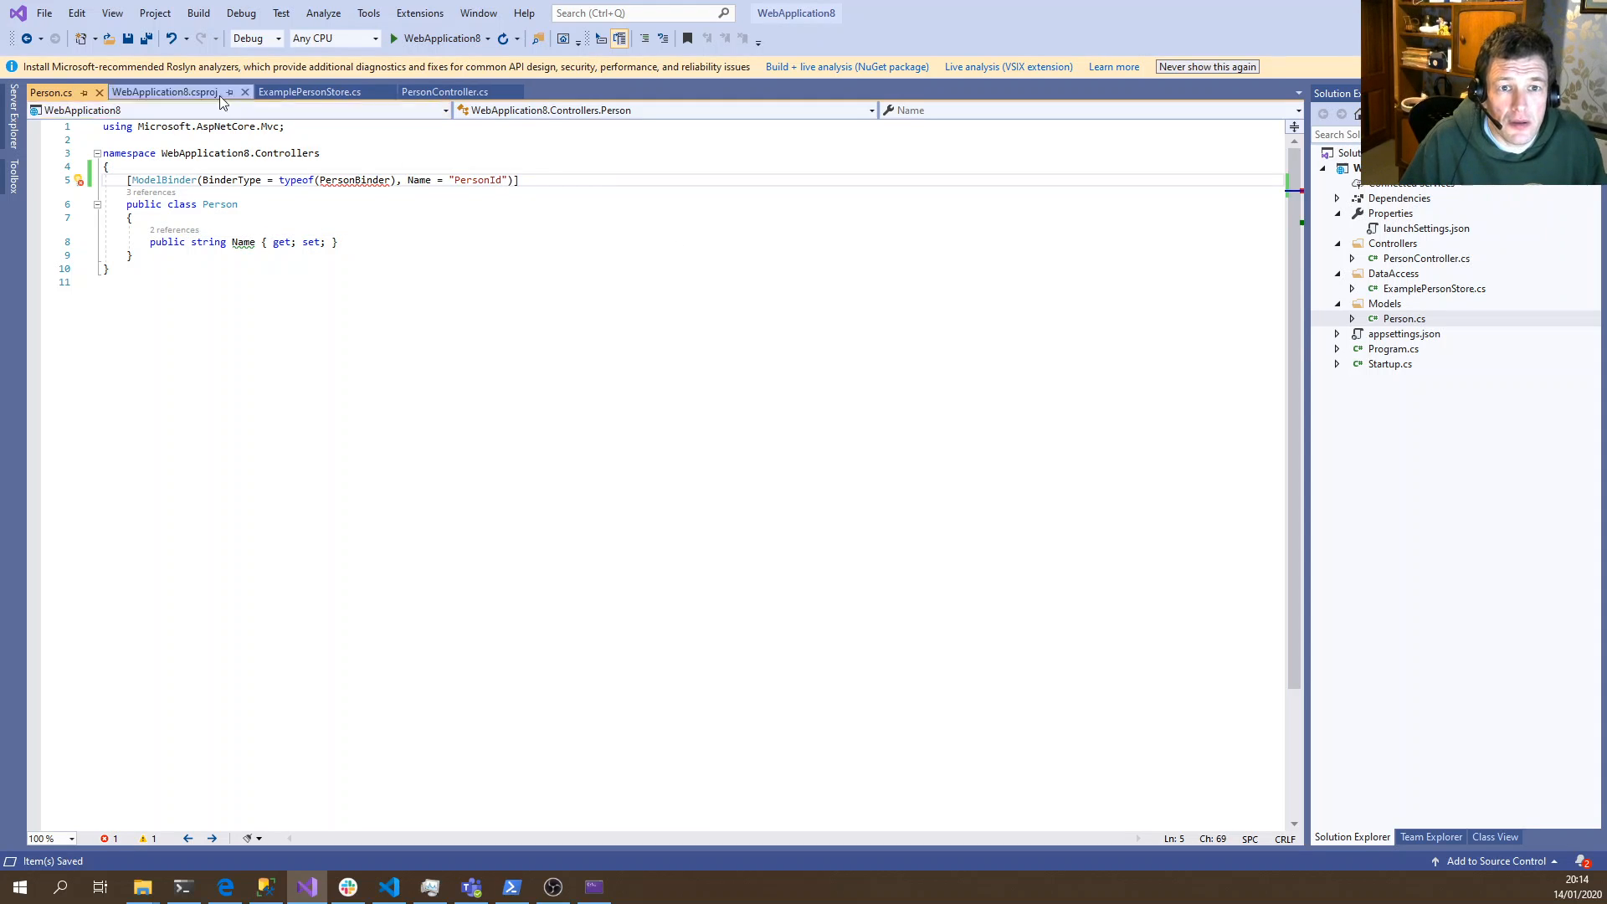
Check the personID route in PersonController, then bring up actions for the undefined PersonBinder
{"action": "left_click", "coordinate": [445, 92]}
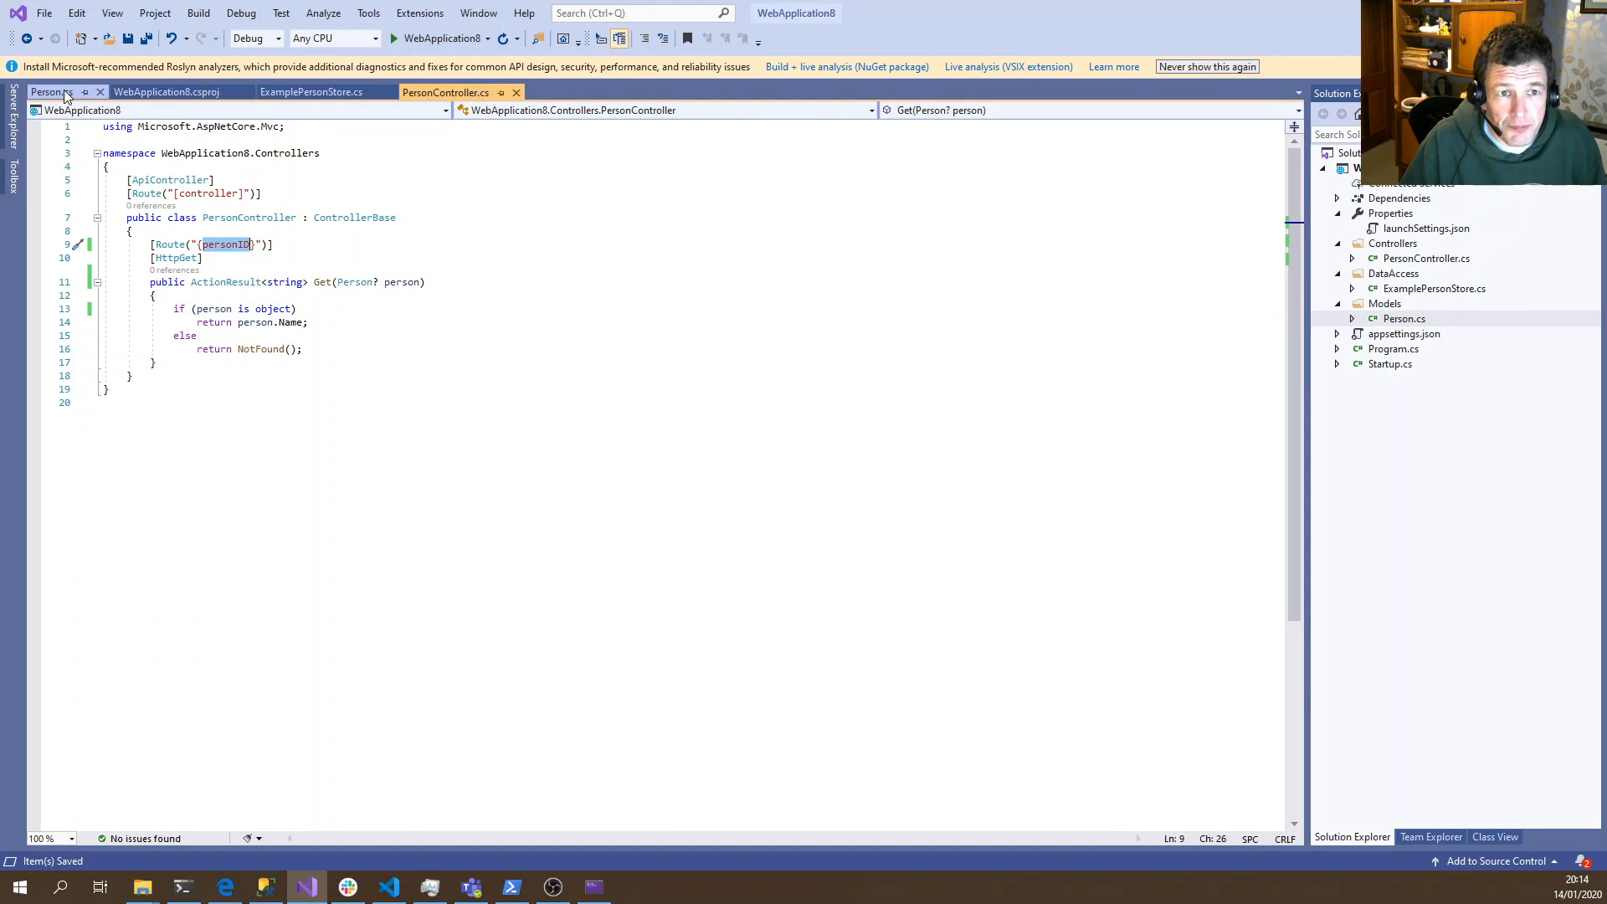
{"action": "left_click", "coordinate": [49, 91]}
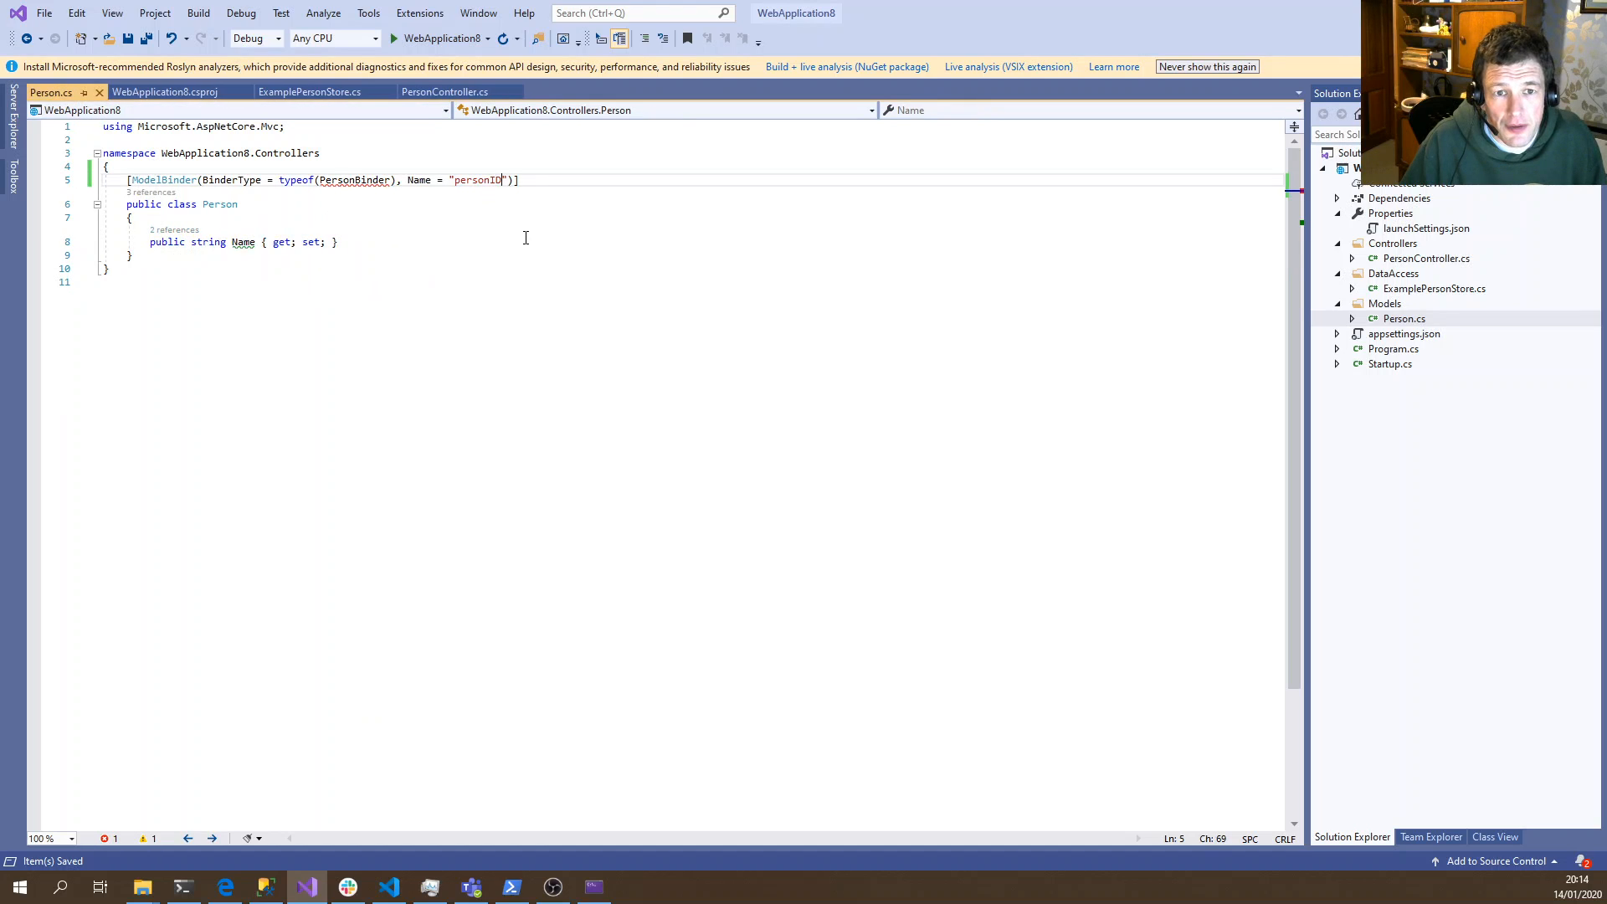
{"action": "double_click", "coordinate": [354, 179]}
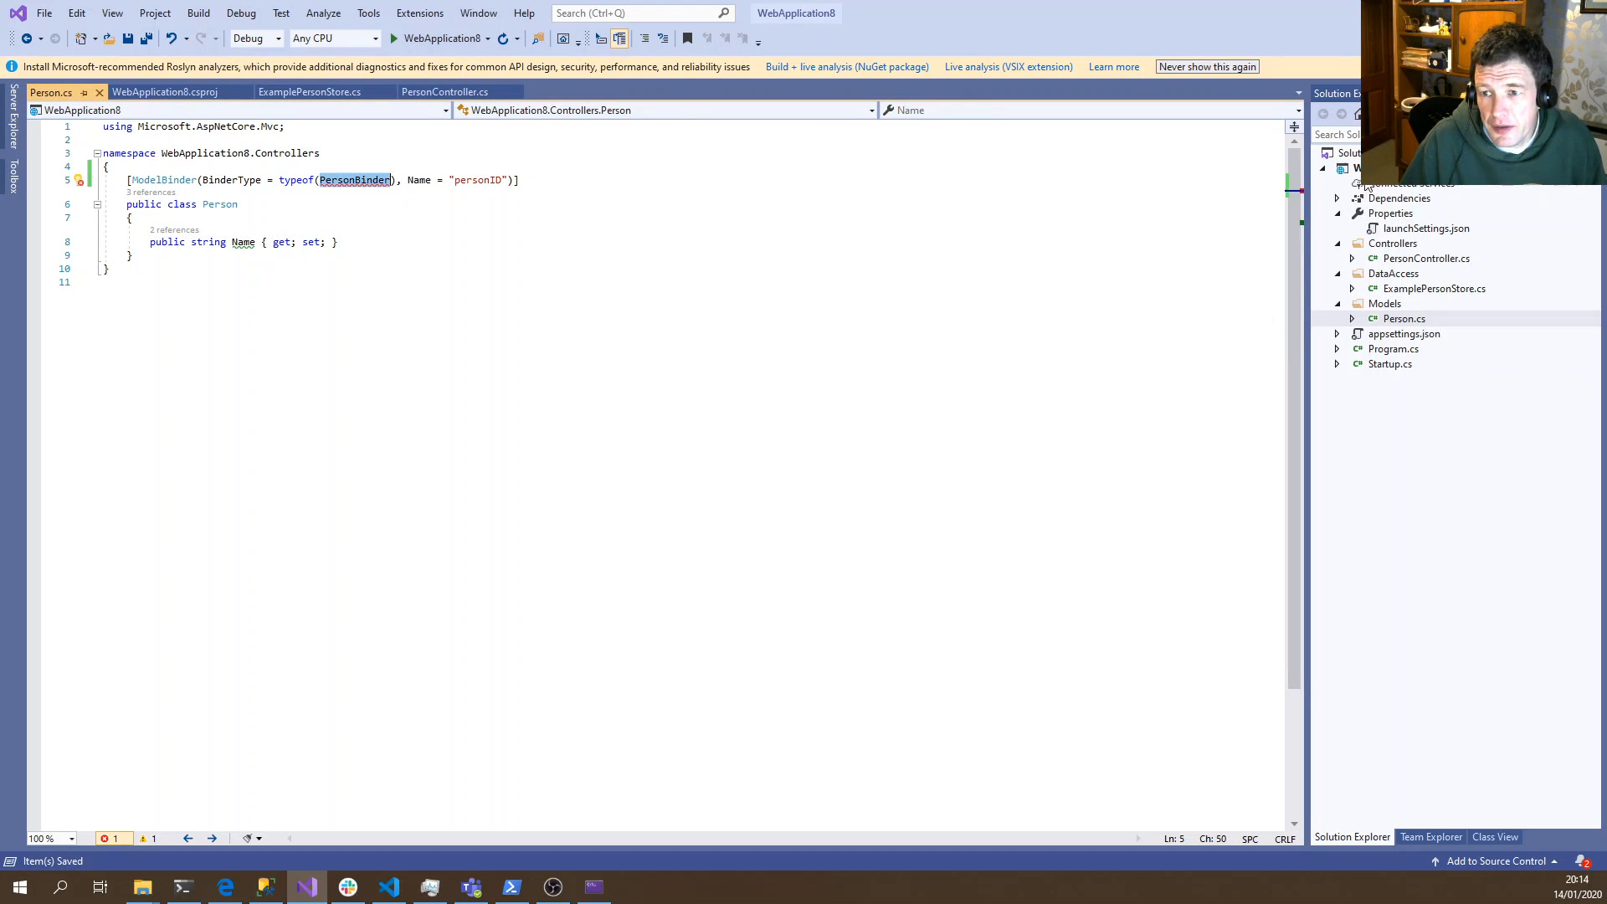
{"action": "right_click", "coordinate": [1357, 168]}
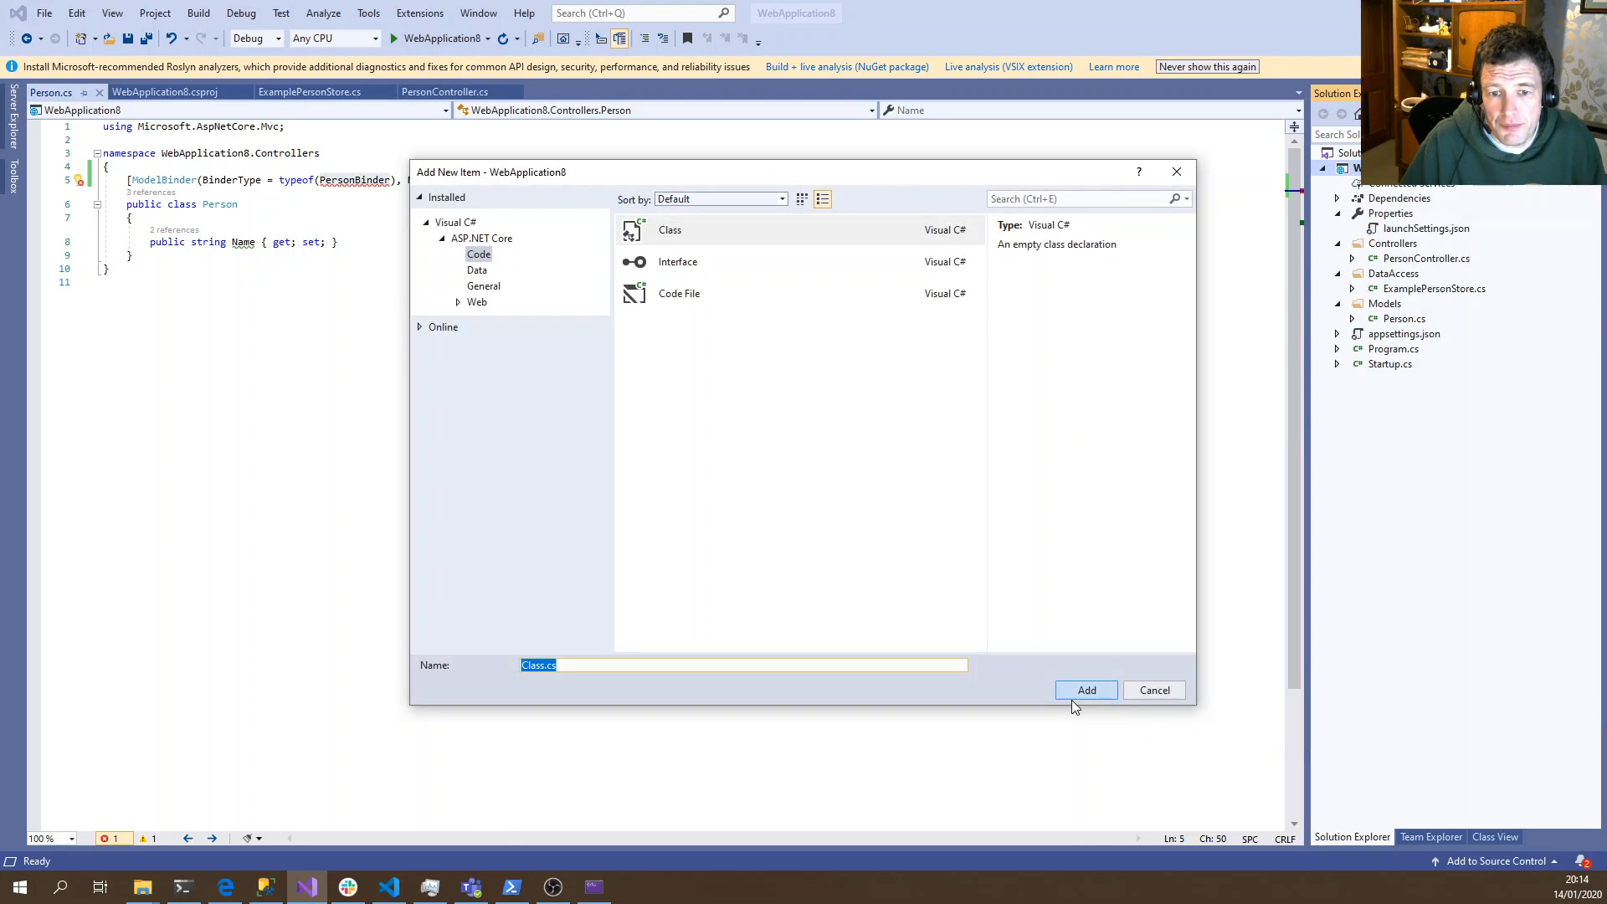
Create a PersonBinder class implementing IModelBinder, importing ModelBinding and generating BindModelAsync
{"action": "left_click", "coordinate": [1085, 690]}
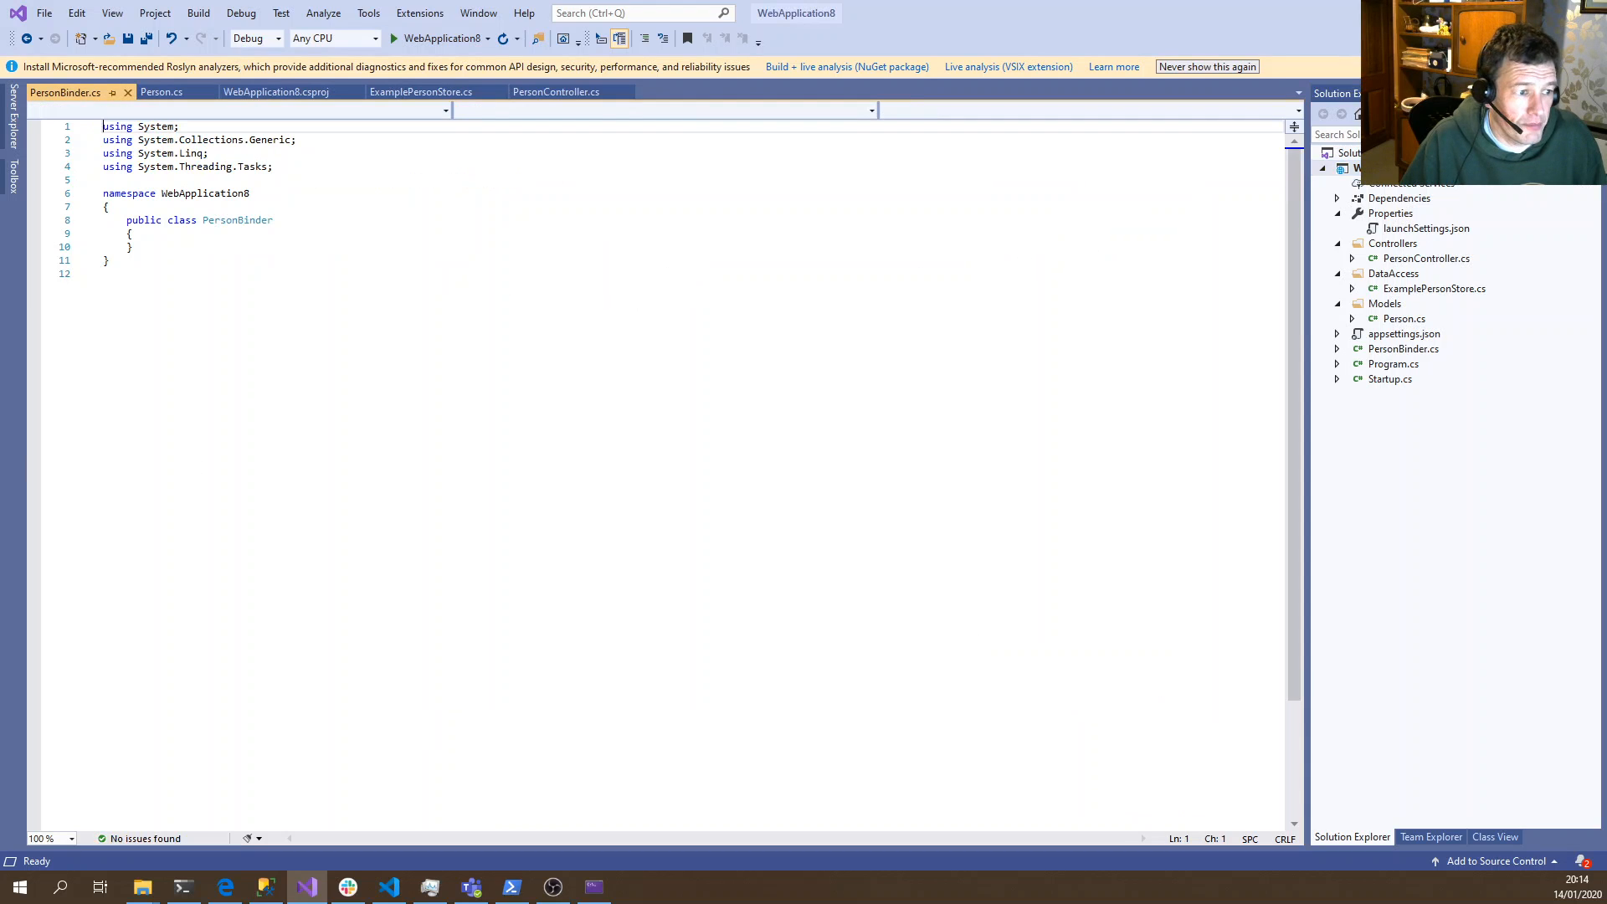
{"action": "double_click", "coordinate": [237, 231]}
{"action": "type", "text": " : I"}
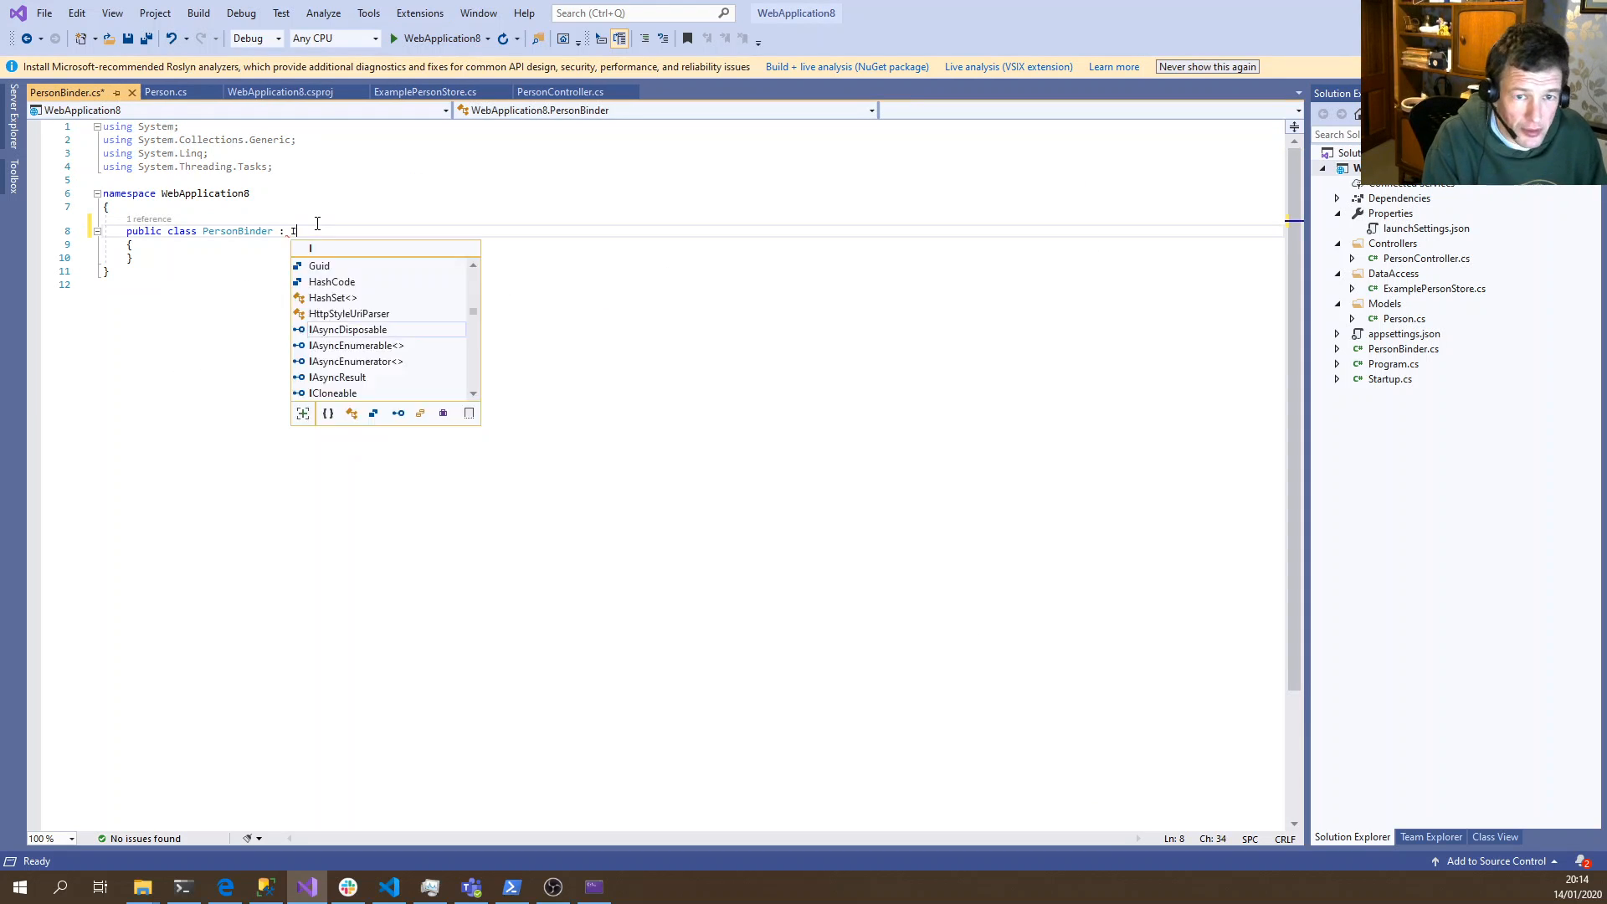
{"action": "type", "text": "ModelBinder"}
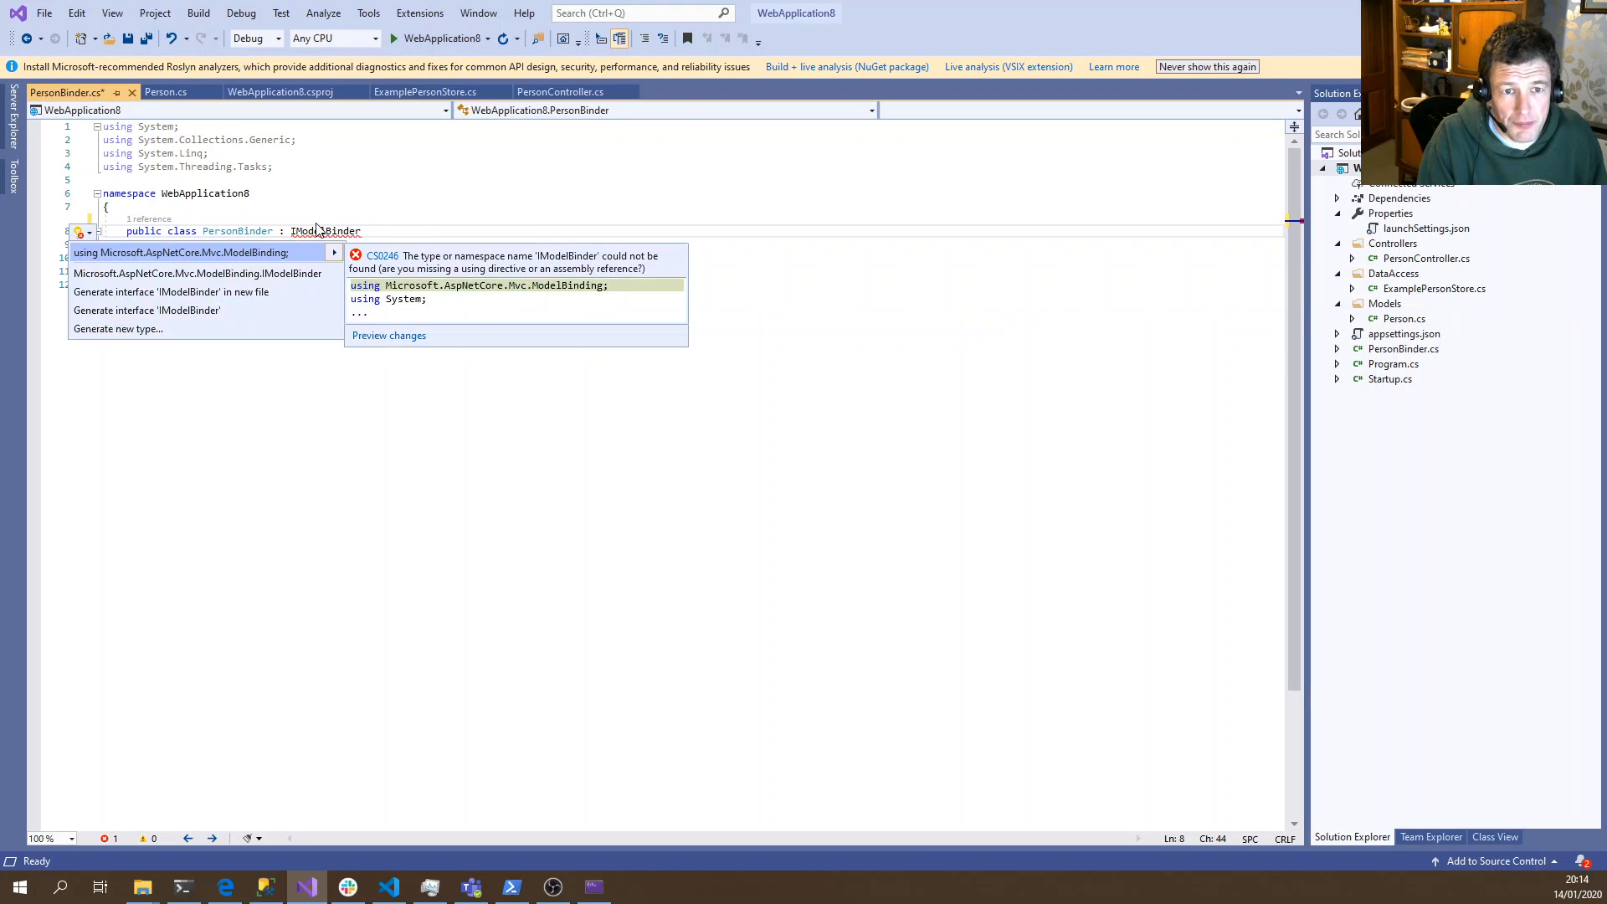
{"action": "left_click", "coordinate": [182, 252]}
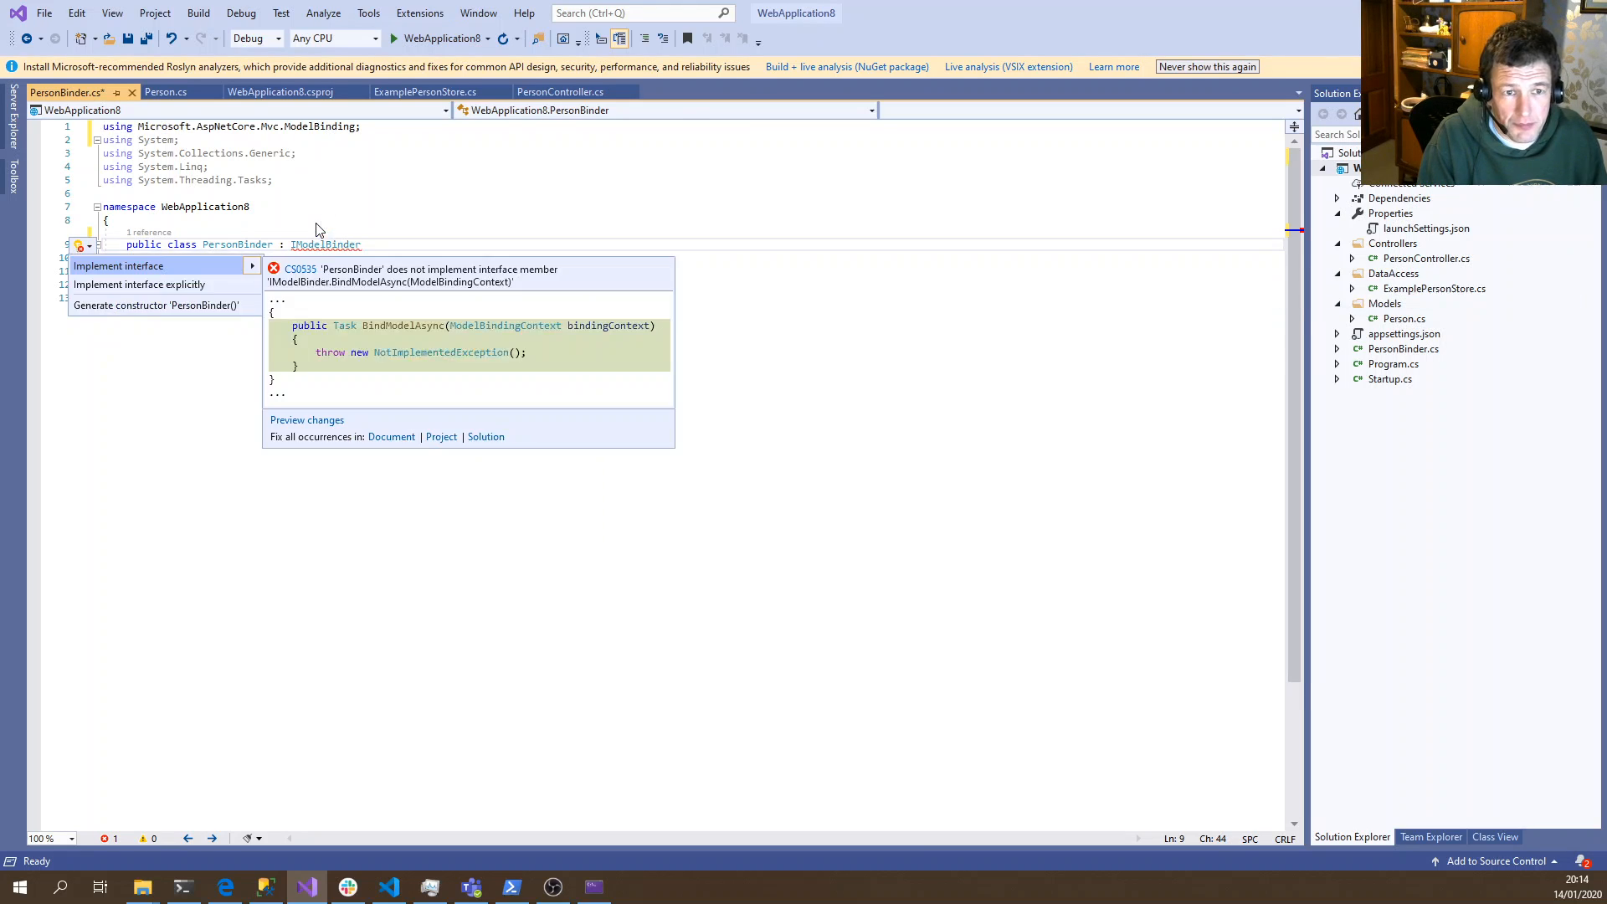
{"action": "left_click", "coordinate": [118, 265]}
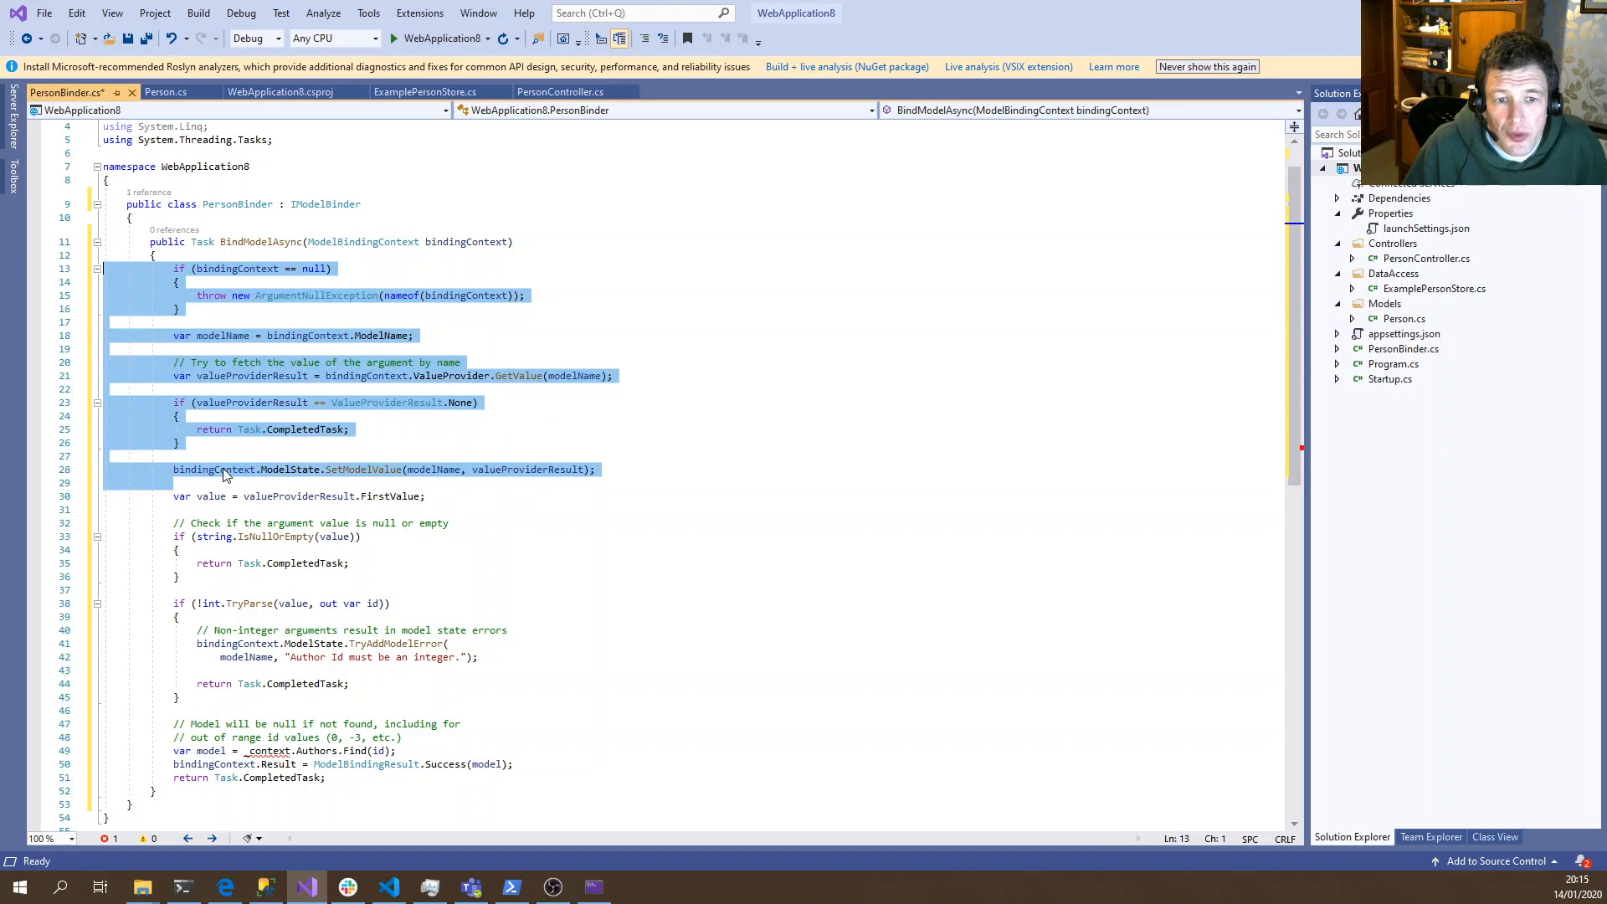
Fill BindModelAsync with the sample binding code, changing the error to "Person Id must be an integer."
{"action": "left_click", "coordinate": [298, 496]}
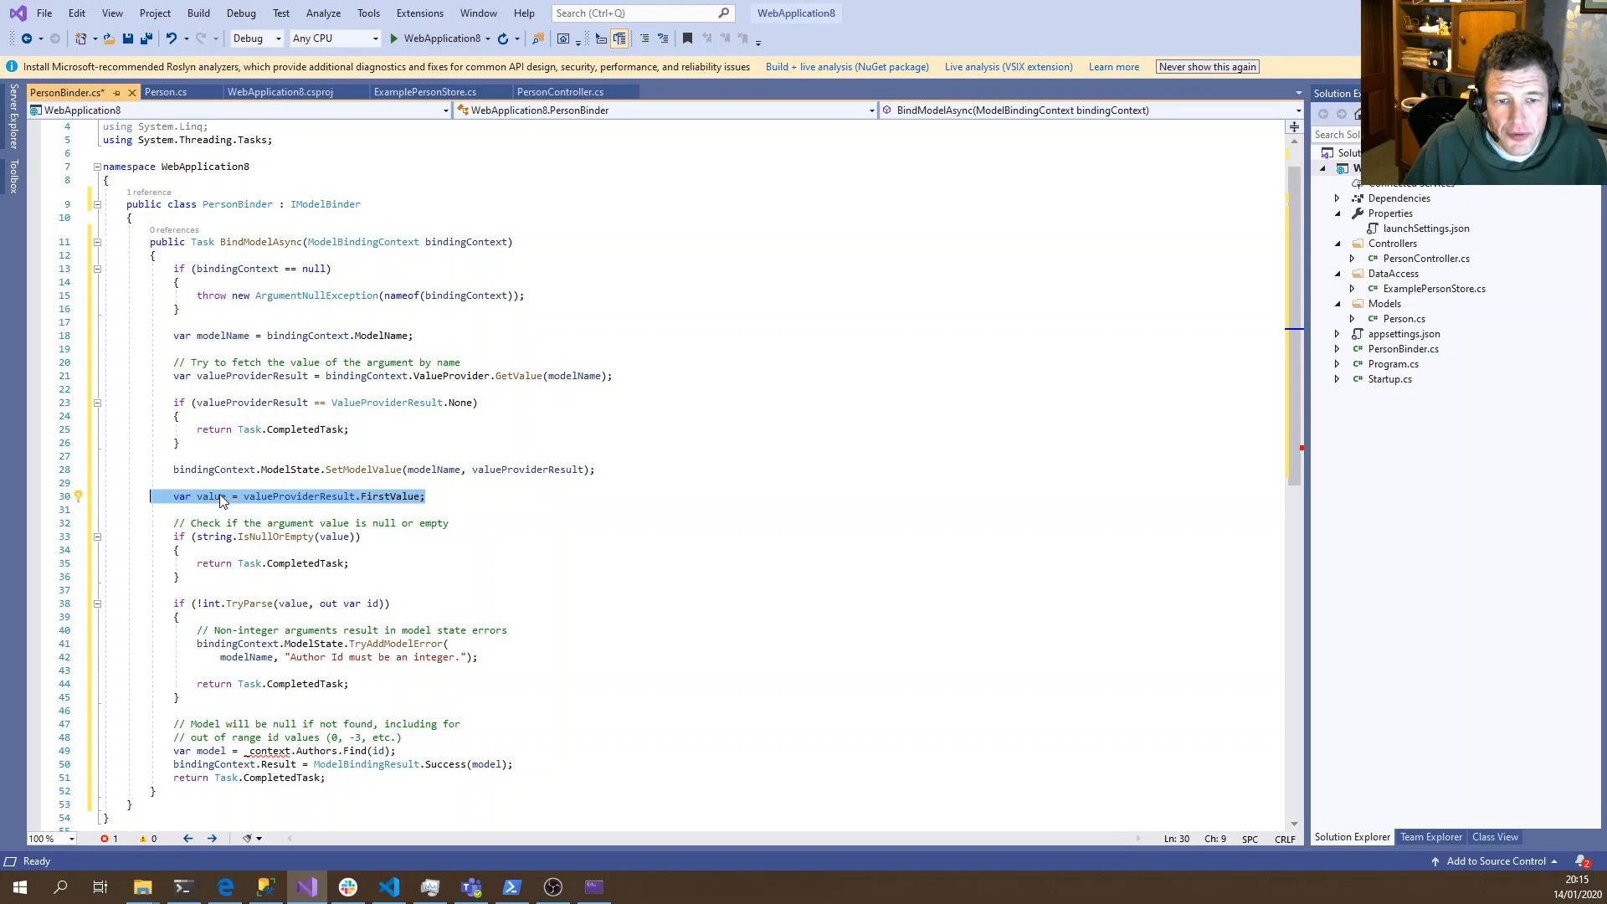
{"action": "scroll", "scroll_direction": "up", "scroll_amount": 3}
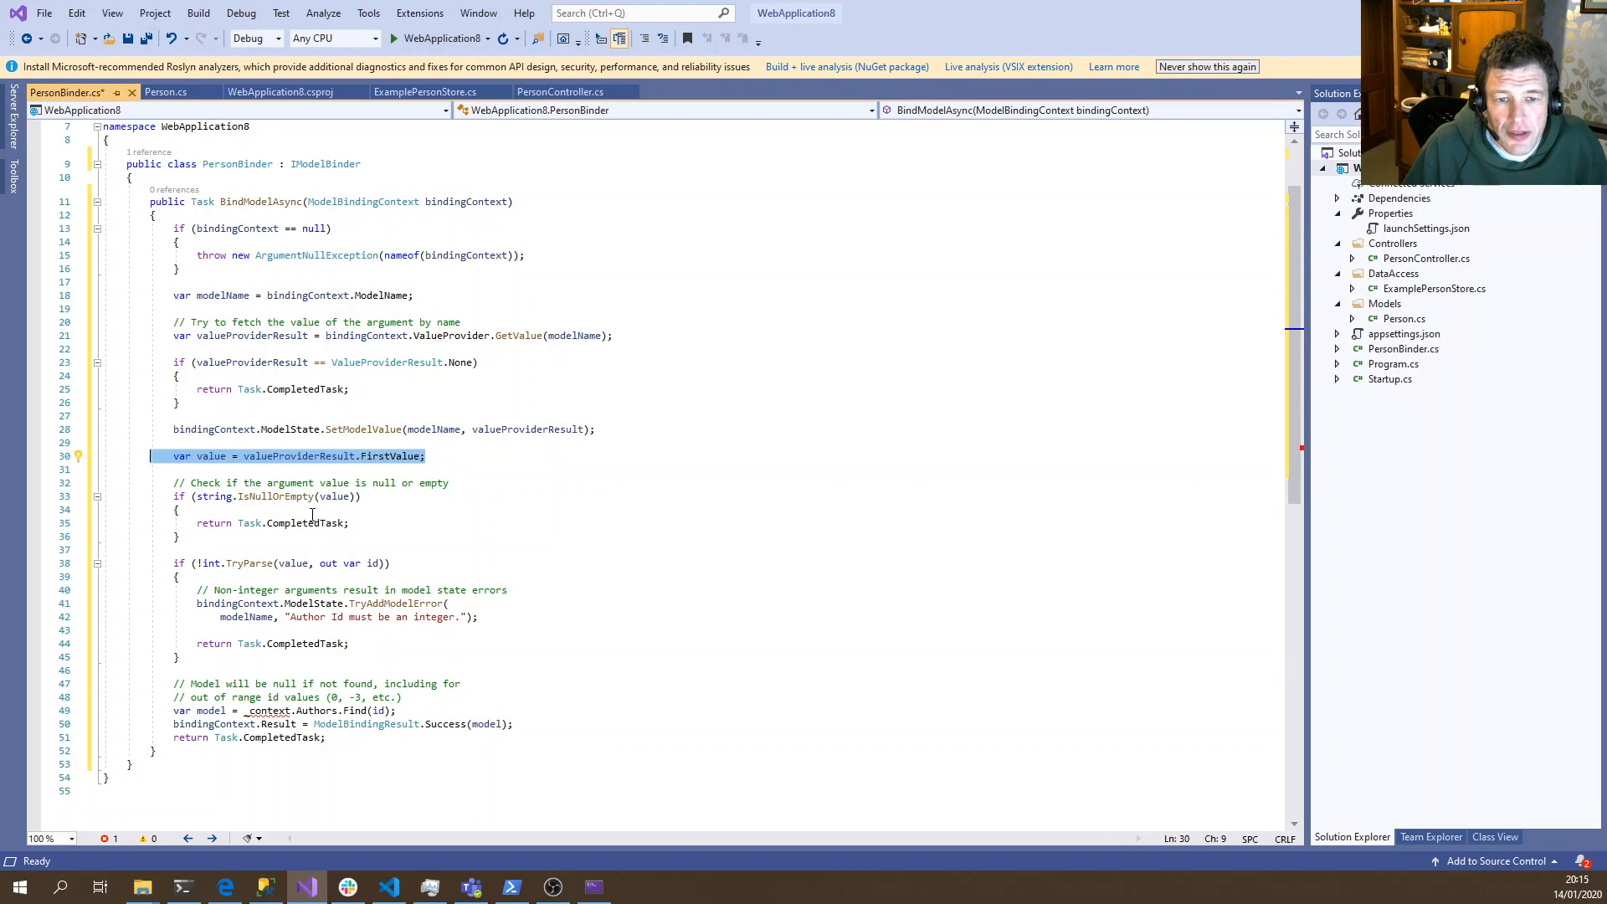
{"action": "scroll", "scroll_direction": "up", "scroll_amount": 3}
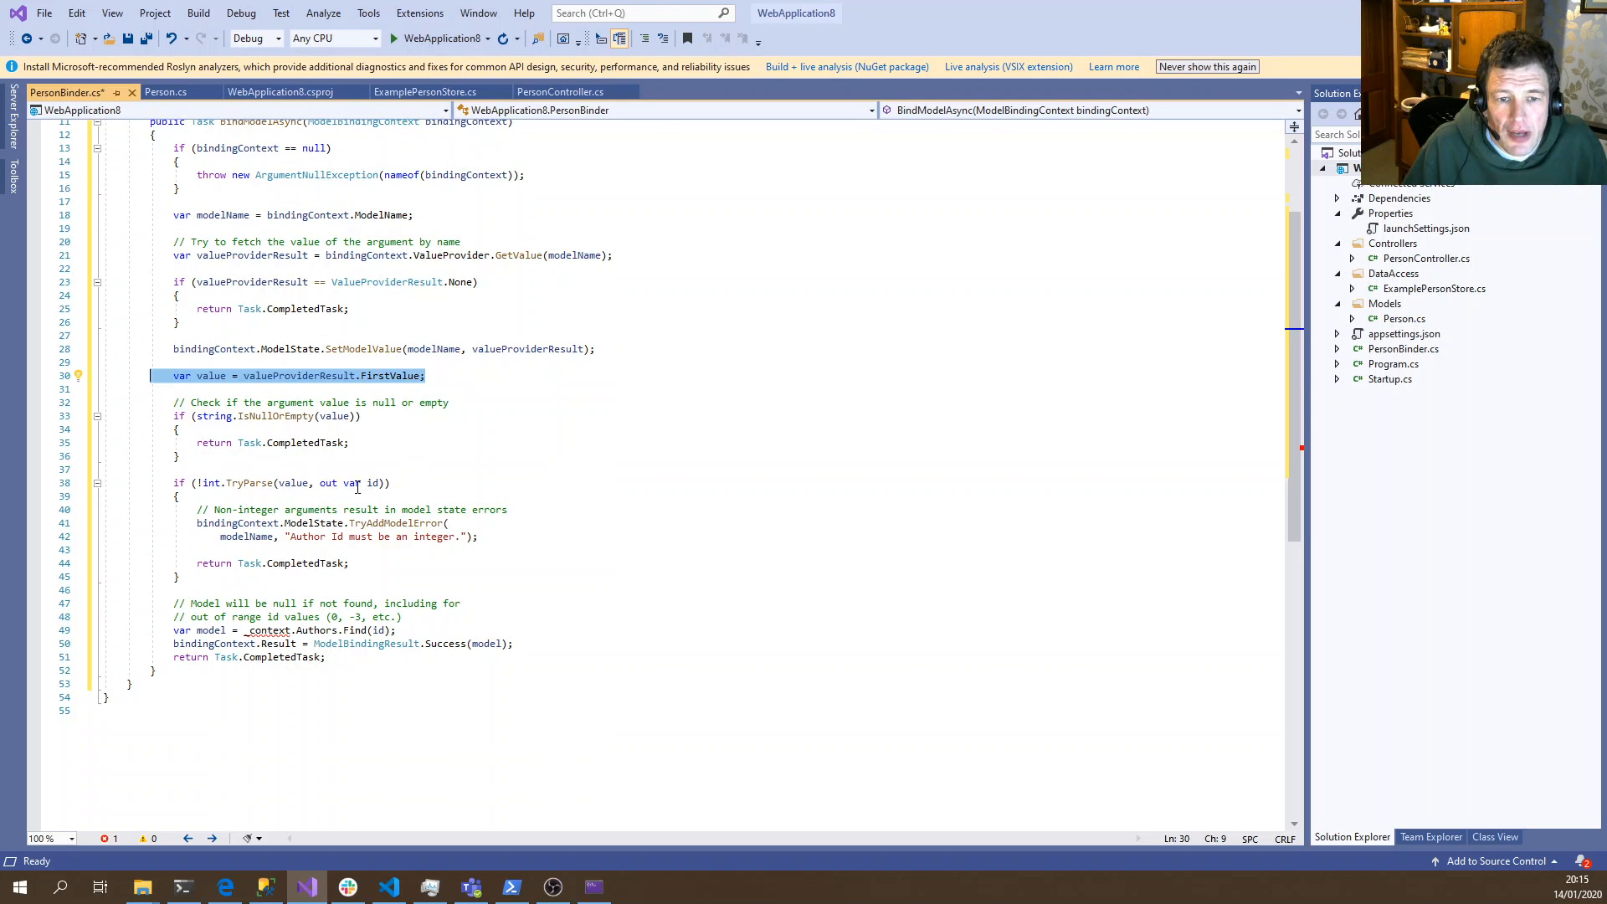
{"action": "mouse_move", "coordinate": [602, 634]}
{"action": "type", "text": "P"}
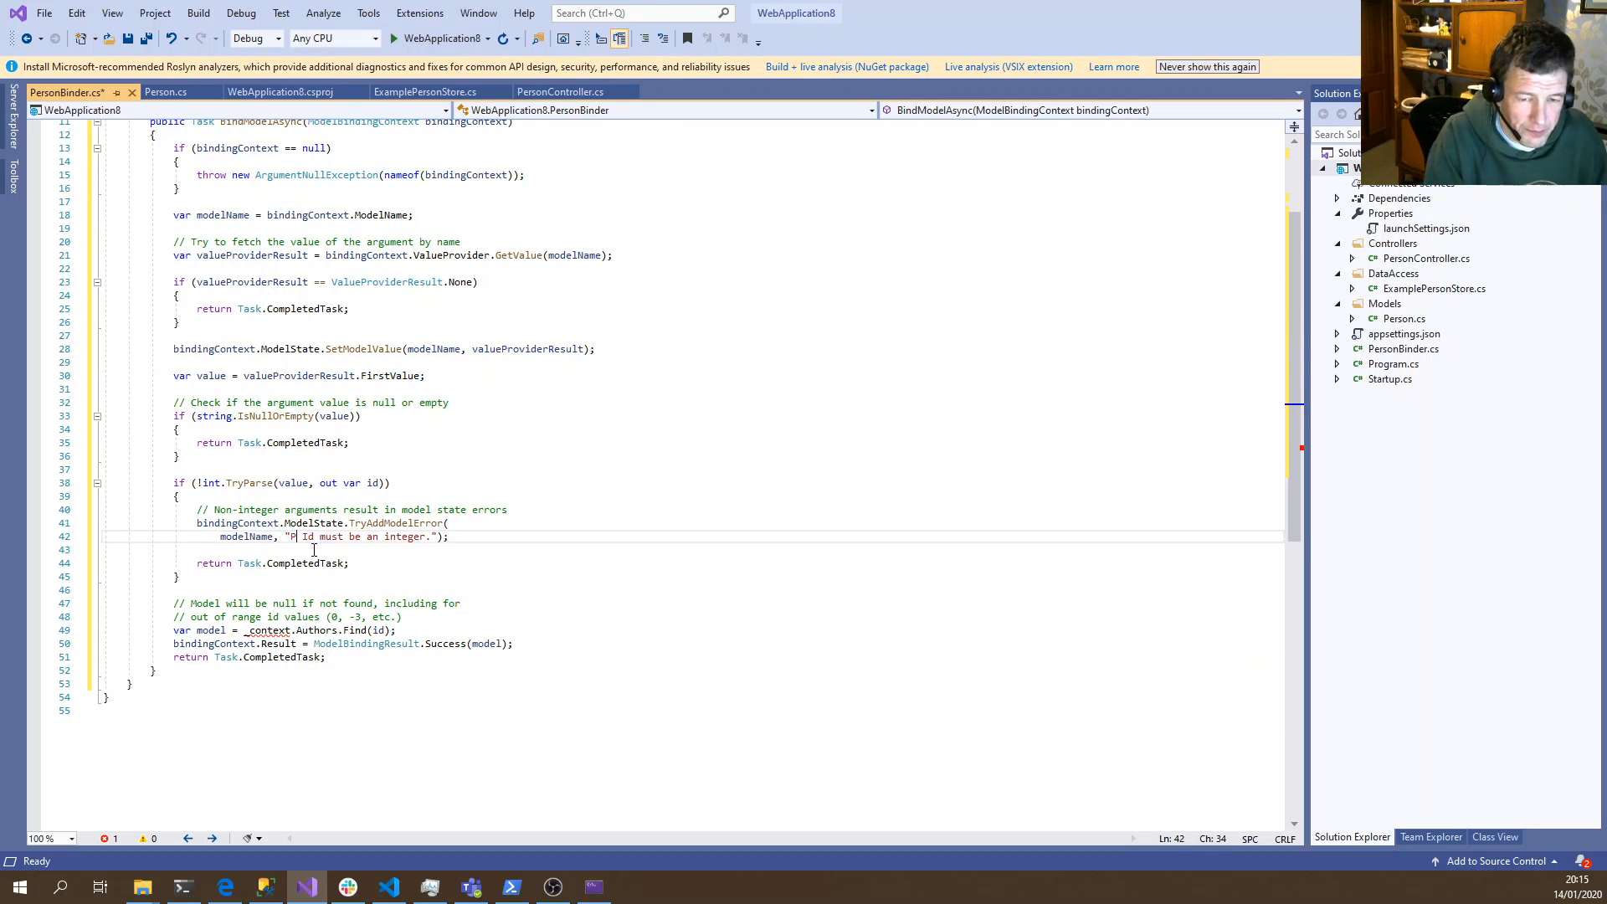
{"action": "type", "text": "erson"}
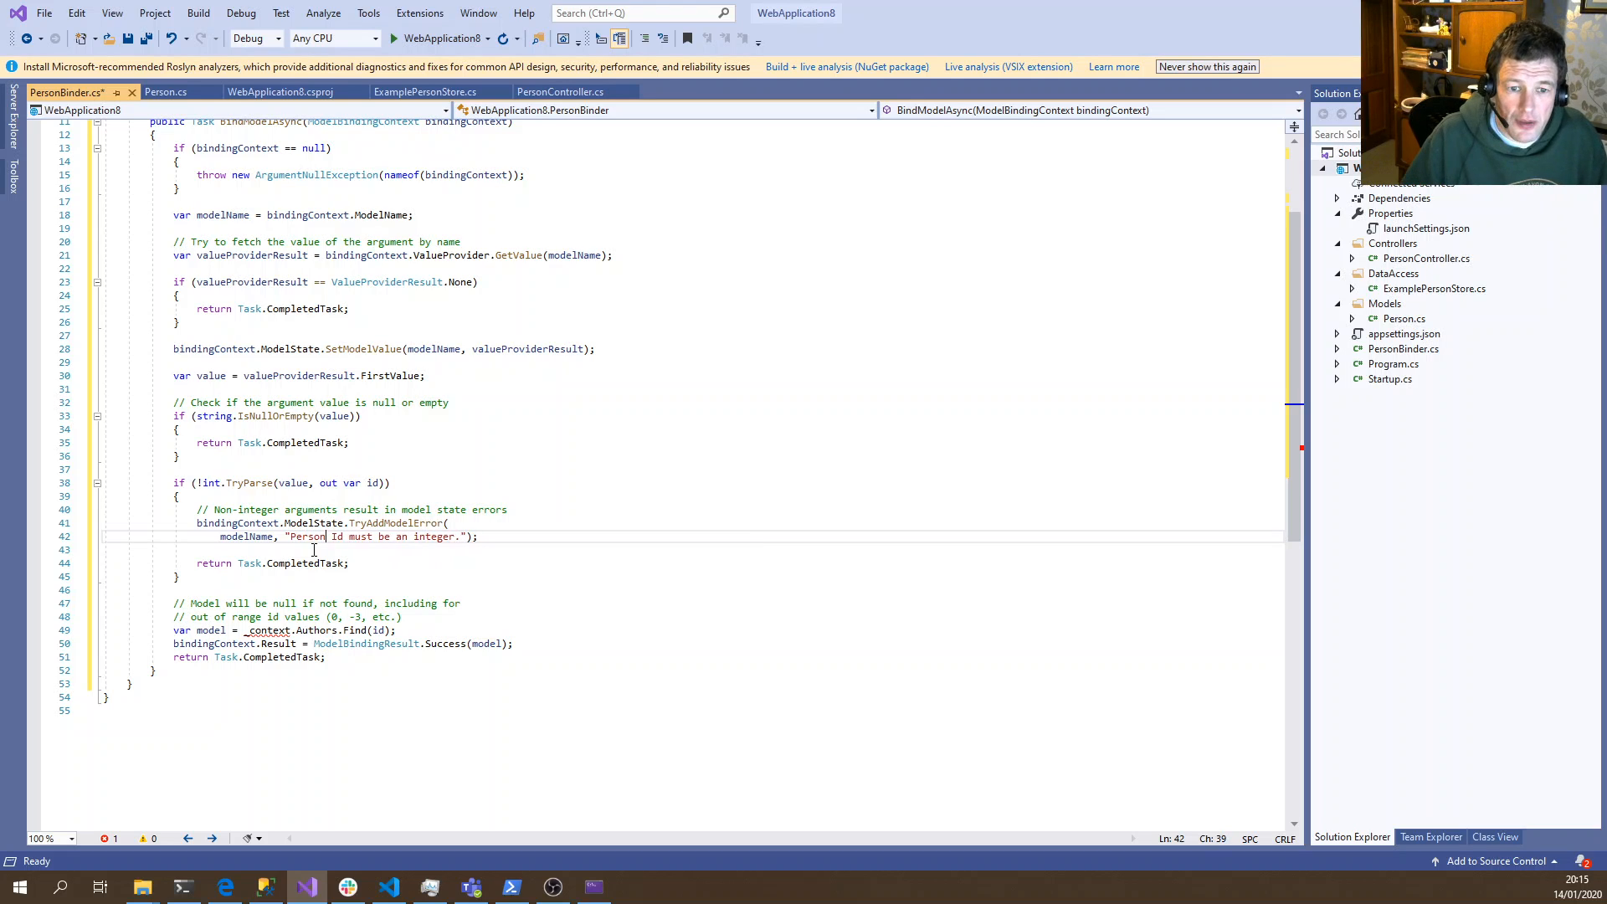
{"action": "left_click", "coordinate": [324, 589]}
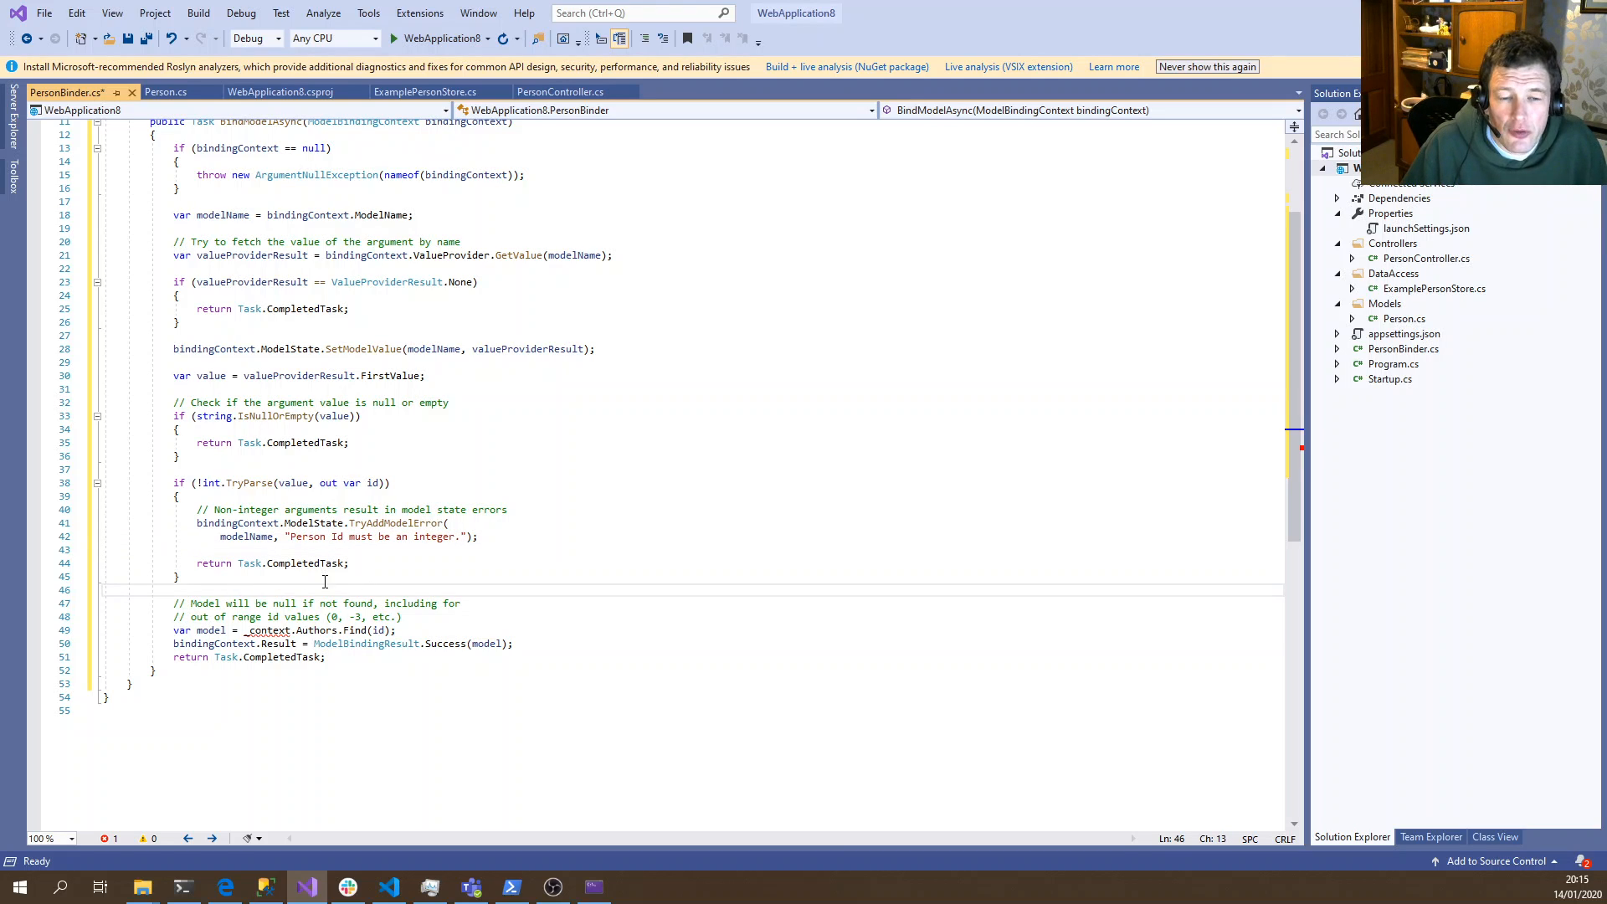
{"action": "mouse_move", "coordinate": [338, 584]}
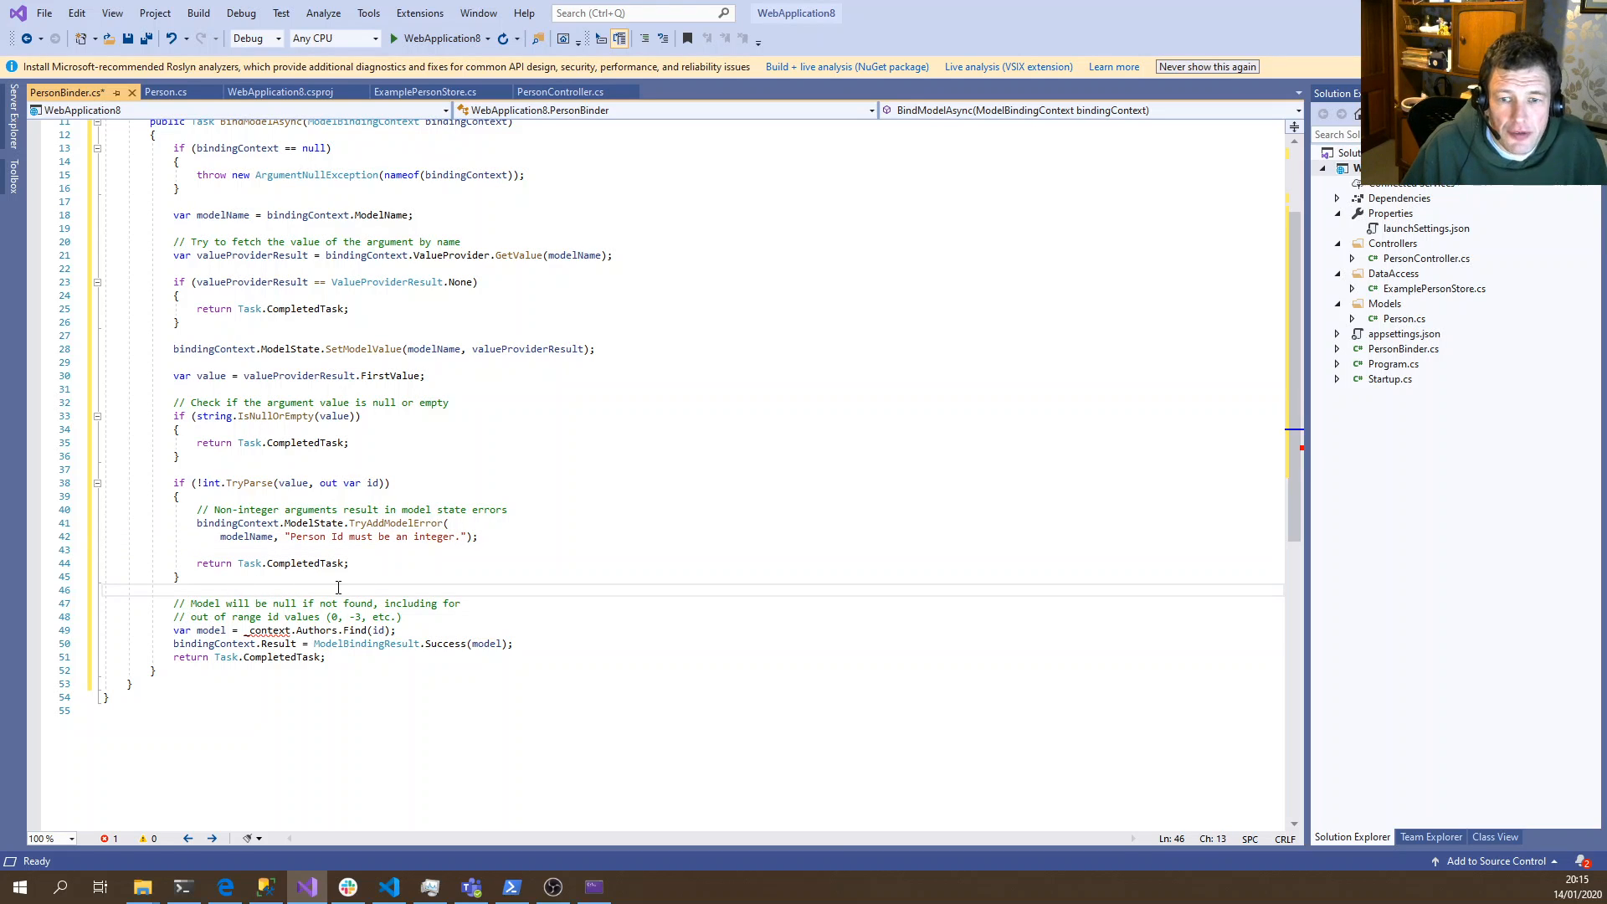
{"action": "scroll", "scroll_direction": "up", "scroll_amount": 3}
{"action": "type", "text": "public PersonBinder("}
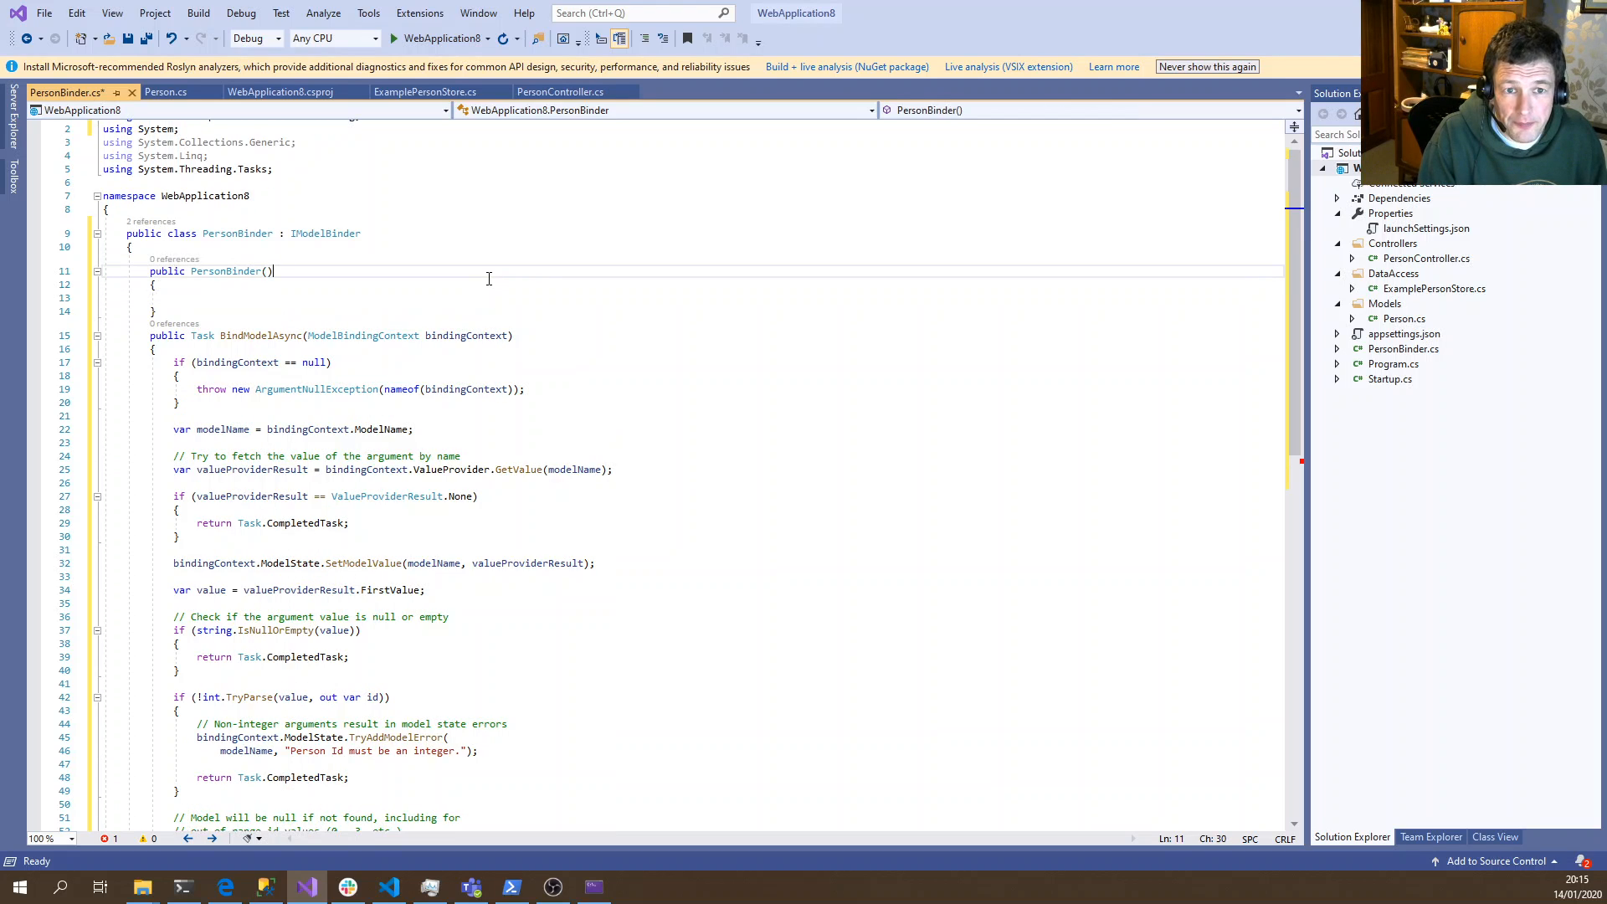
Give PersonBinder a constructor storing ExamplePersonStore in a private readonly _examplePersonStore field
{"action": "type", "text": "Exmapl"}
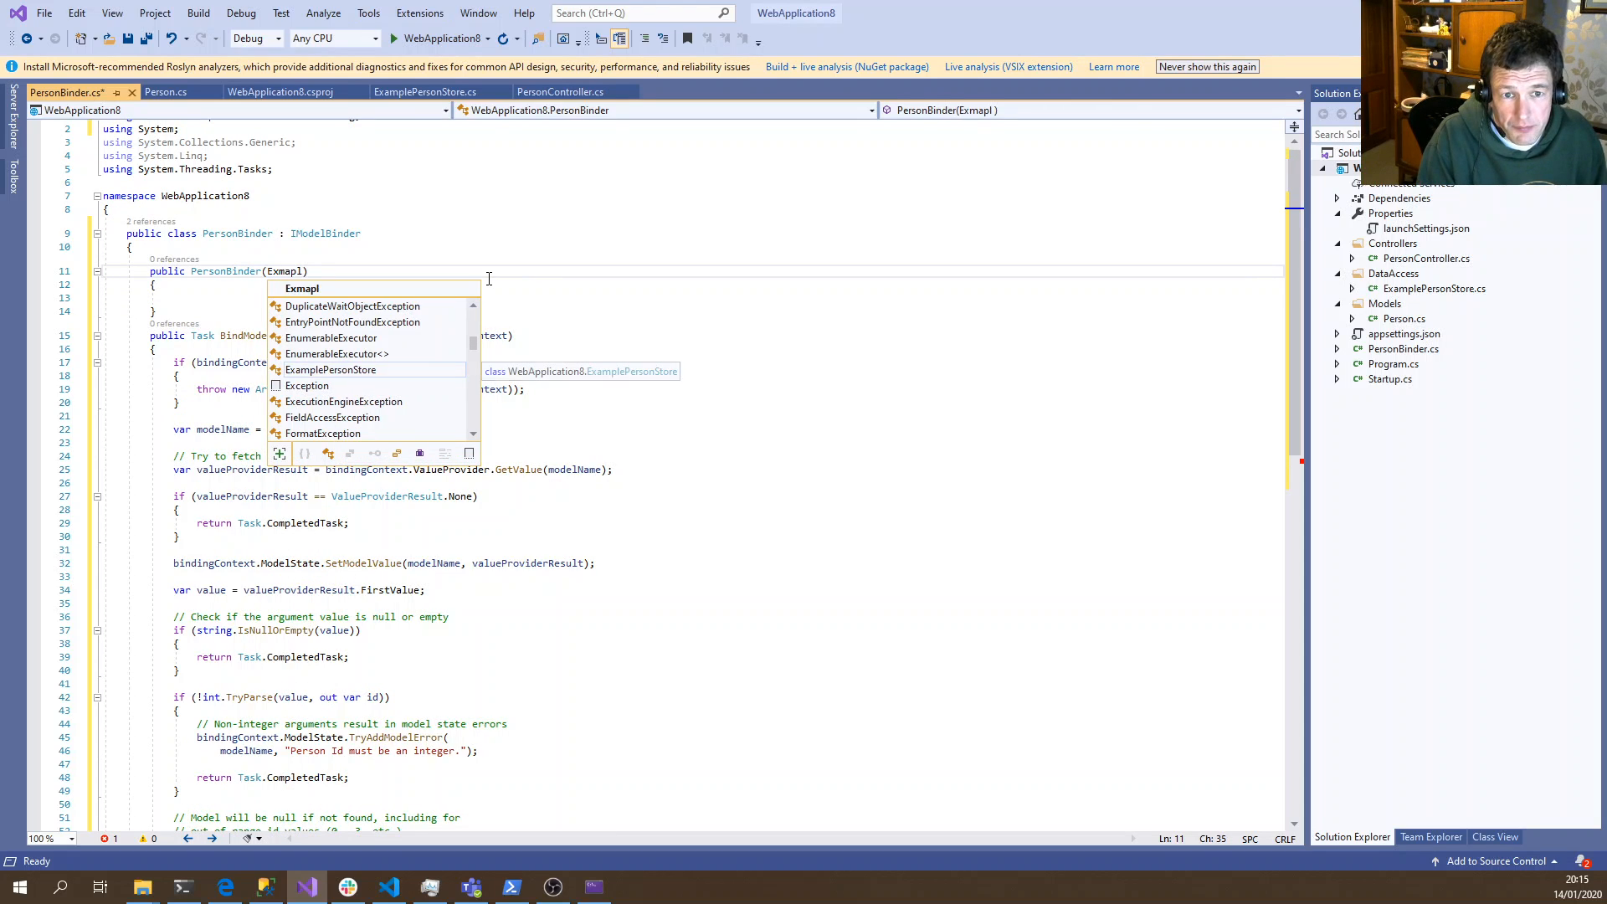
{"action": "left_click", "coordinate": [331, 369]}
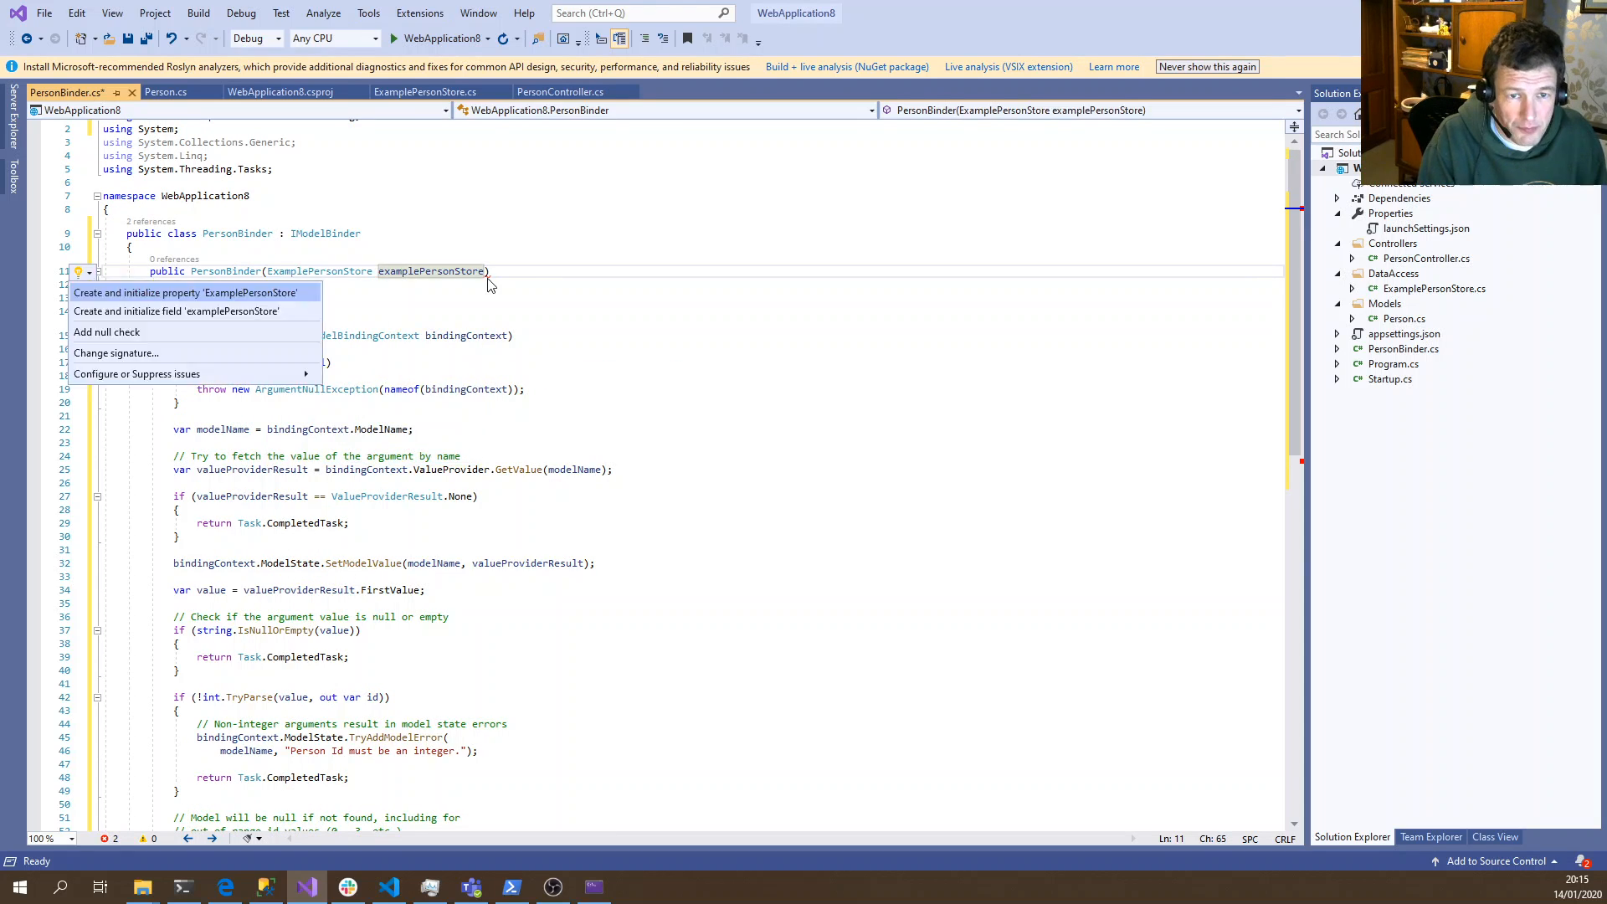
{"action": "left_click", "coordinate": [175, 310]}
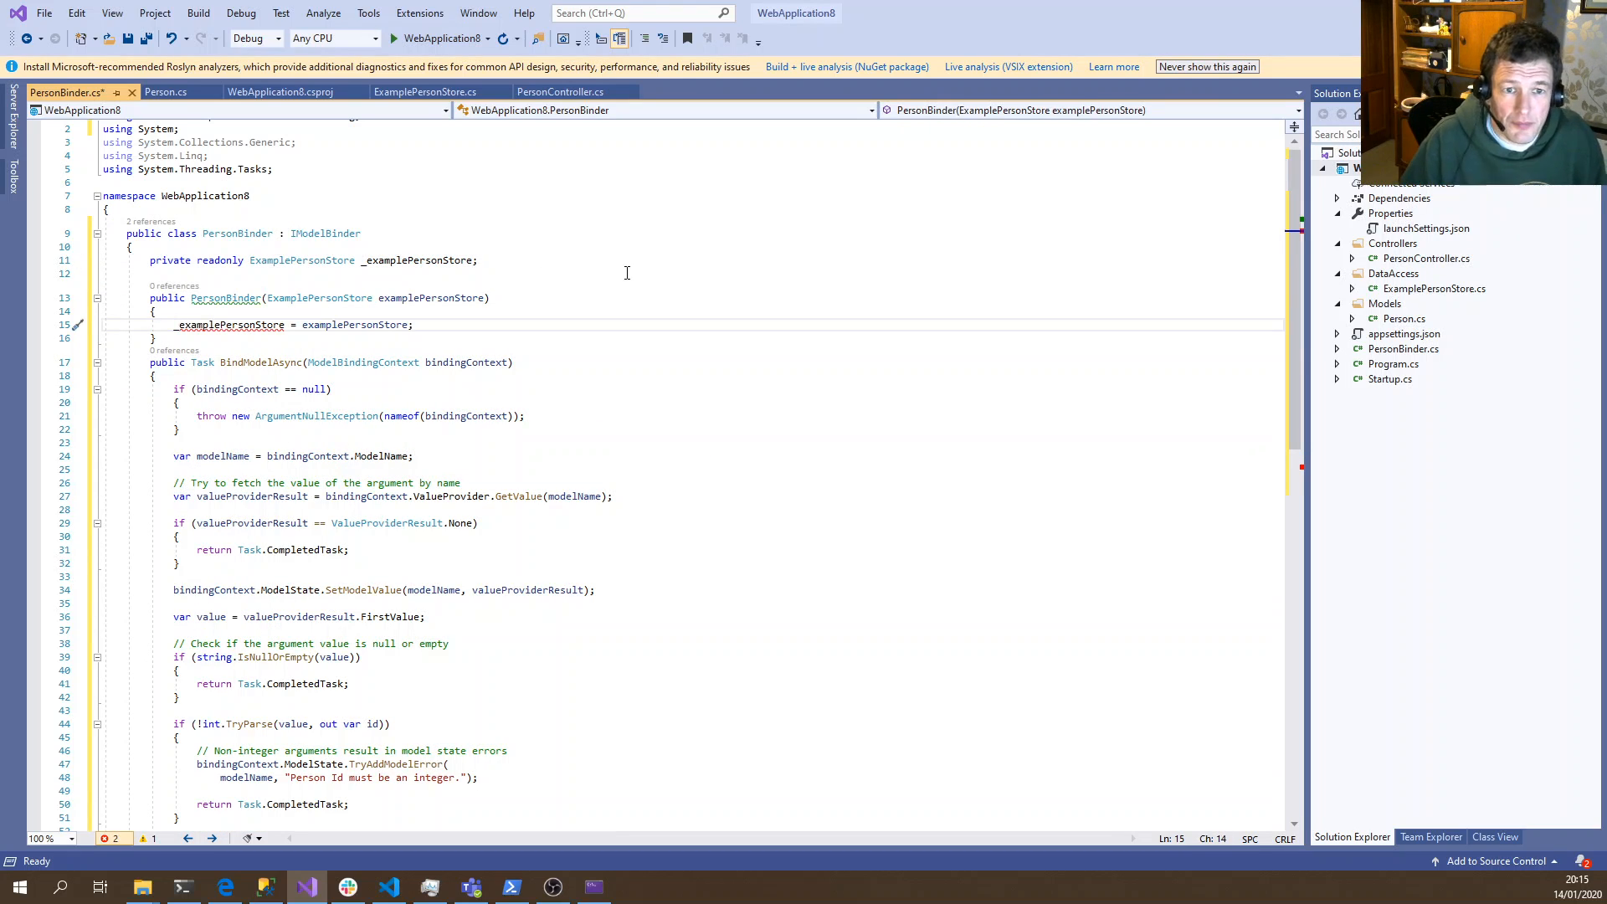
{"action": "double_click", "coordinate": [229, 324]}
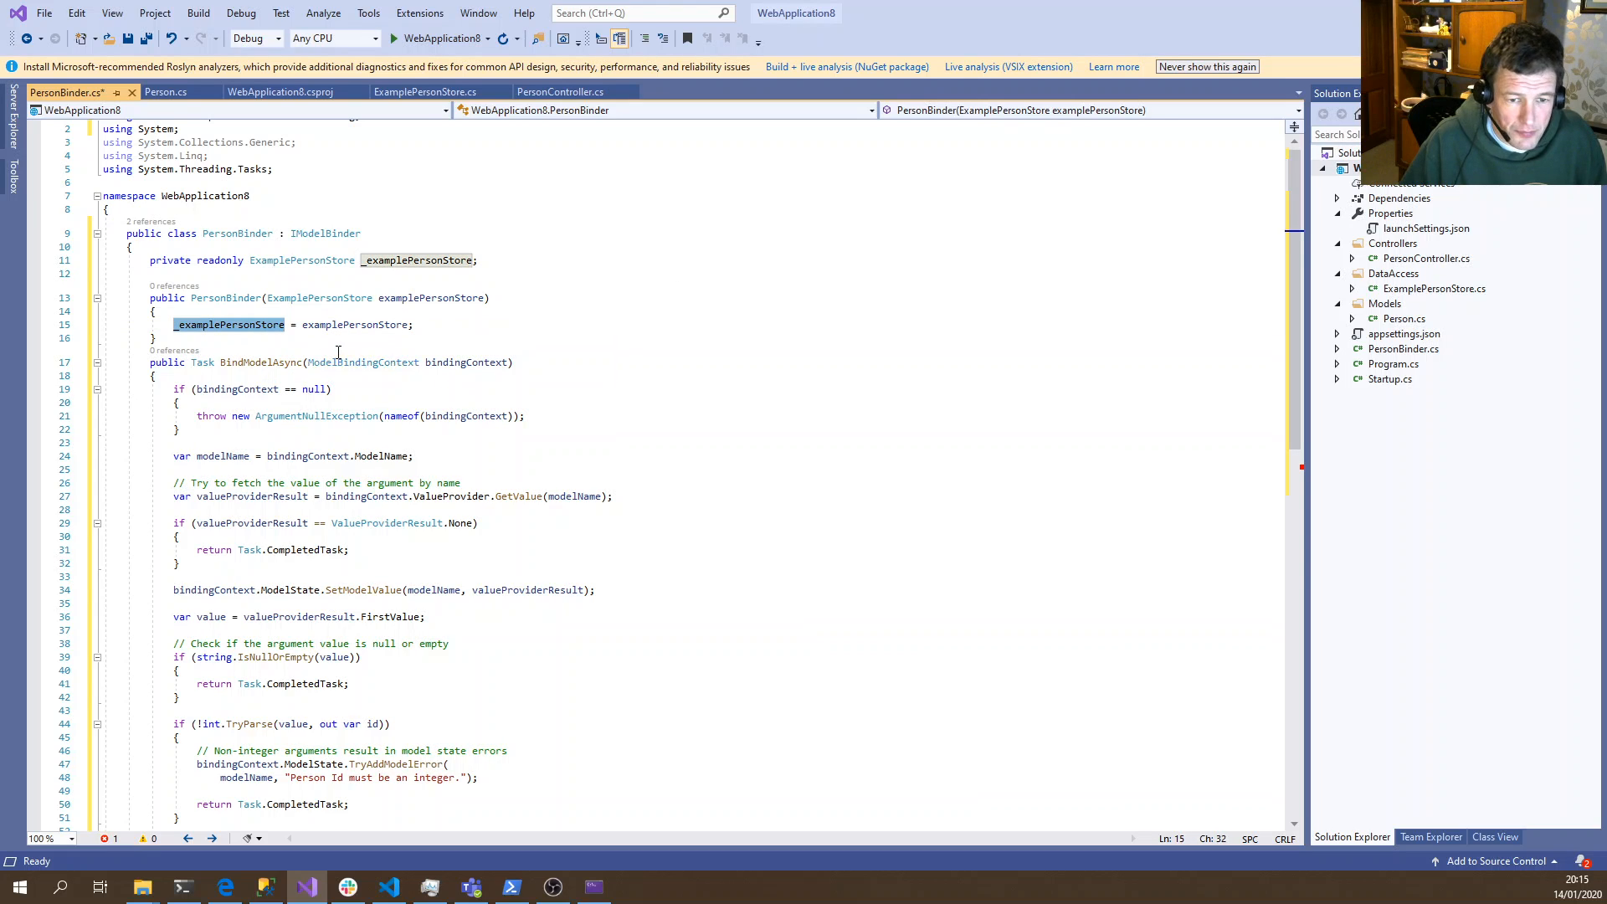
Replace _context.Authors.Find(id) with _examplePersonStore.GetById(id) in BindModelAsync
{"action": "scroll", "scroll_direction": "down", "scroll_amount": 3}
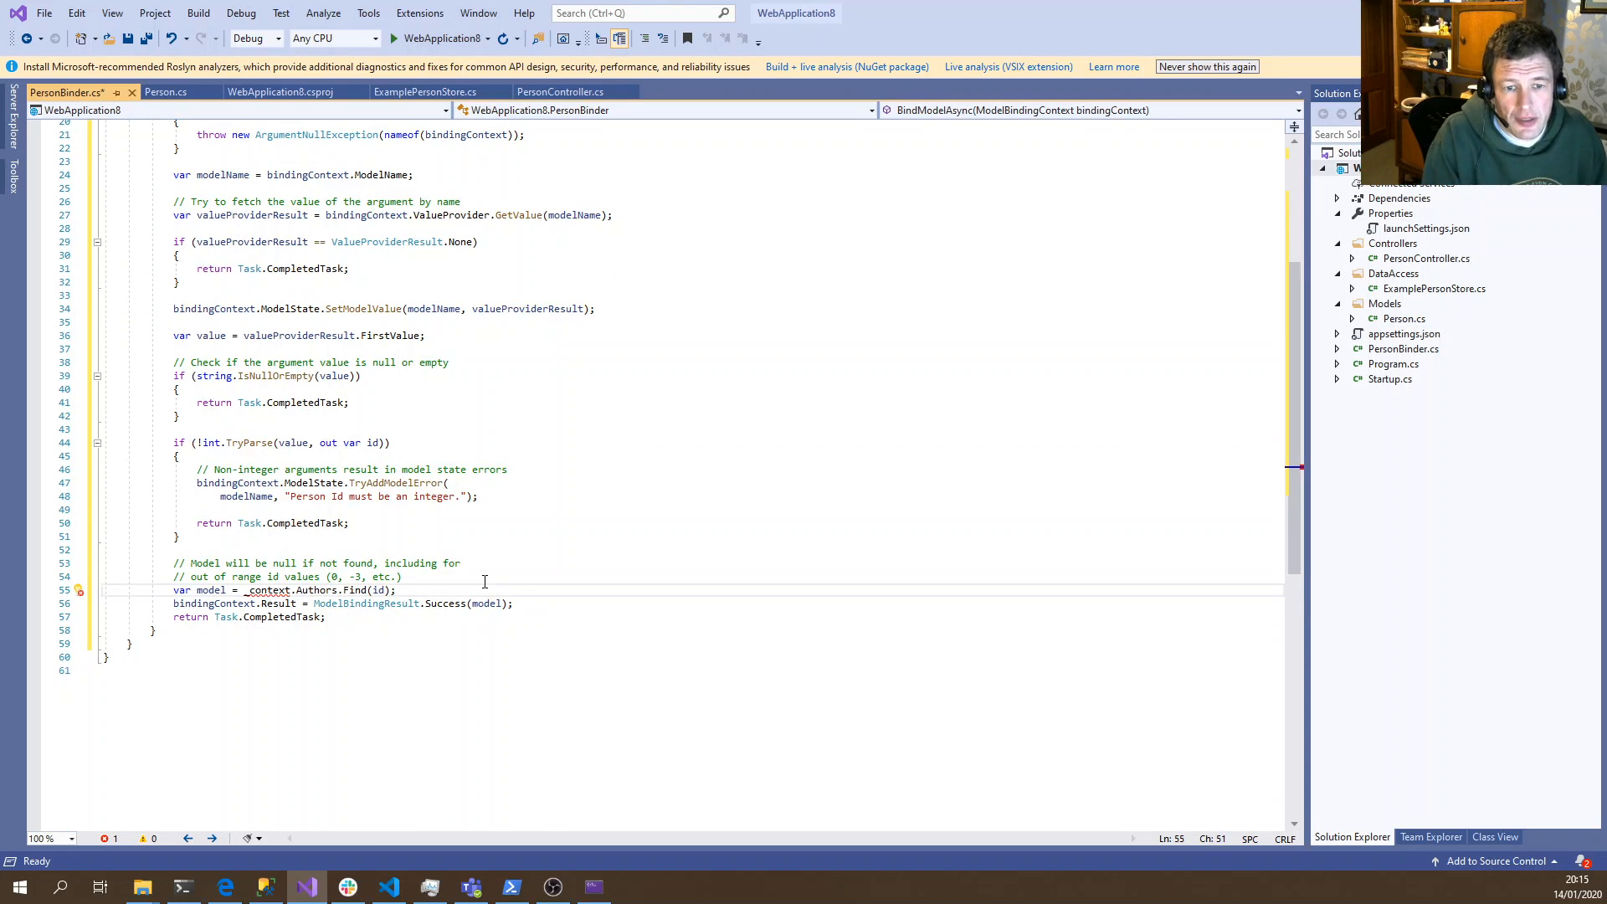
{"action": "double_click", "coordinate": [318, 589]}
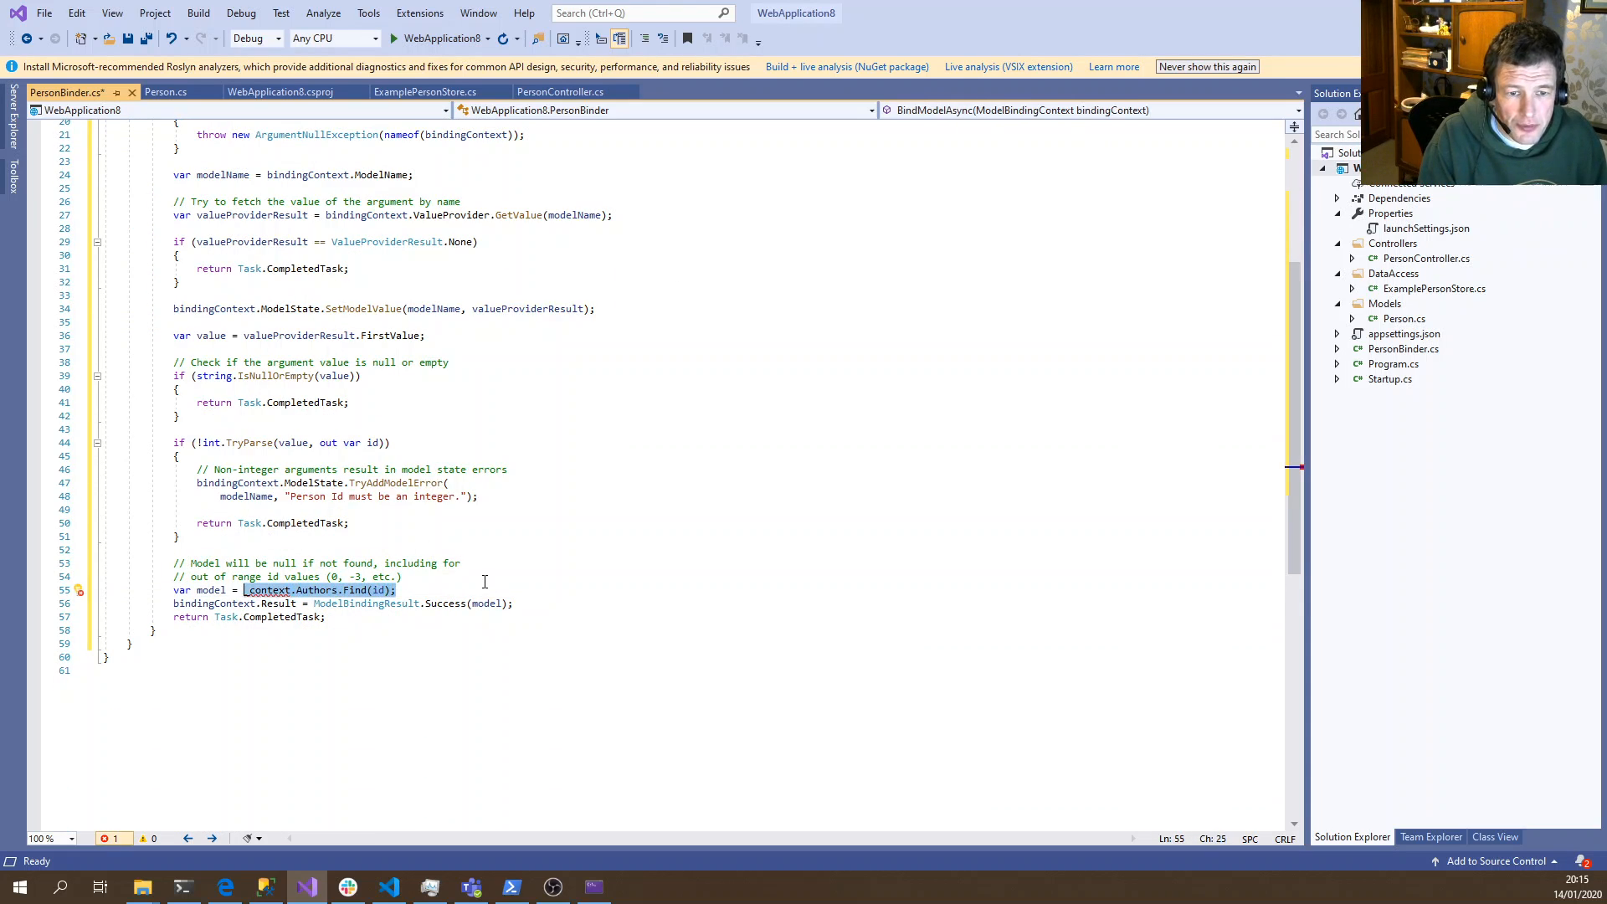
{"action": "type", "text": "_examplePersonStore."}
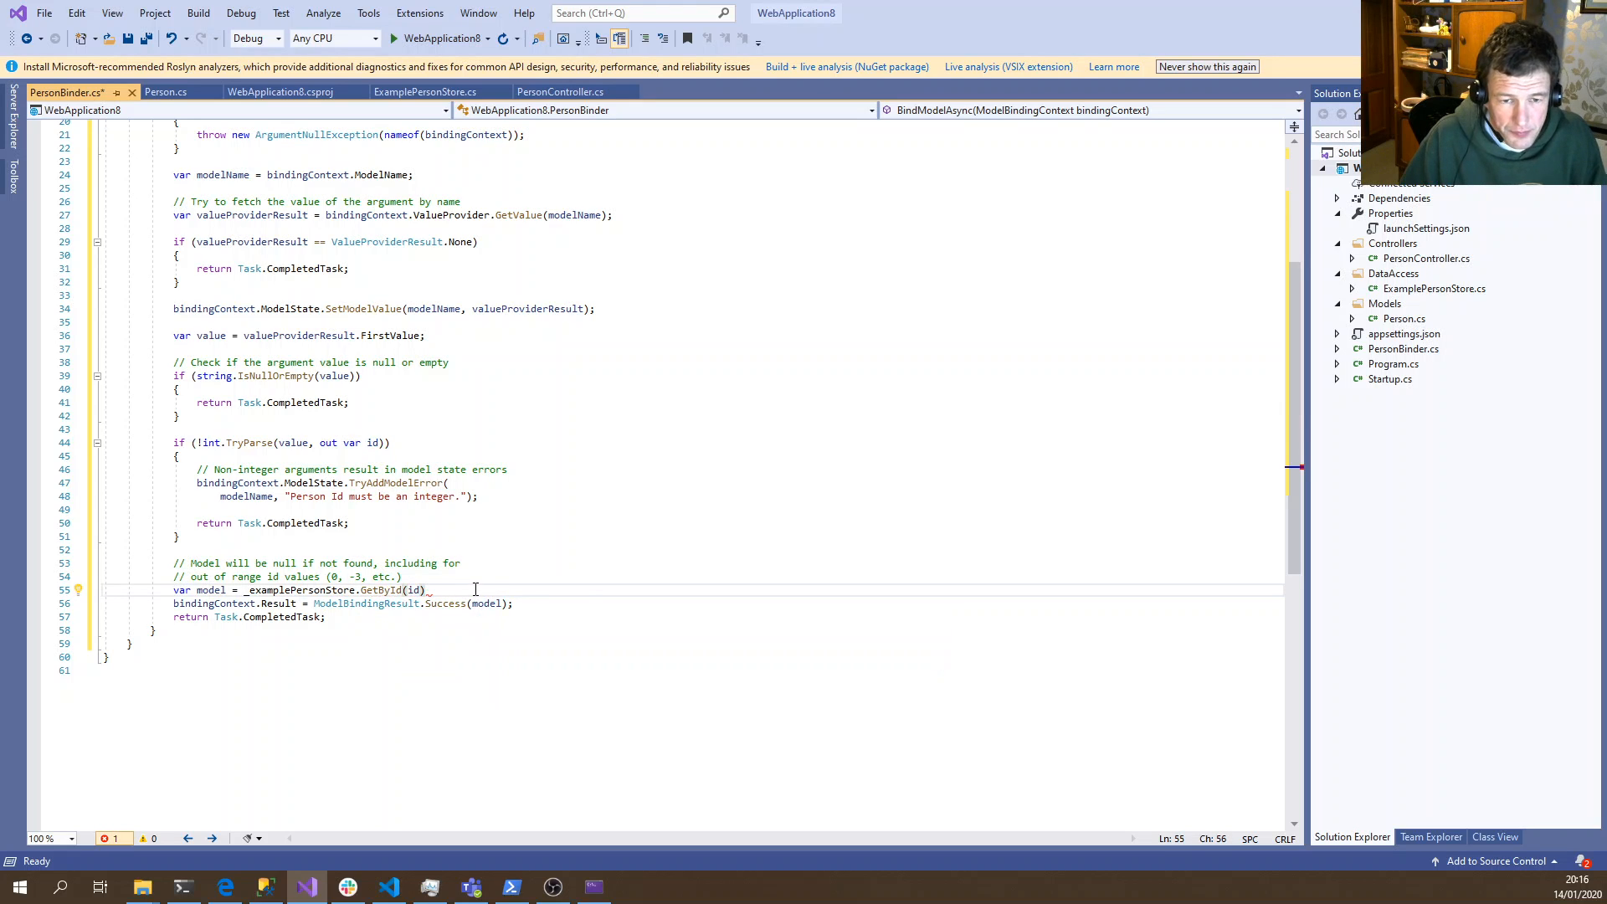
{"action": "scroll", "scroll_direction": "up", "scroll_amount": 3}
{"action": "type", "text": ";"}
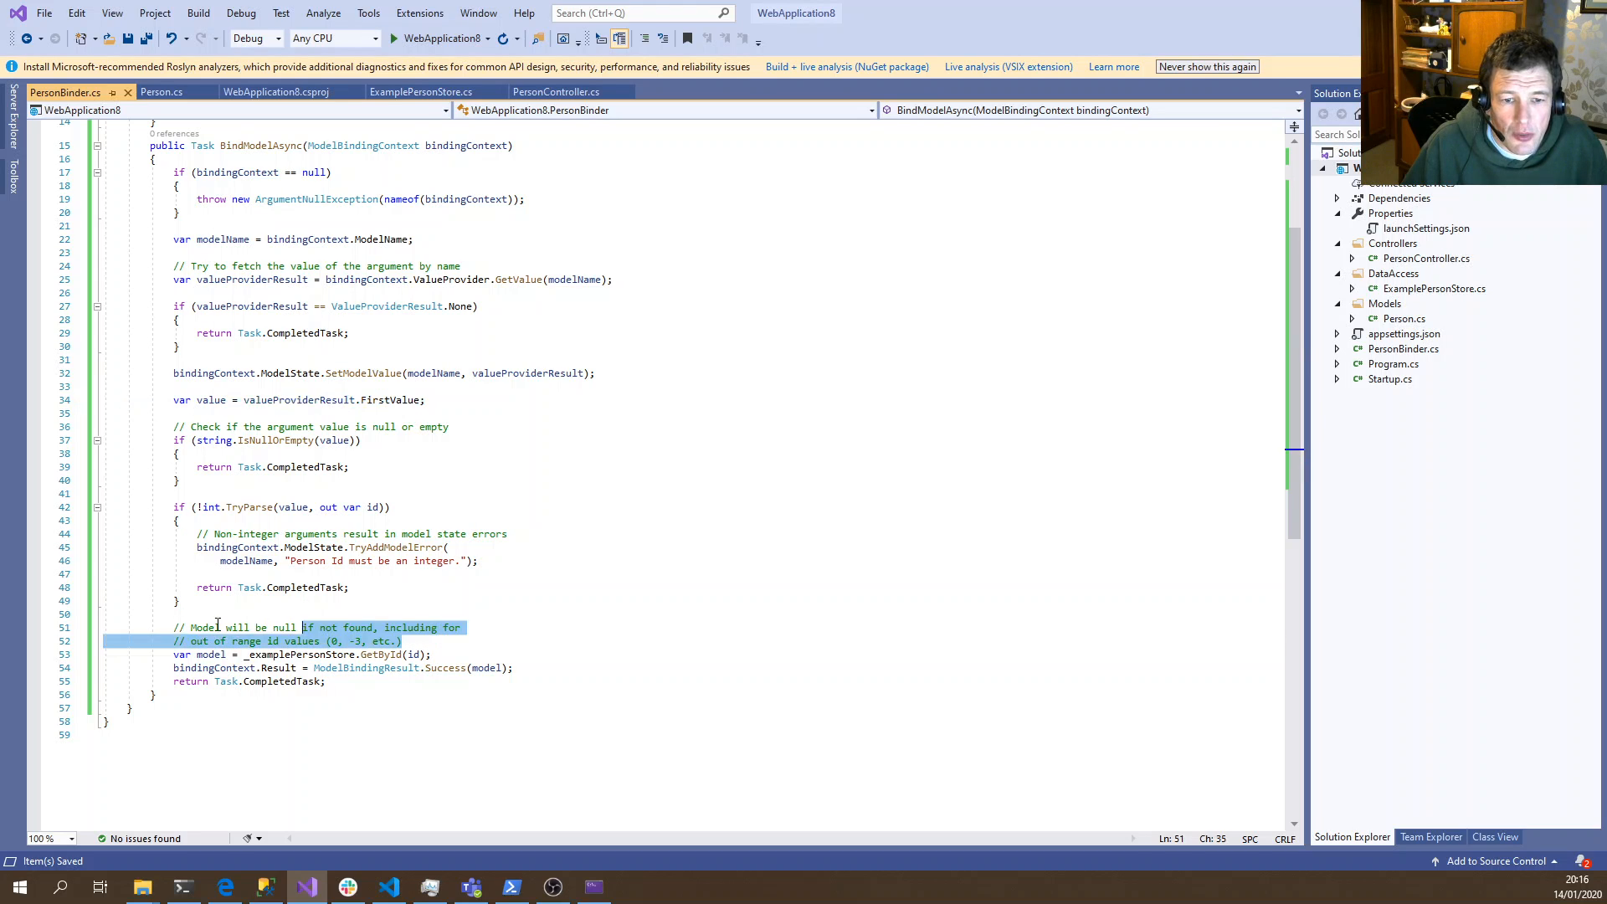
Delete the two old comment lines, add a blank line before the lookup, and save
{"action": "key", "text": "Delete"}
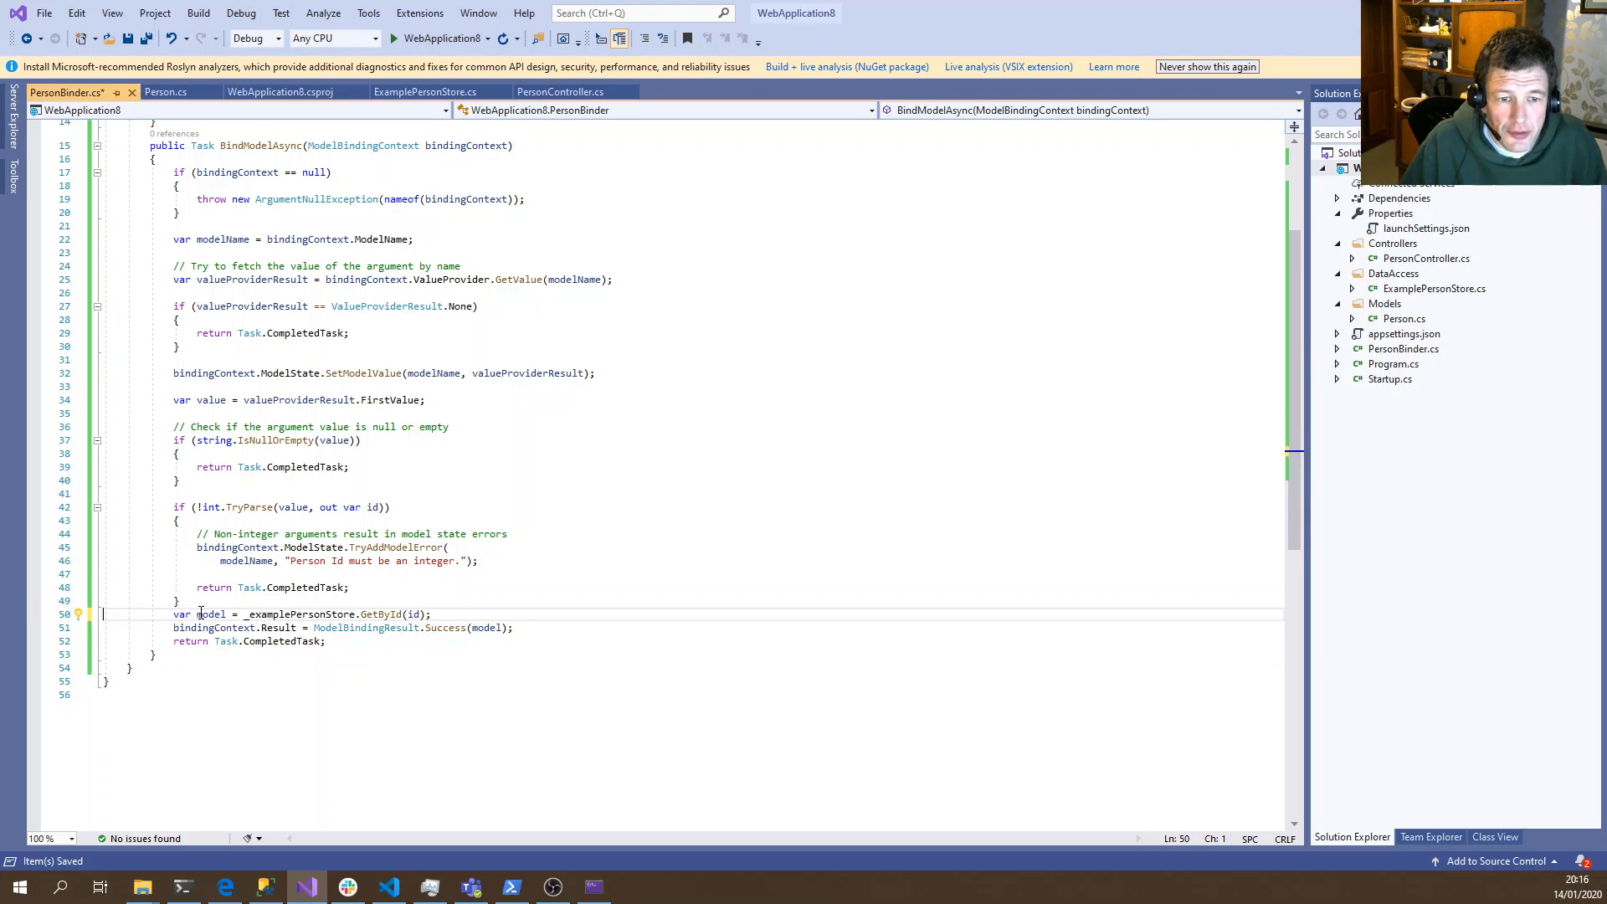
{"action": "left_click", "coordinate": [210, 601]}
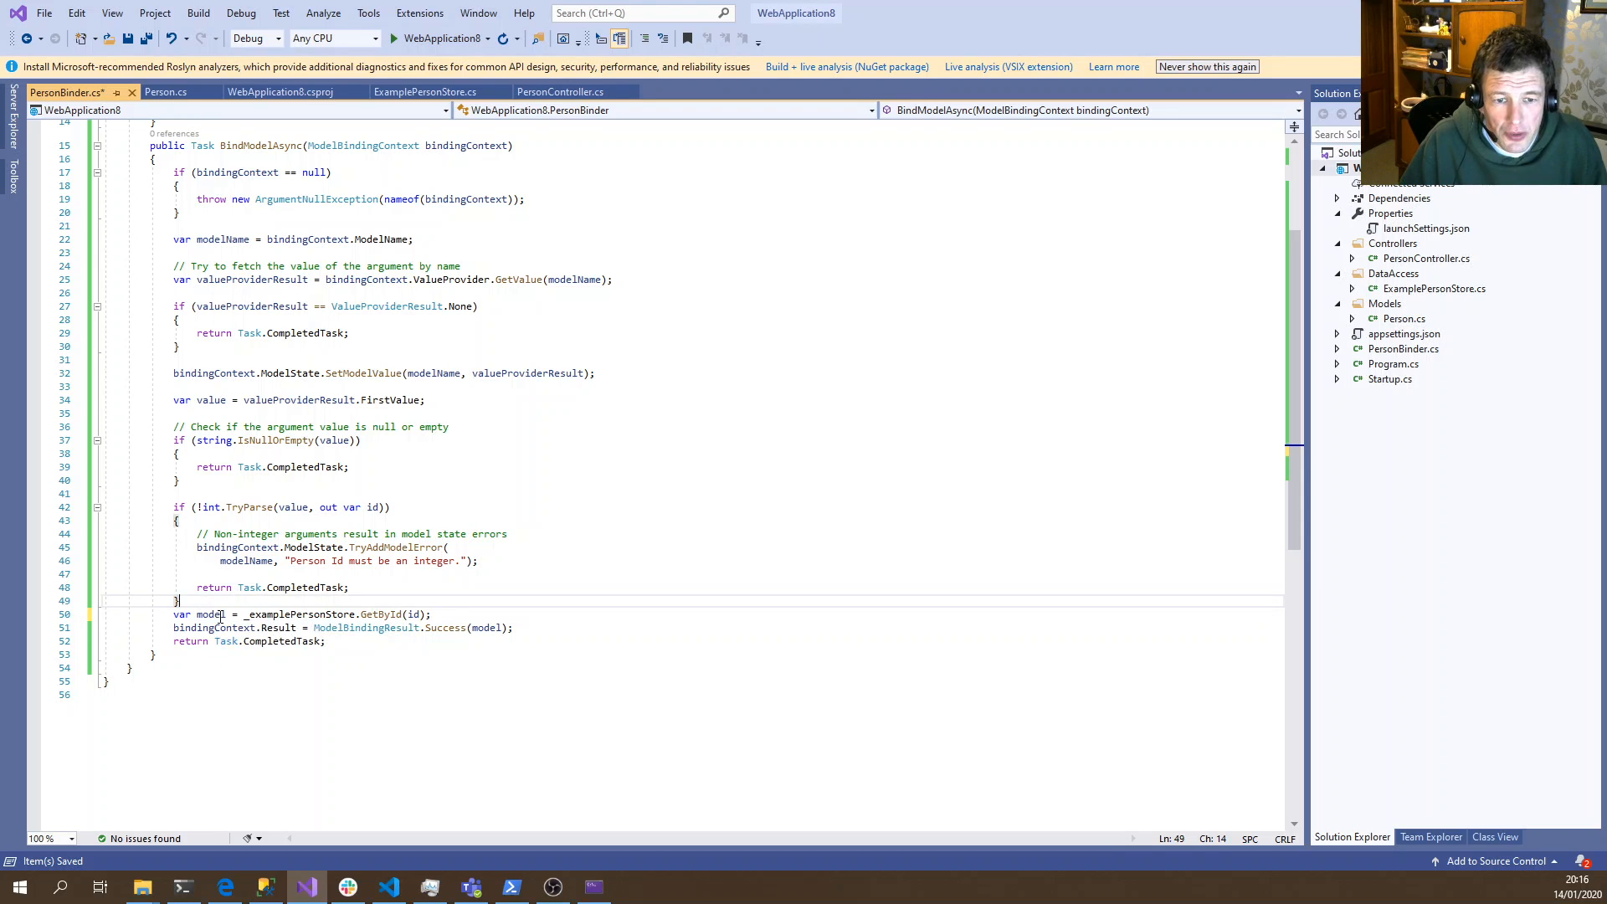
{"action": "key", "text": "enter"}
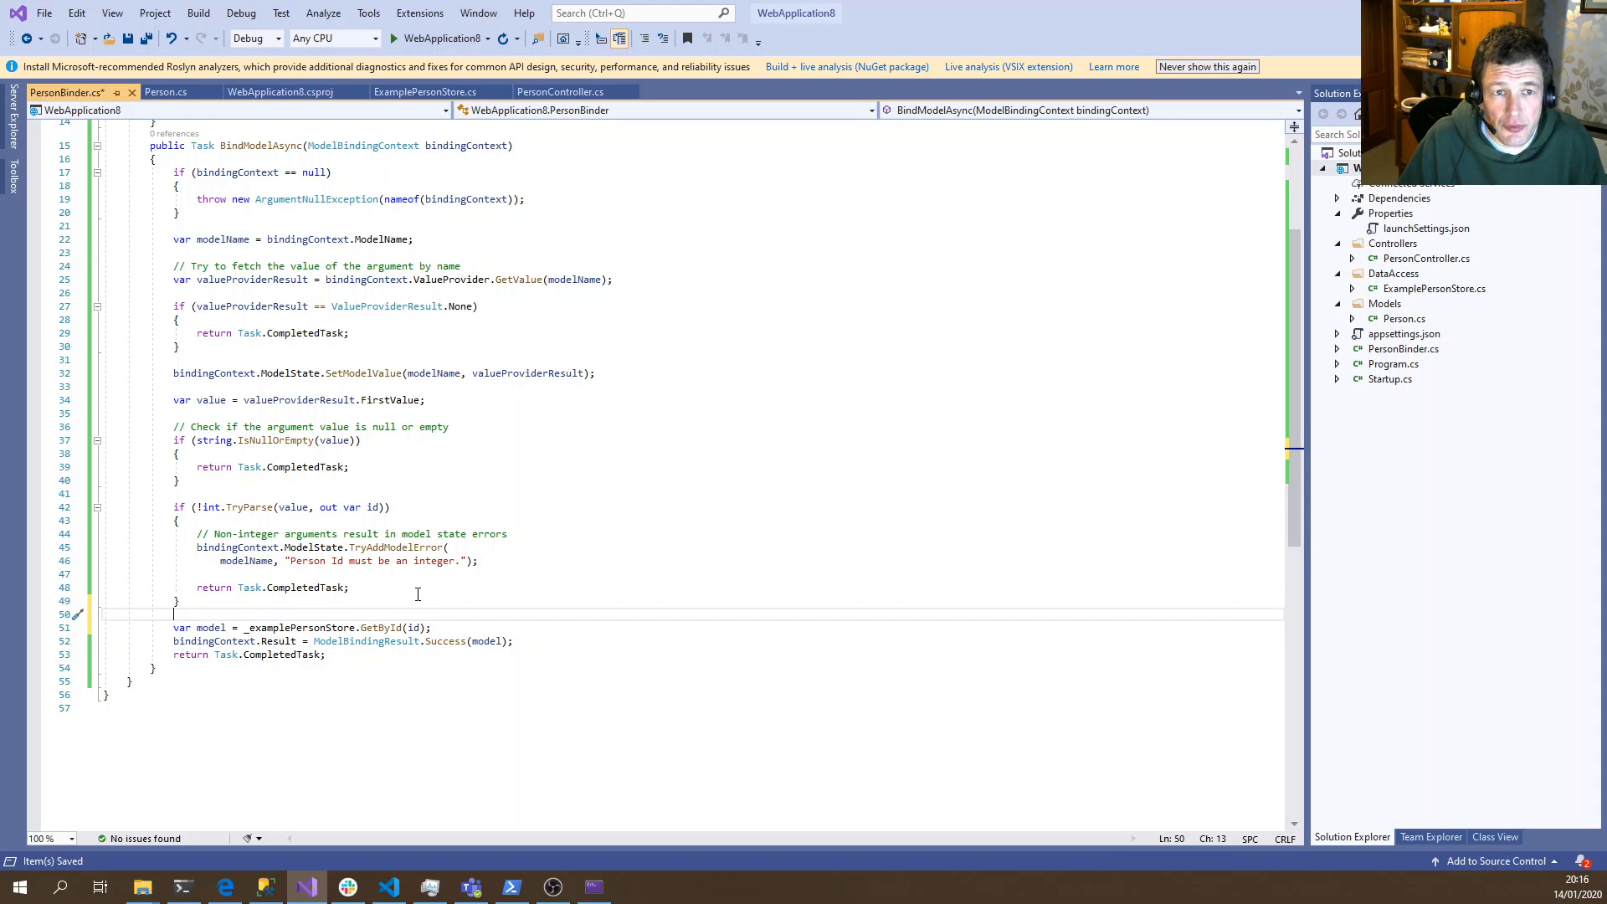
{"action": "left_click", "coordinate": [394, 38]}
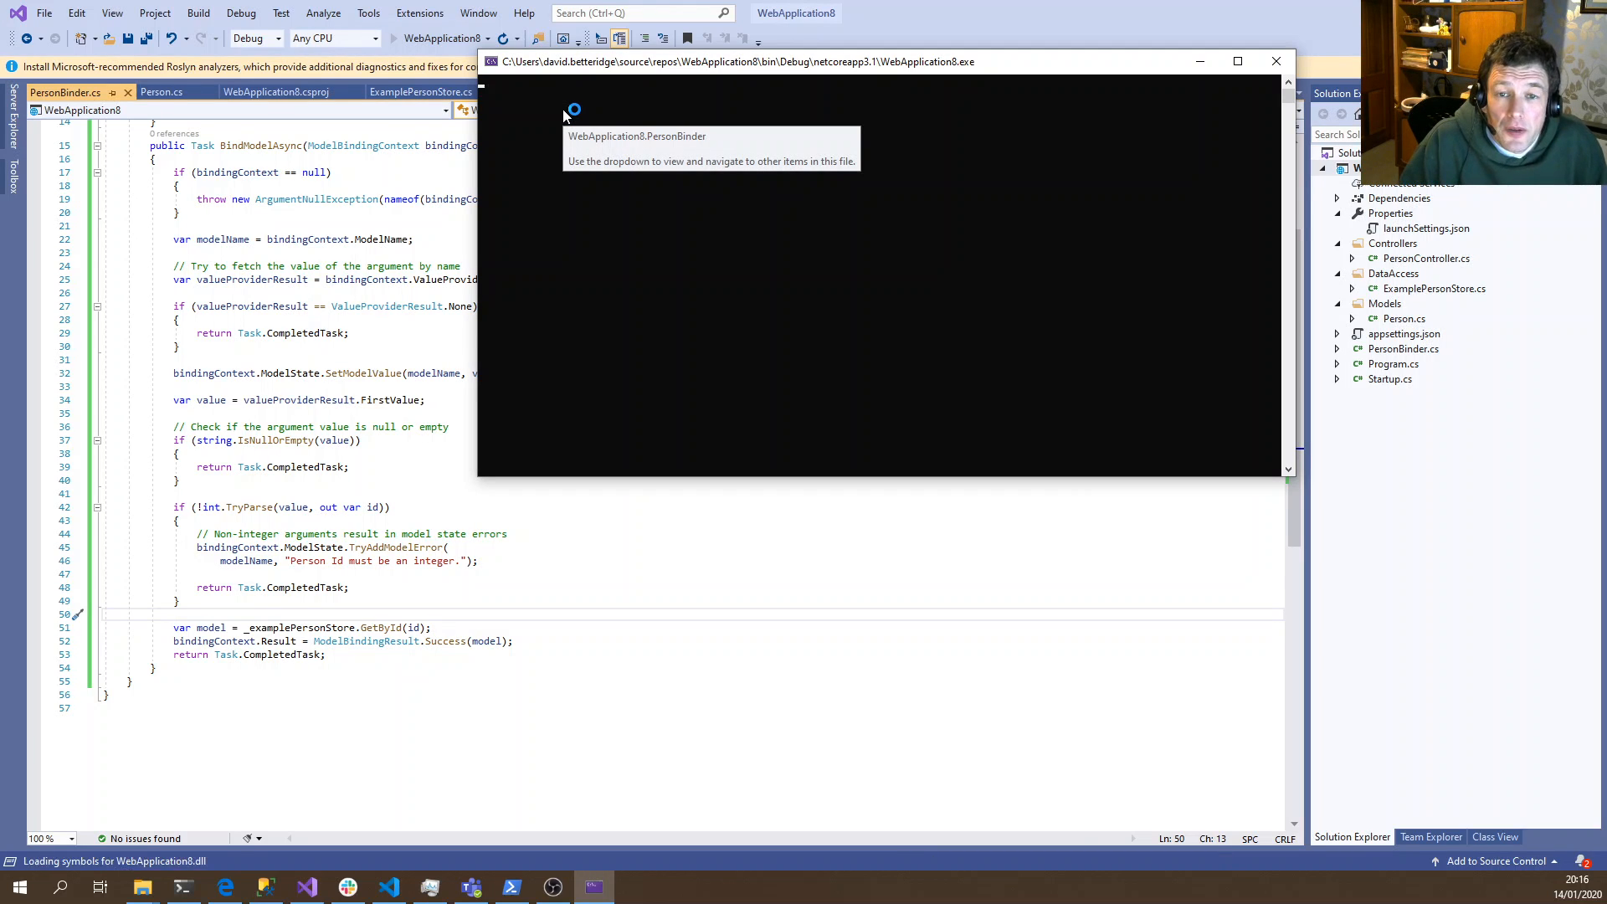
Run WebApplication8 under the debugger, then go to PowerShell once it listens on ports 5000/5001
{"action": "left_click", "coordinate": [415, 38]}
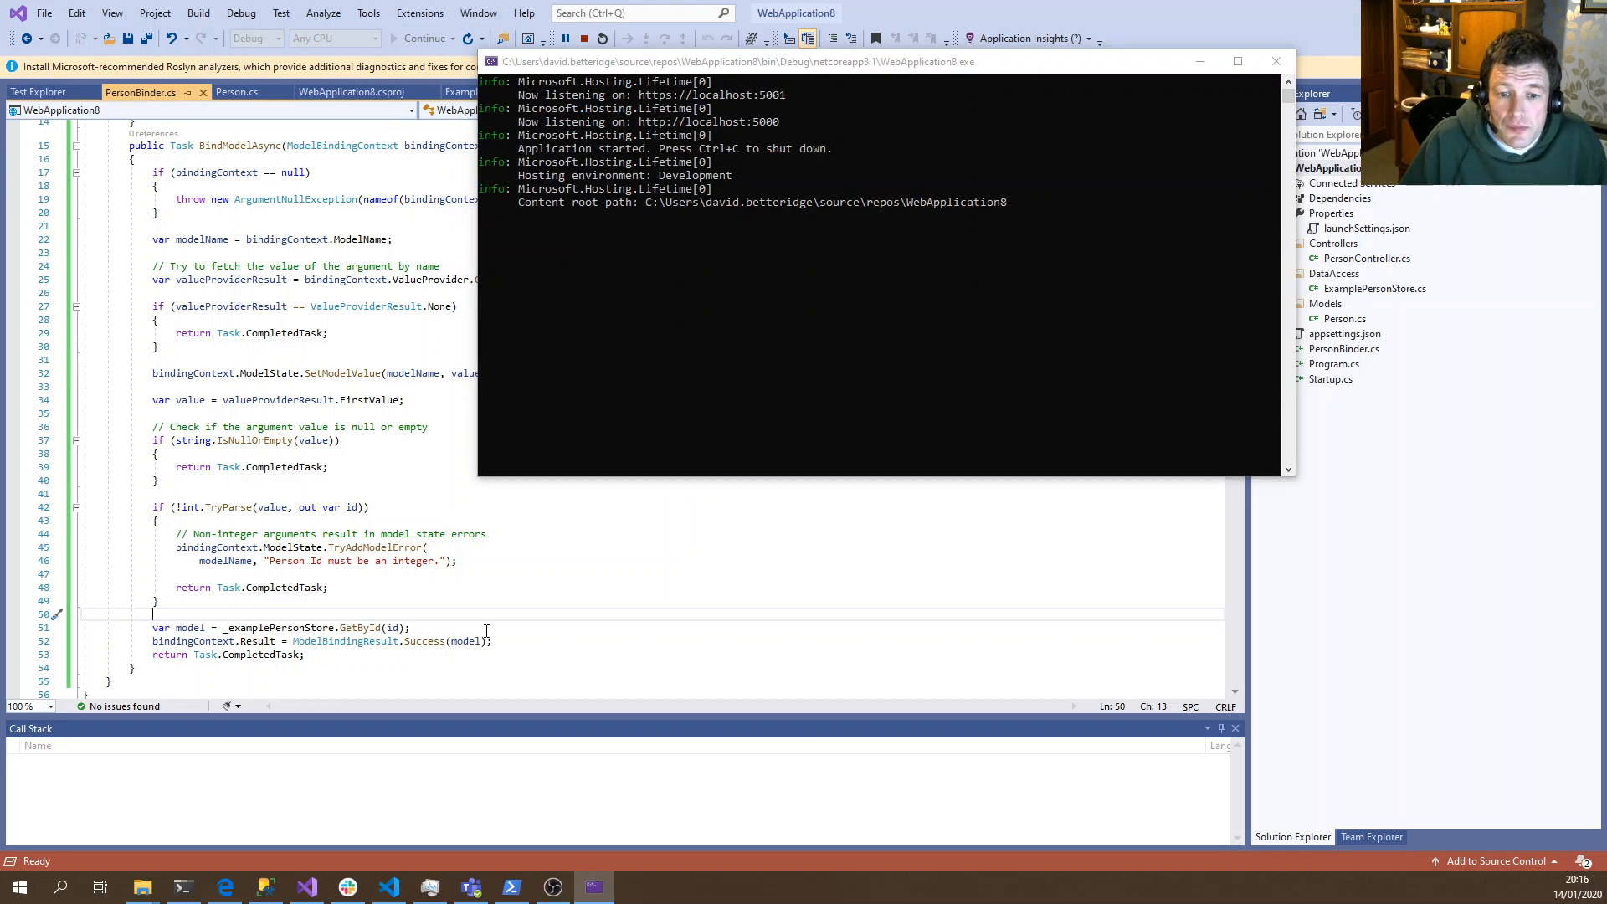
{"action": "left_click", "coordinate": [510, 886]}
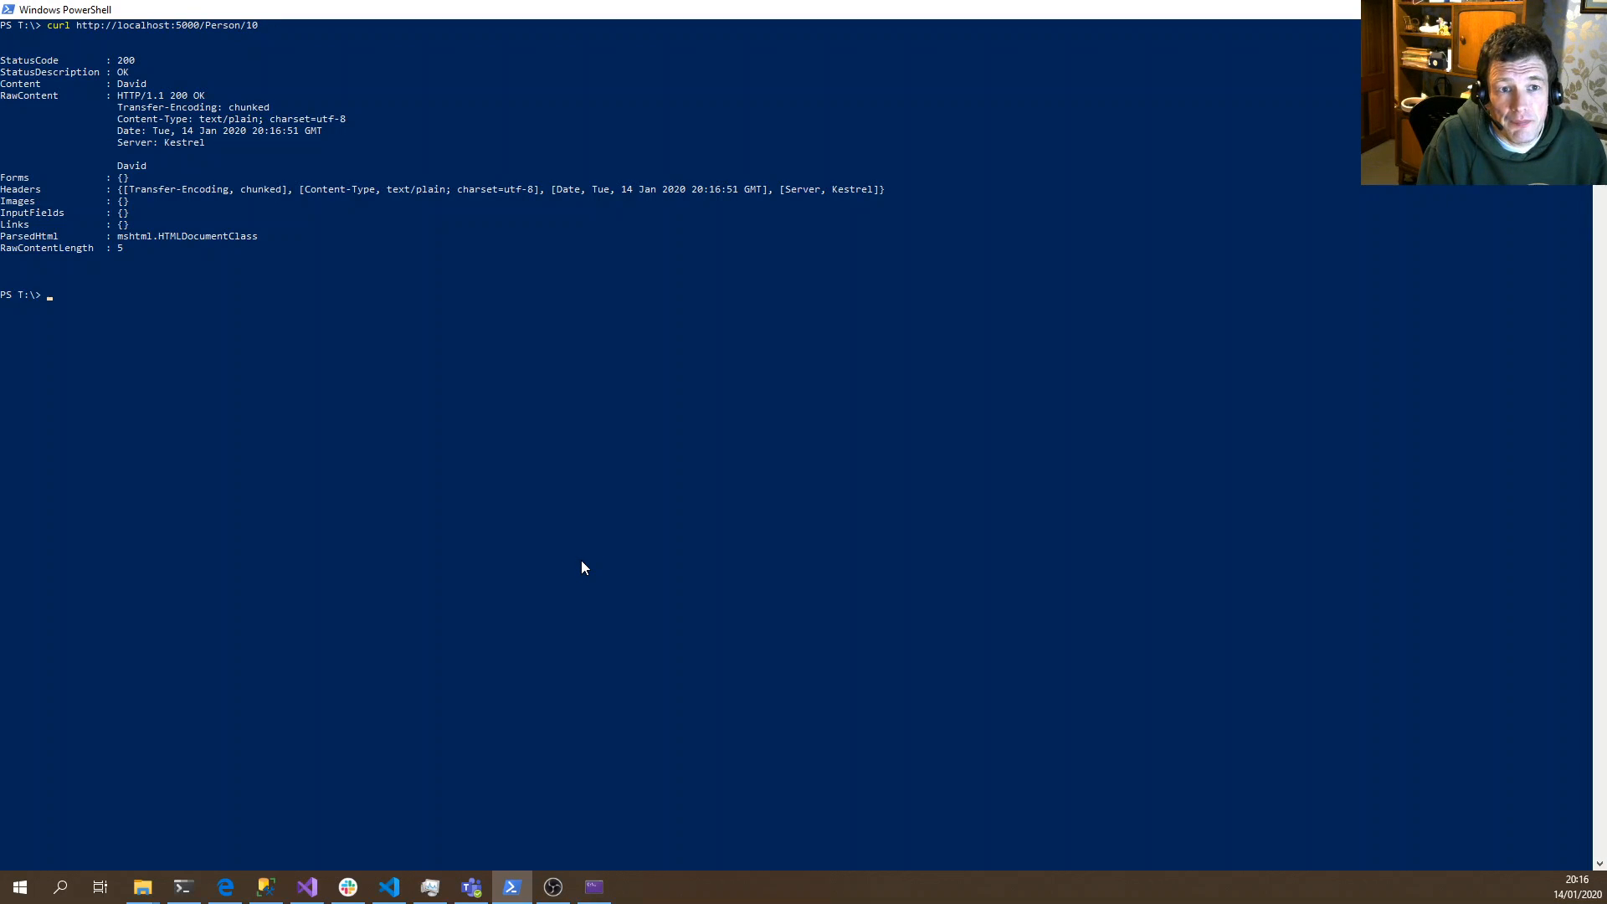
{"action": "mouse_move", "coordinate": [344, 351]}
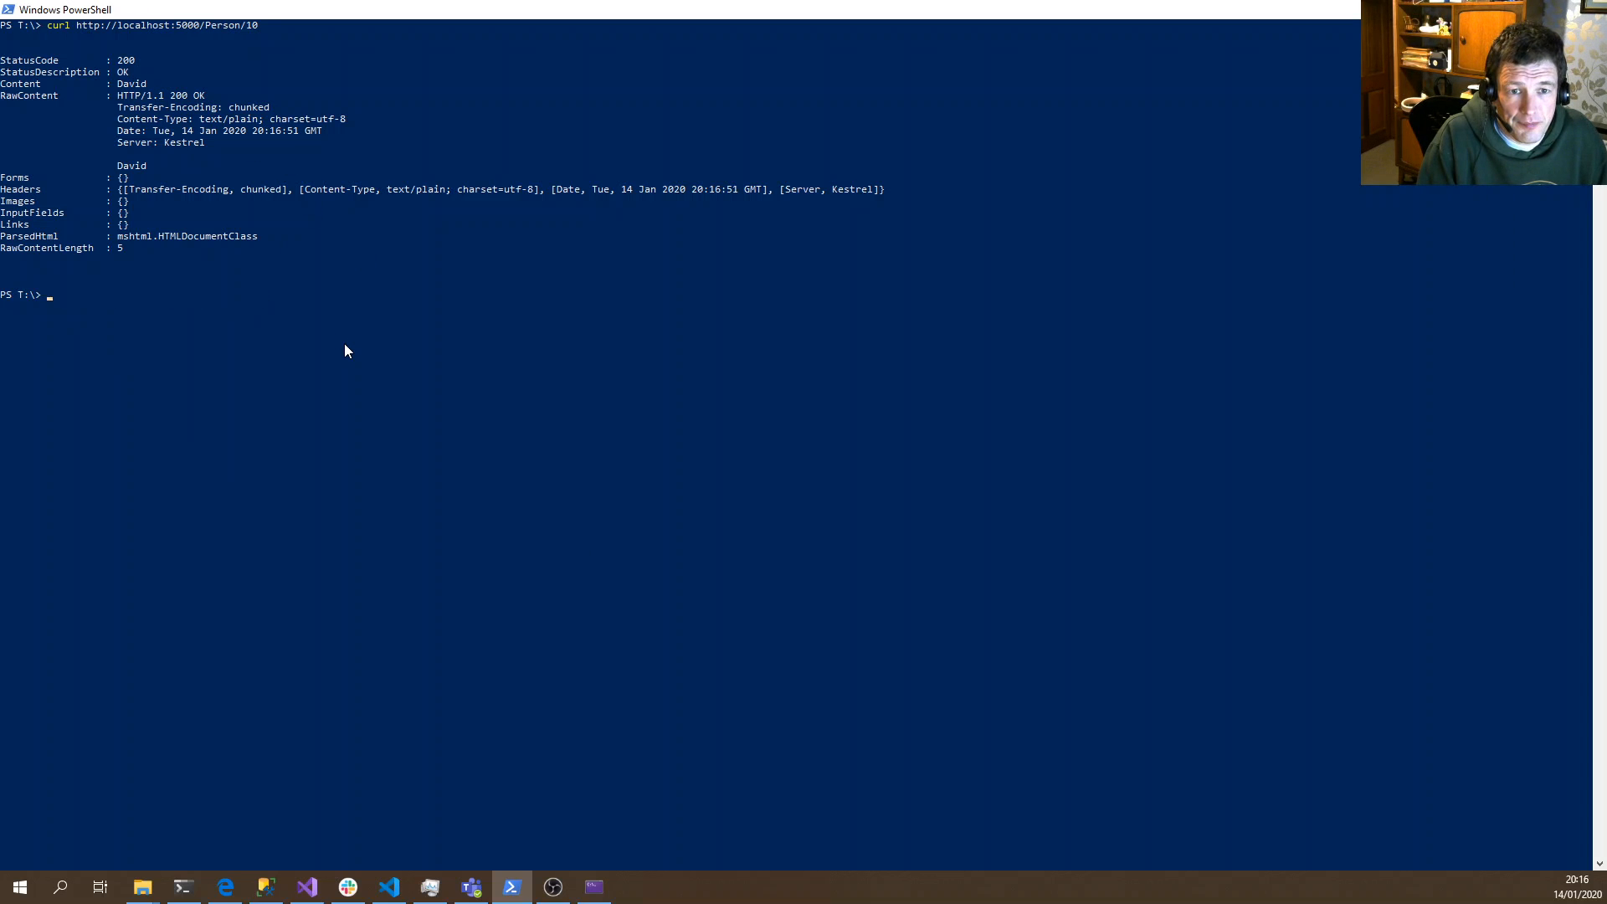
Curl Person/101 and Person/asdasdas, getting 404 Not Found and 400 Bad Request
{"action": "key", "text": "Return"}
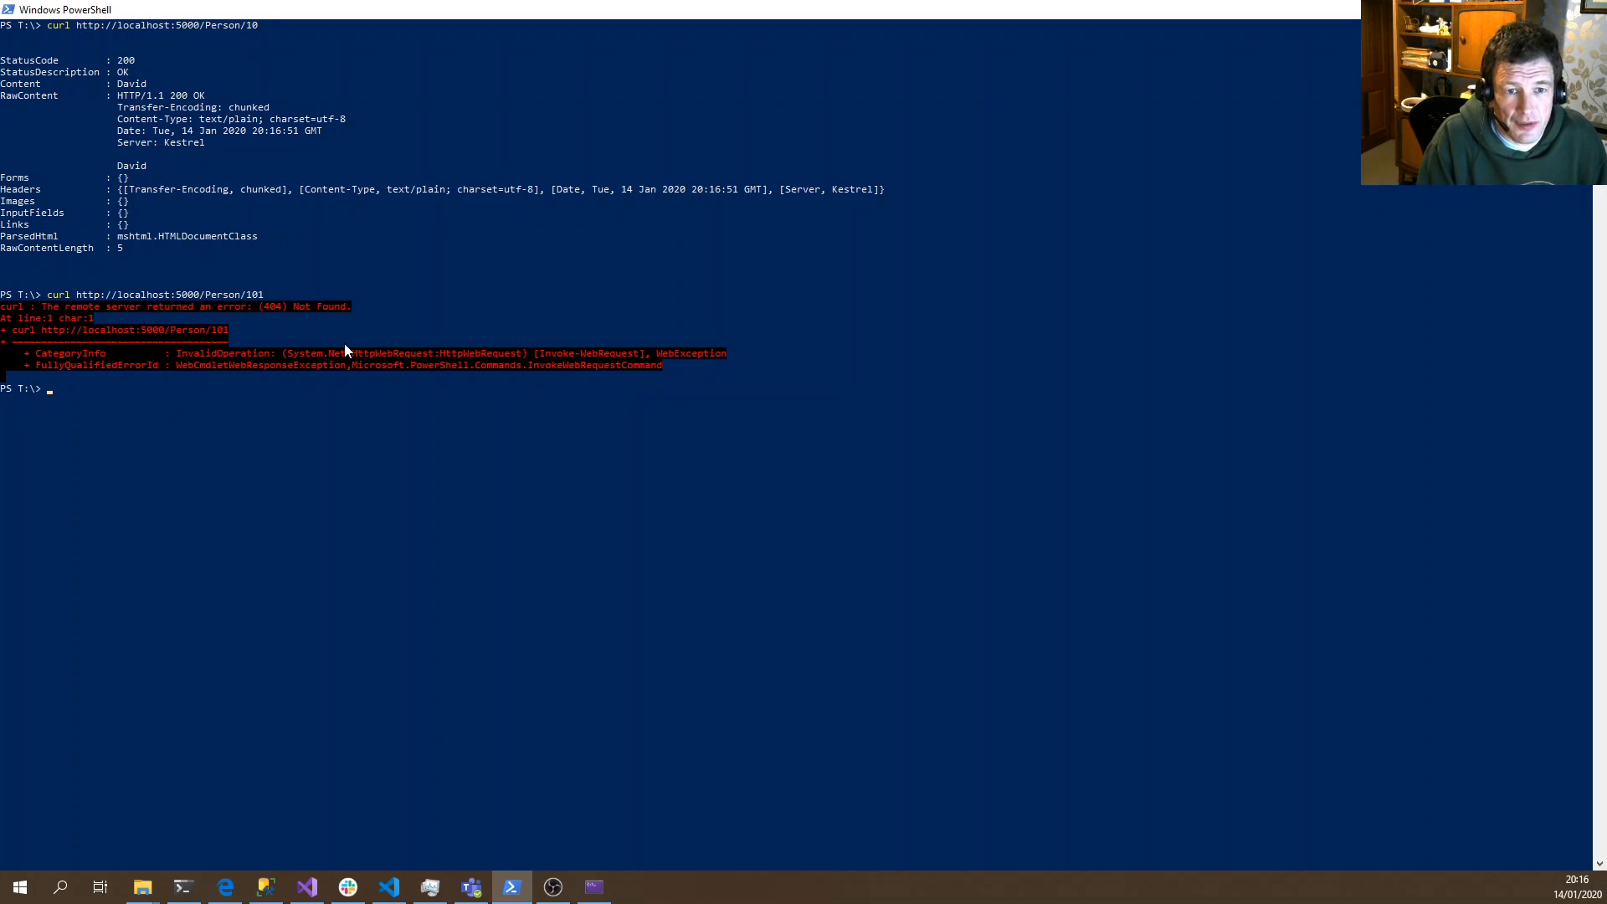
{"action": "type", "text": "curl http://localhost:5000/Person/"}
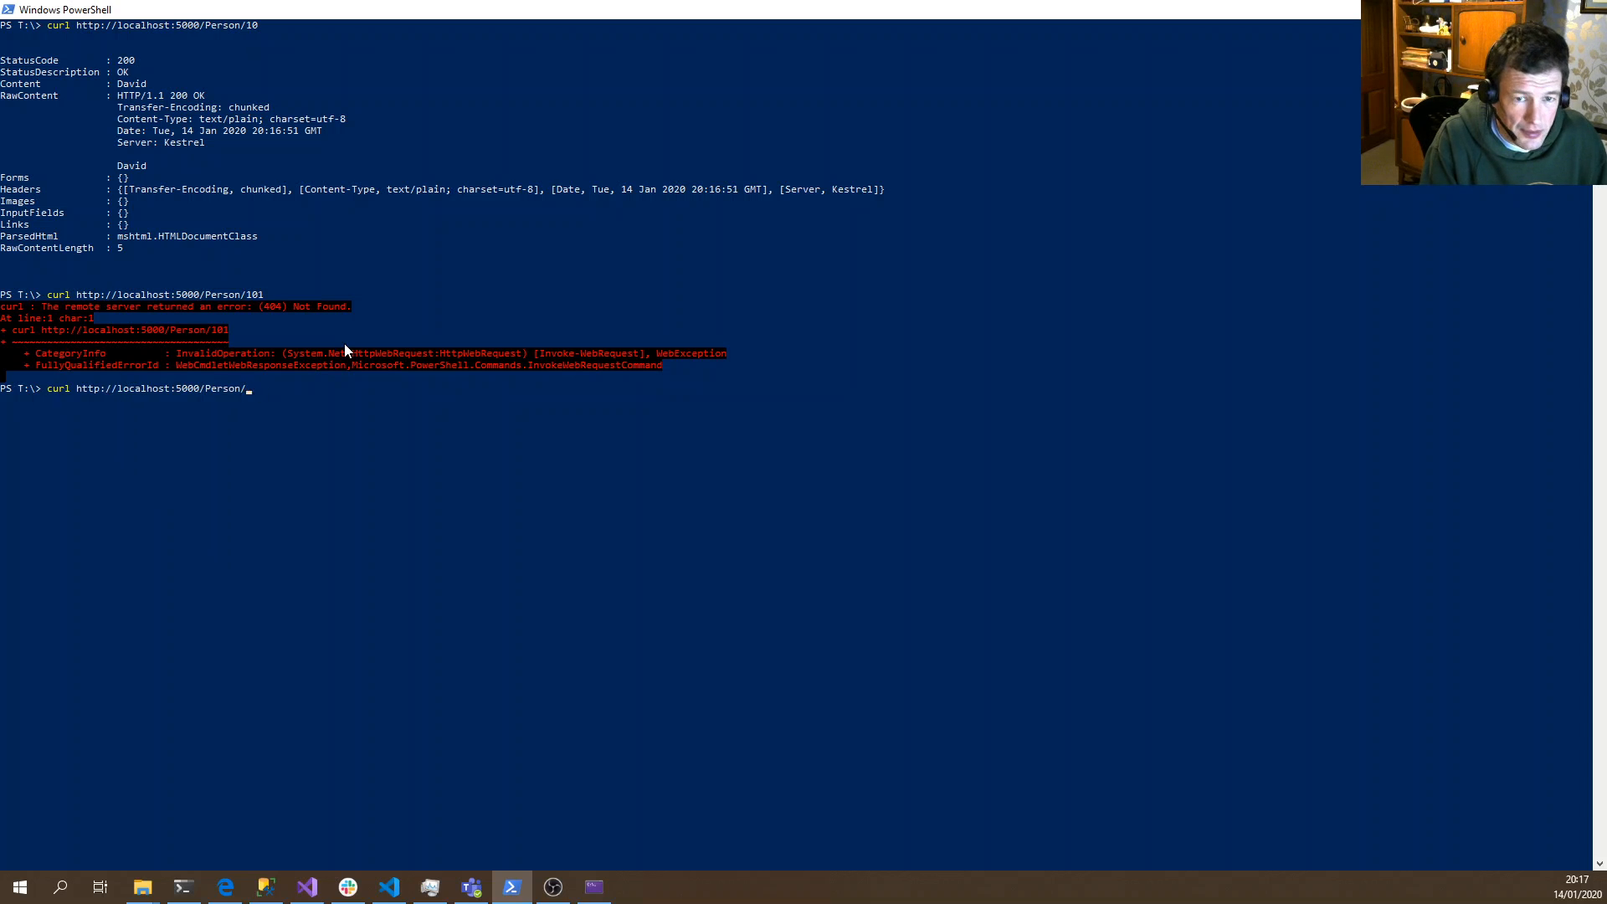
{"action": "key", "text": "Return"}
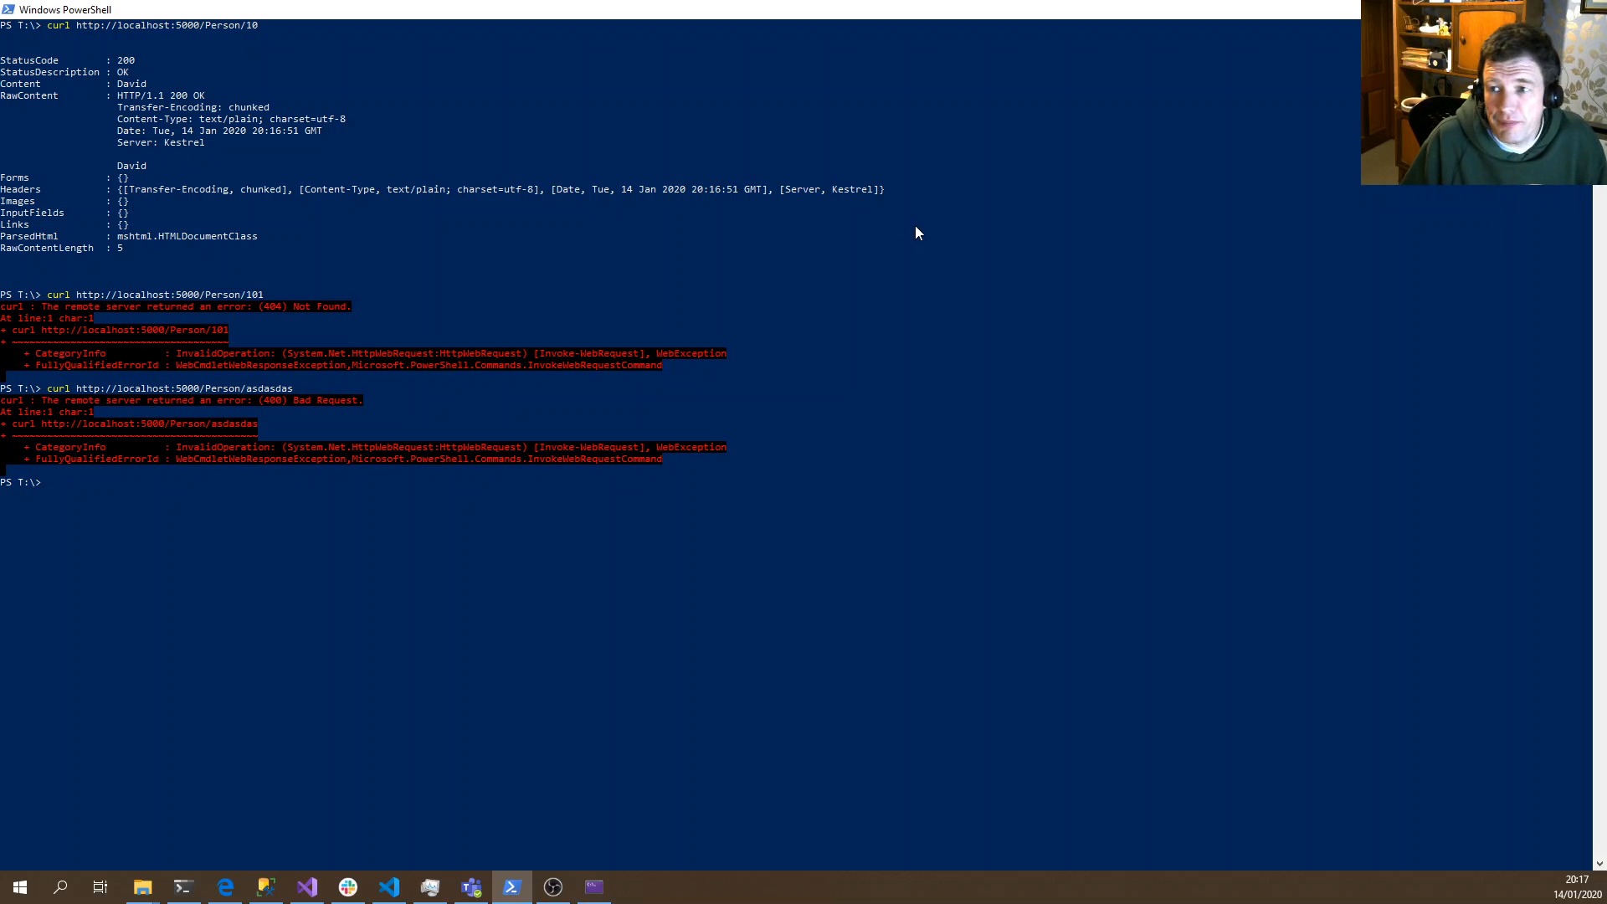
{"action": "left_click", "coordinate": [305, 886]}
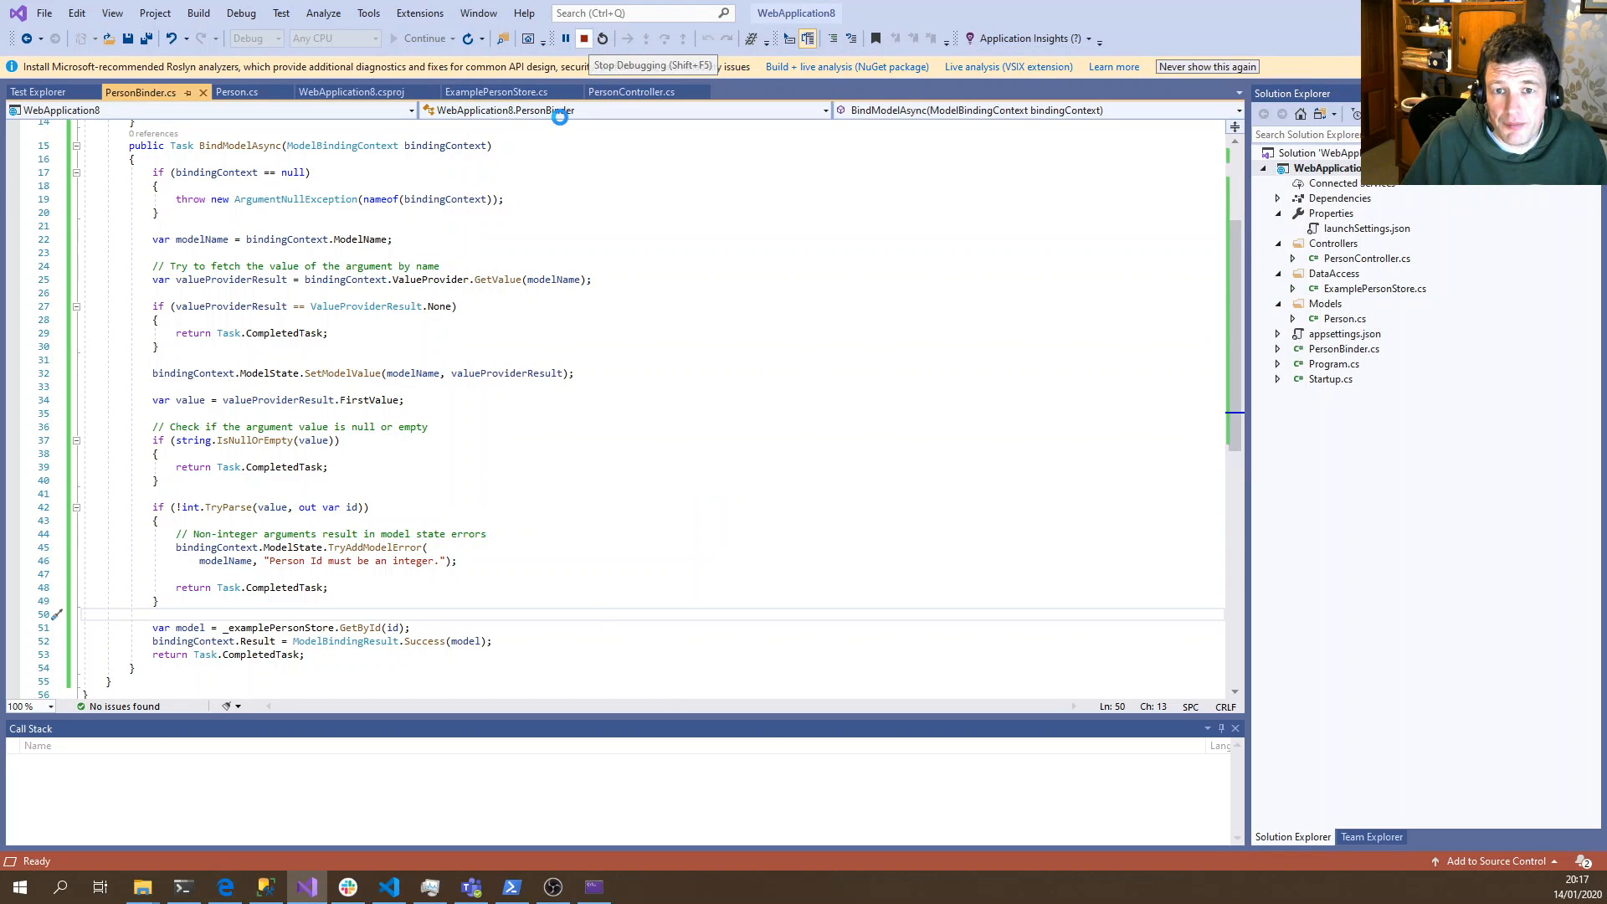
Stop debugging and bring up PersonController.cs to review its Get action
{"action": "left_click", "coordinate": [583, 37]}
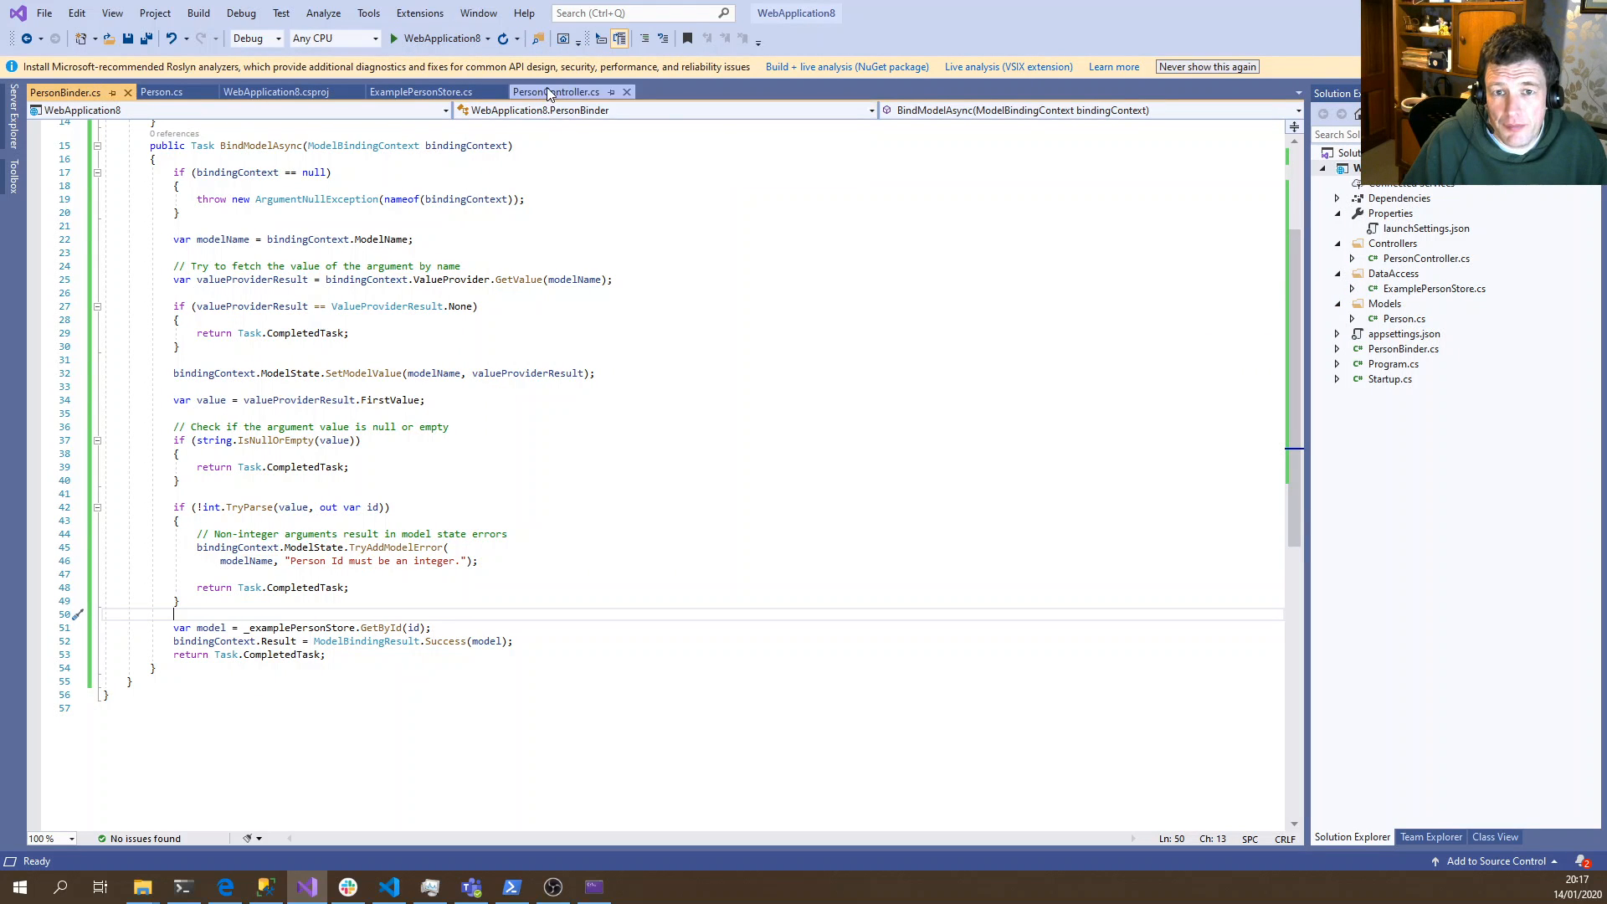
{"action": "left_click", "coordinate": [556, 91]}
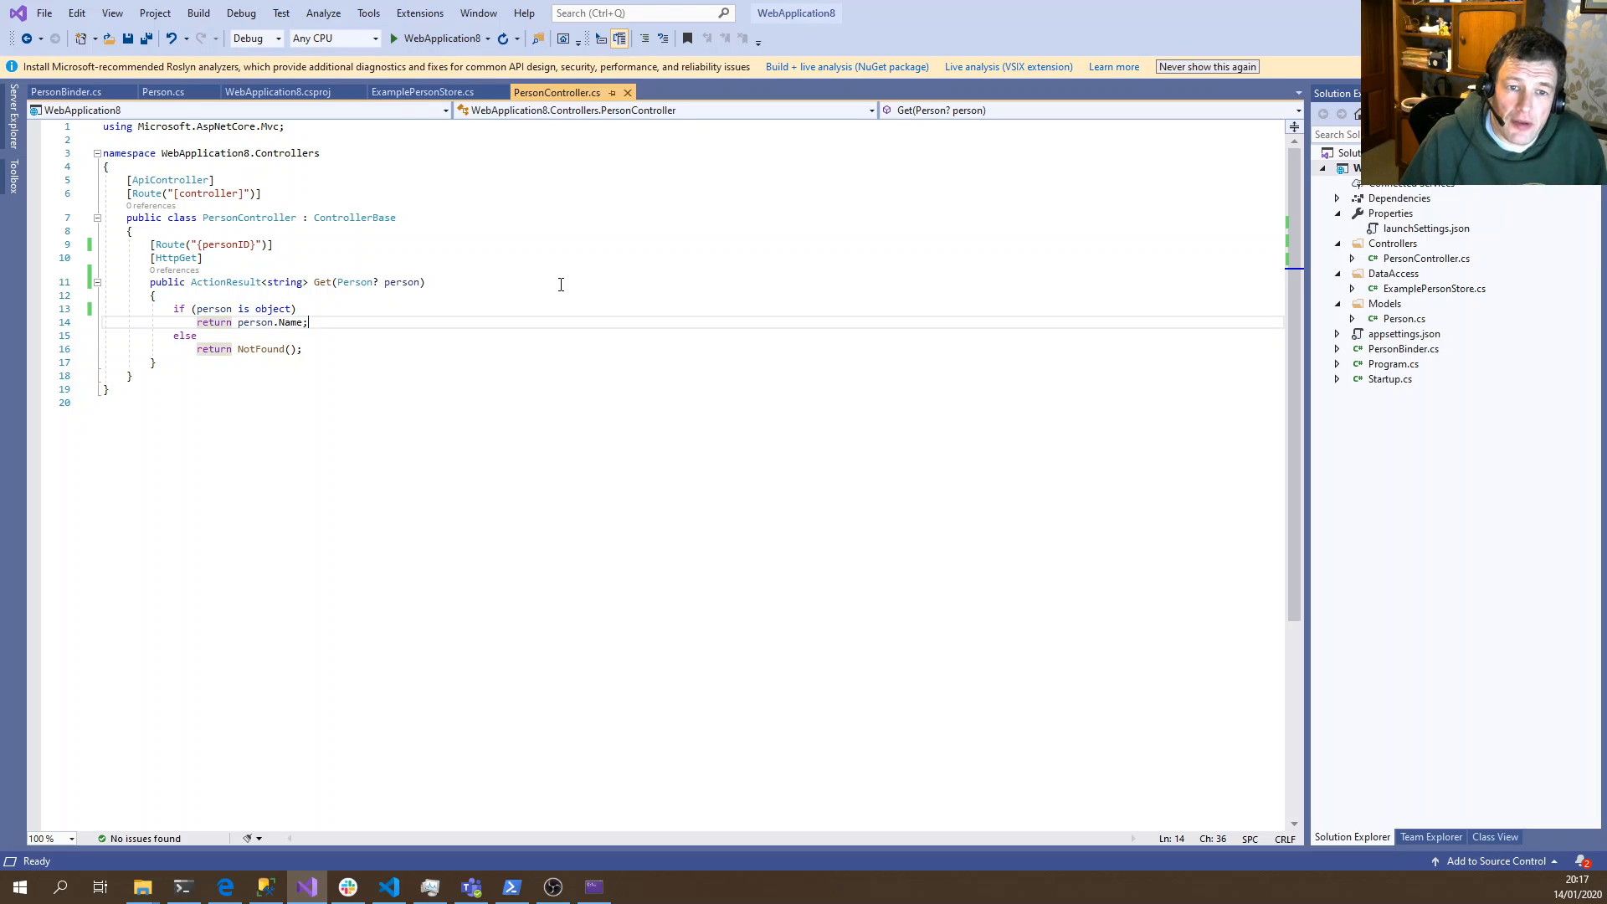
{"action": "mouse_move", "coordinate": [361, 300]}
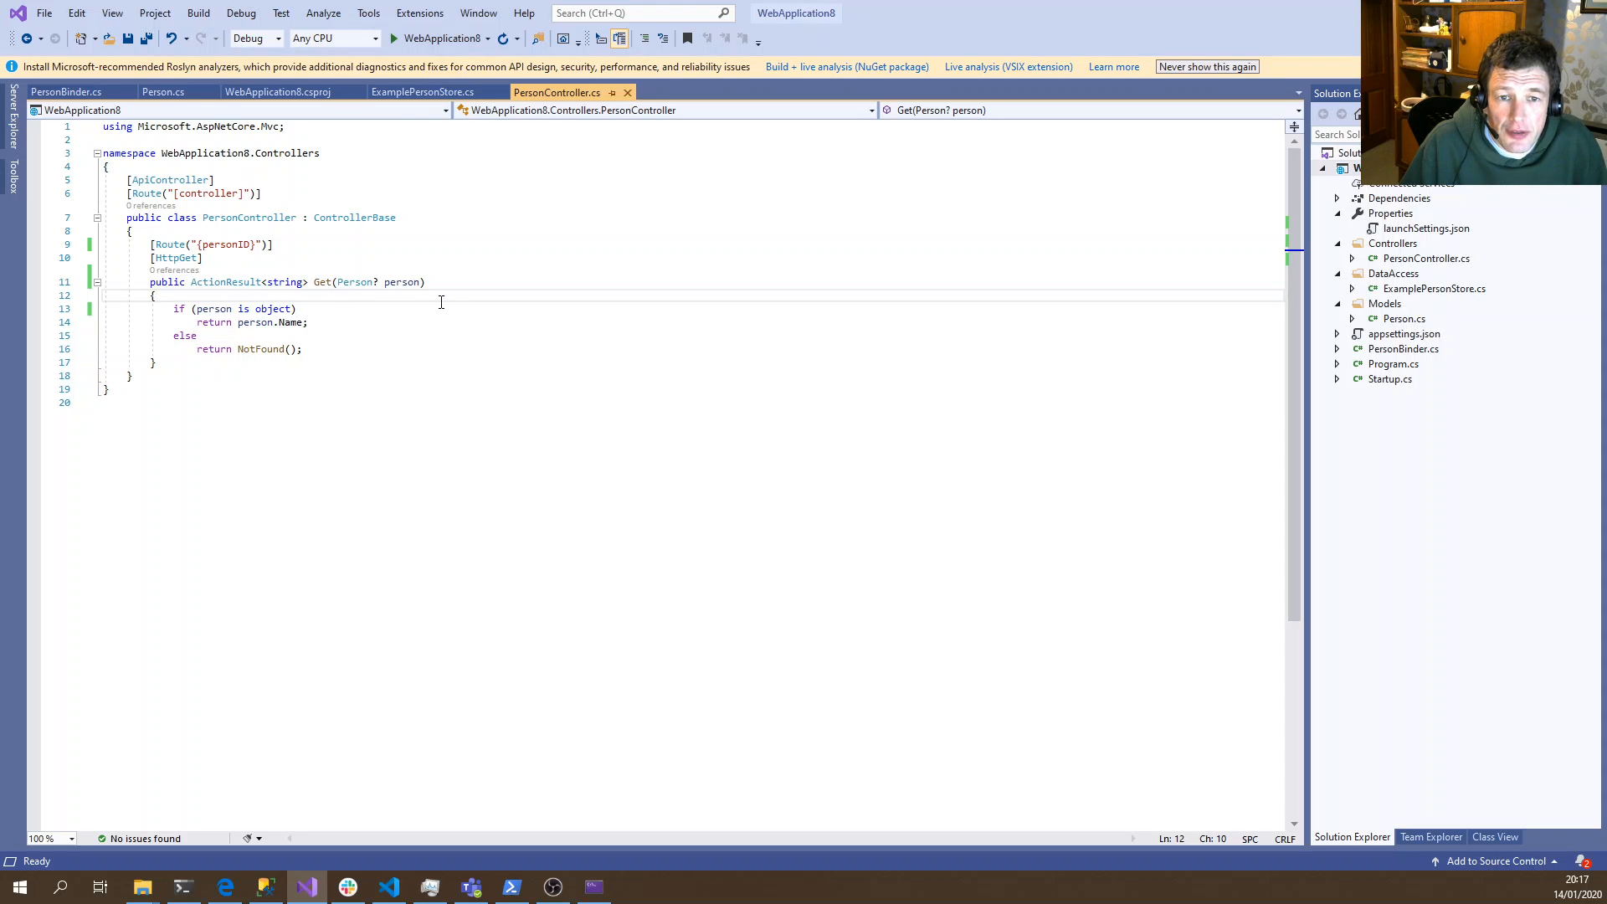
{"action": "mouse_move", "coordinate": [271, 262]}
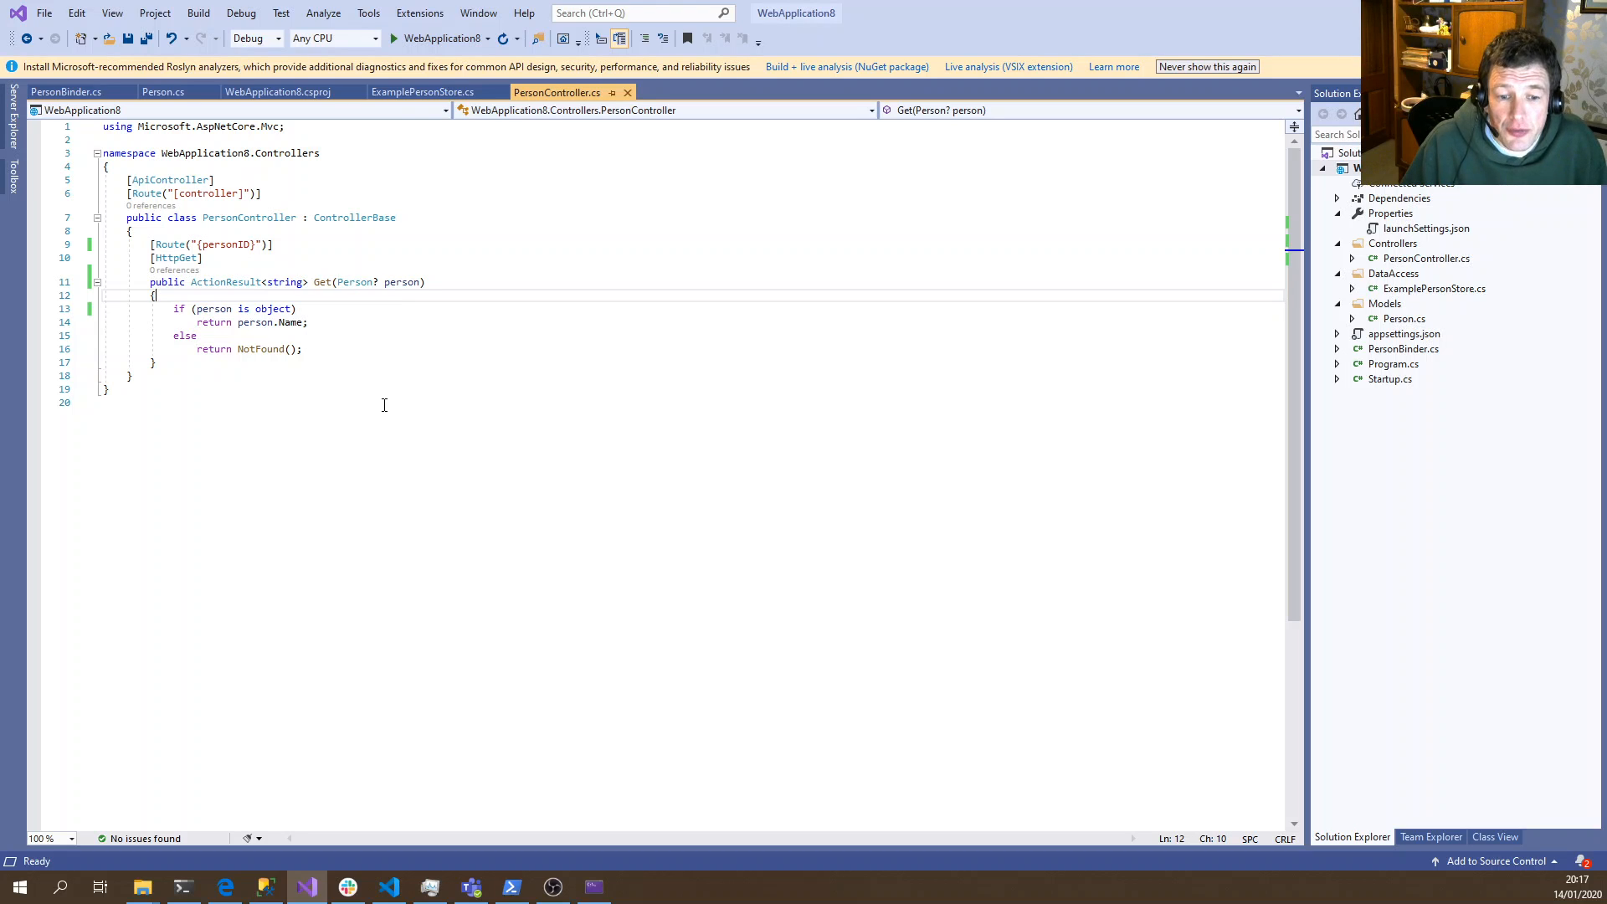
{"action": "mouse_move", "coordinate": [267, 282]}
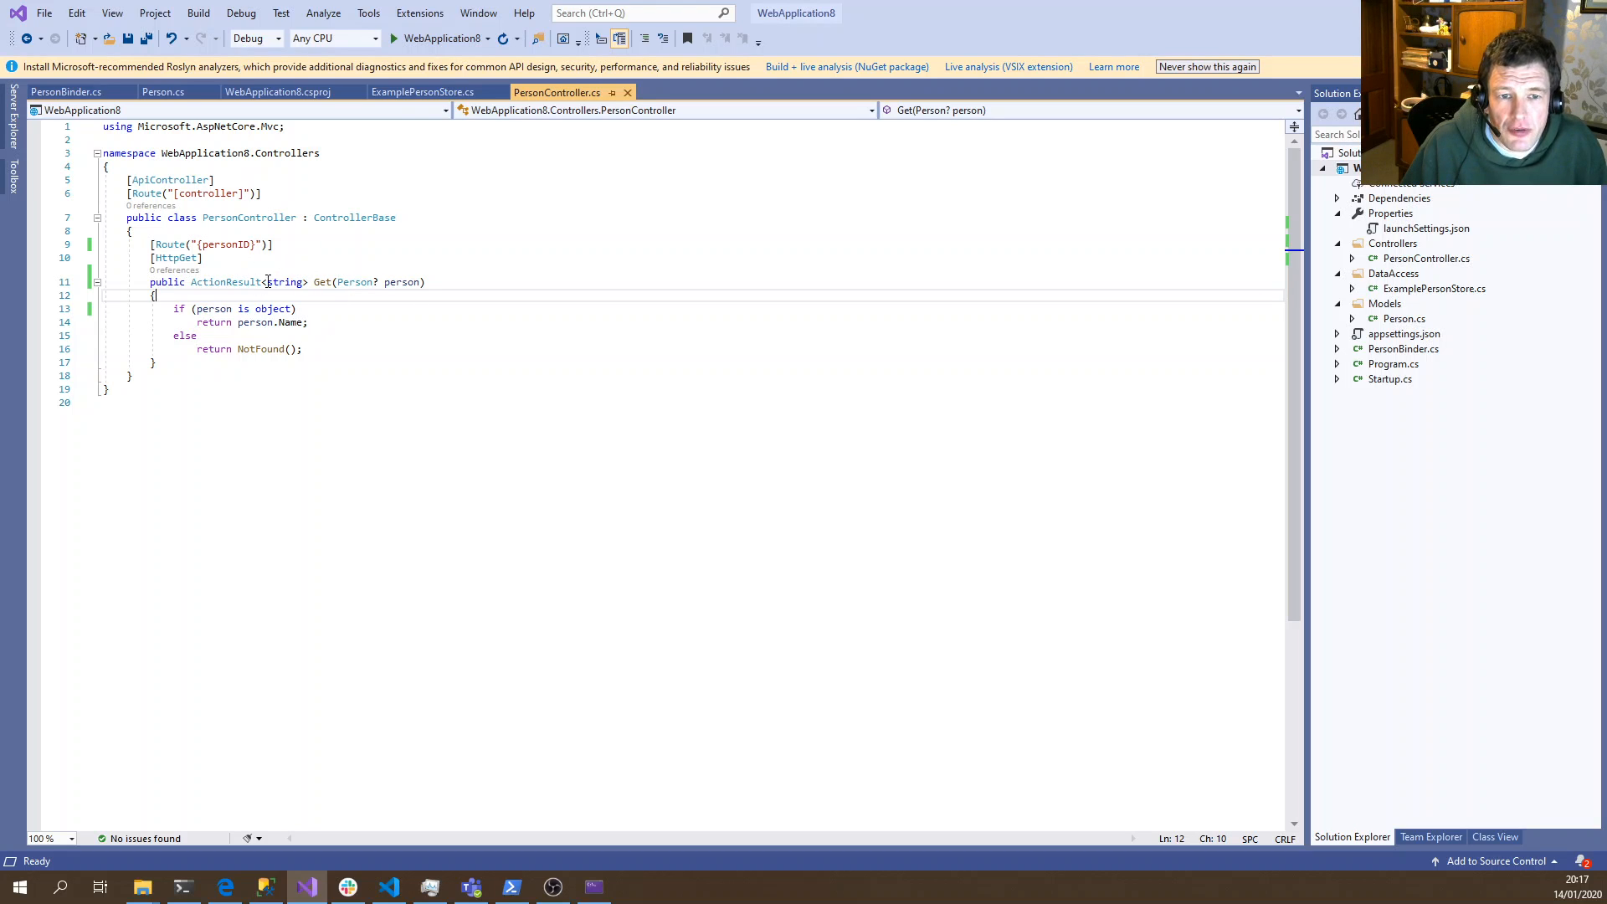
{"action": "mouse_move", "coordinate": [319, 351]}
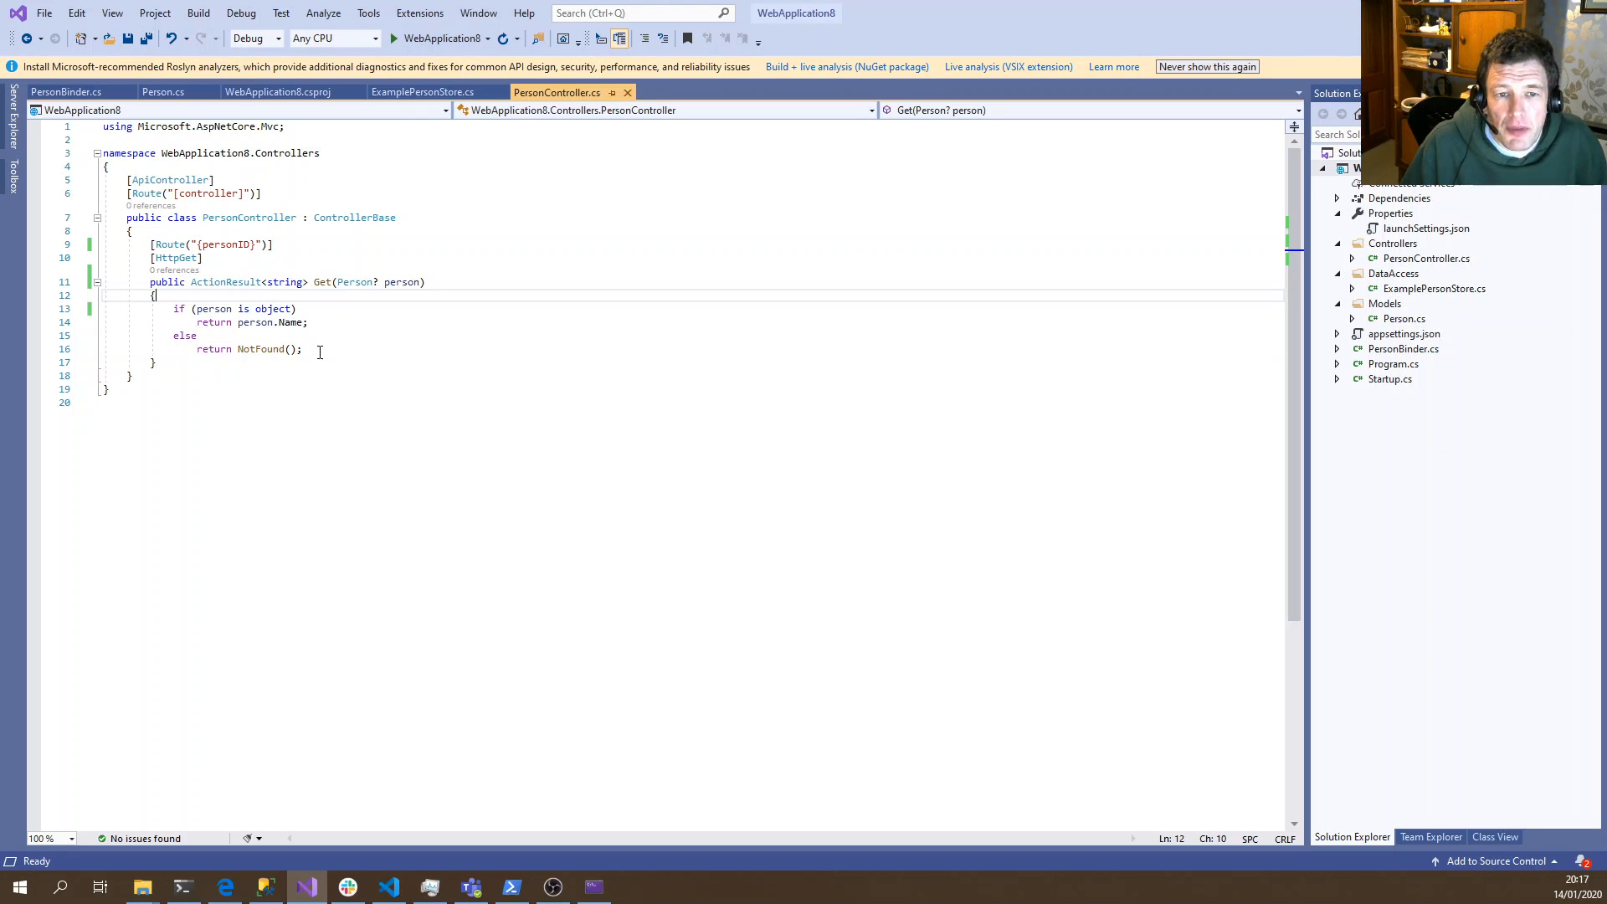